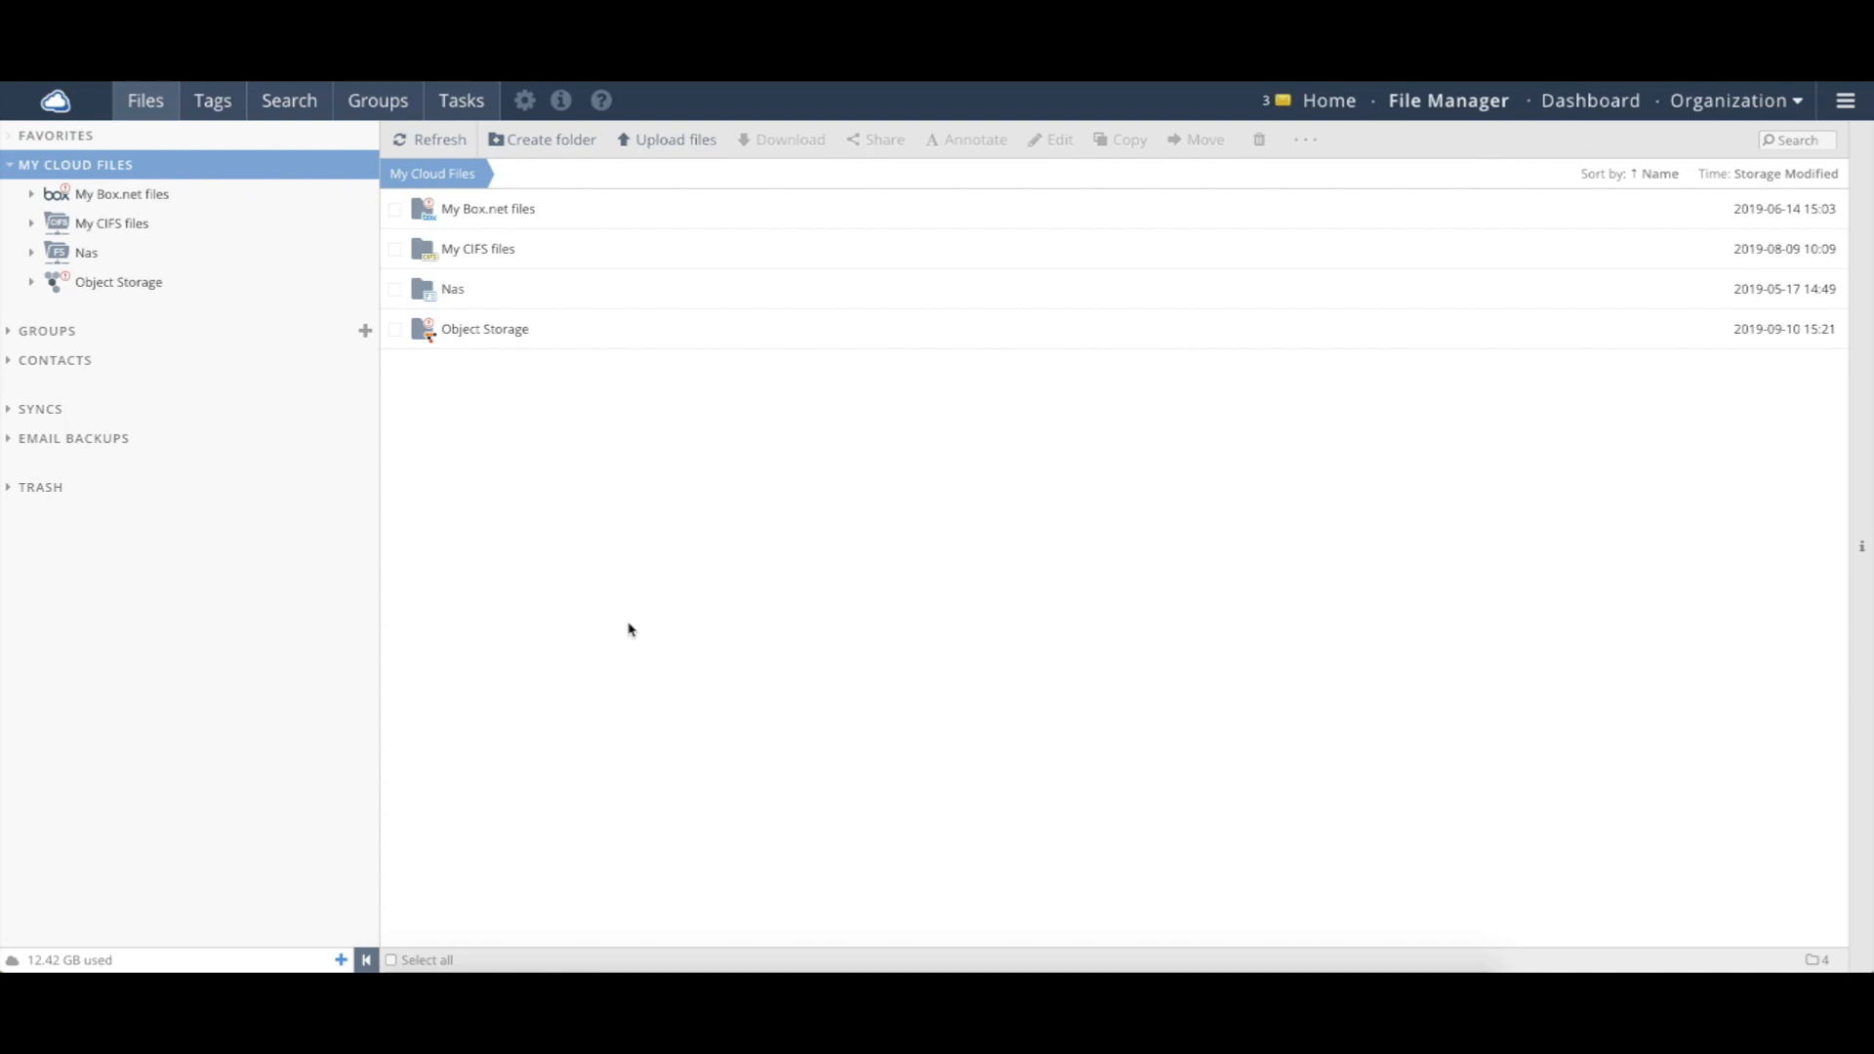
mouse_move(1768, 113)
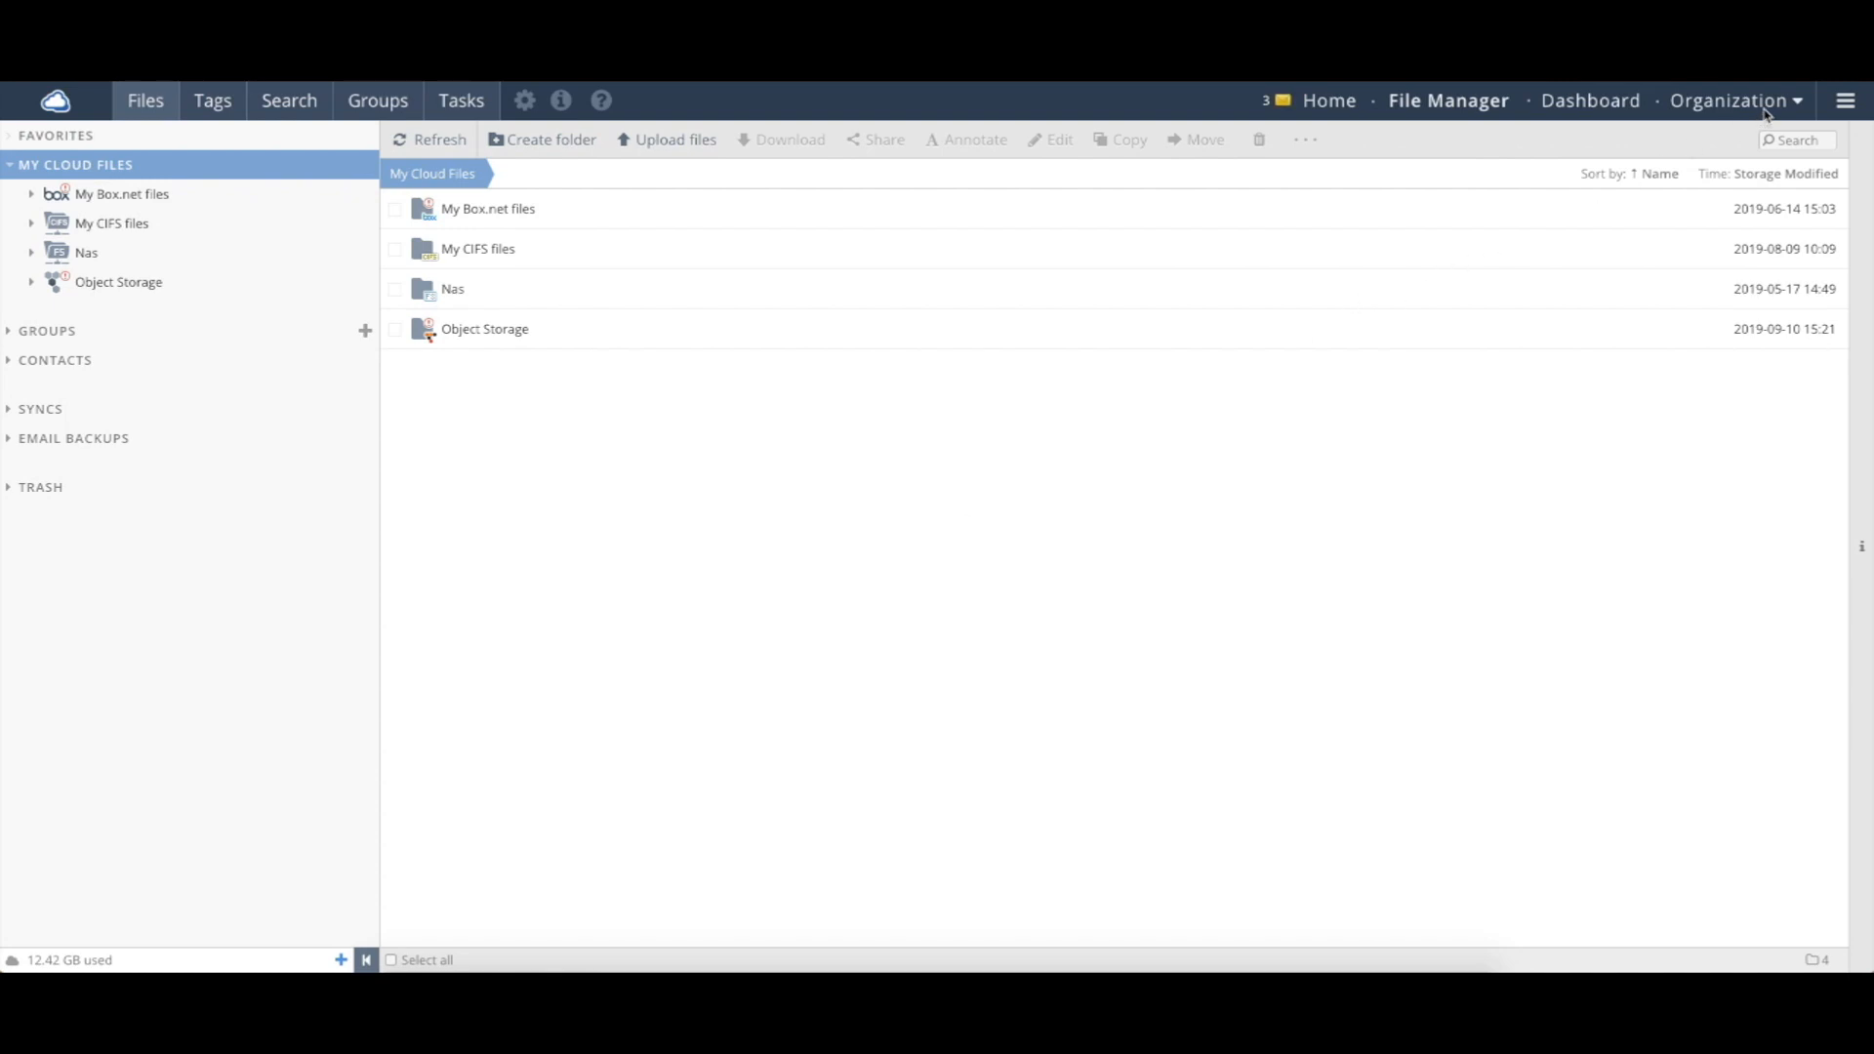
Step: Go from the file manager to the Organization Policies page
left_click(1727, 99)
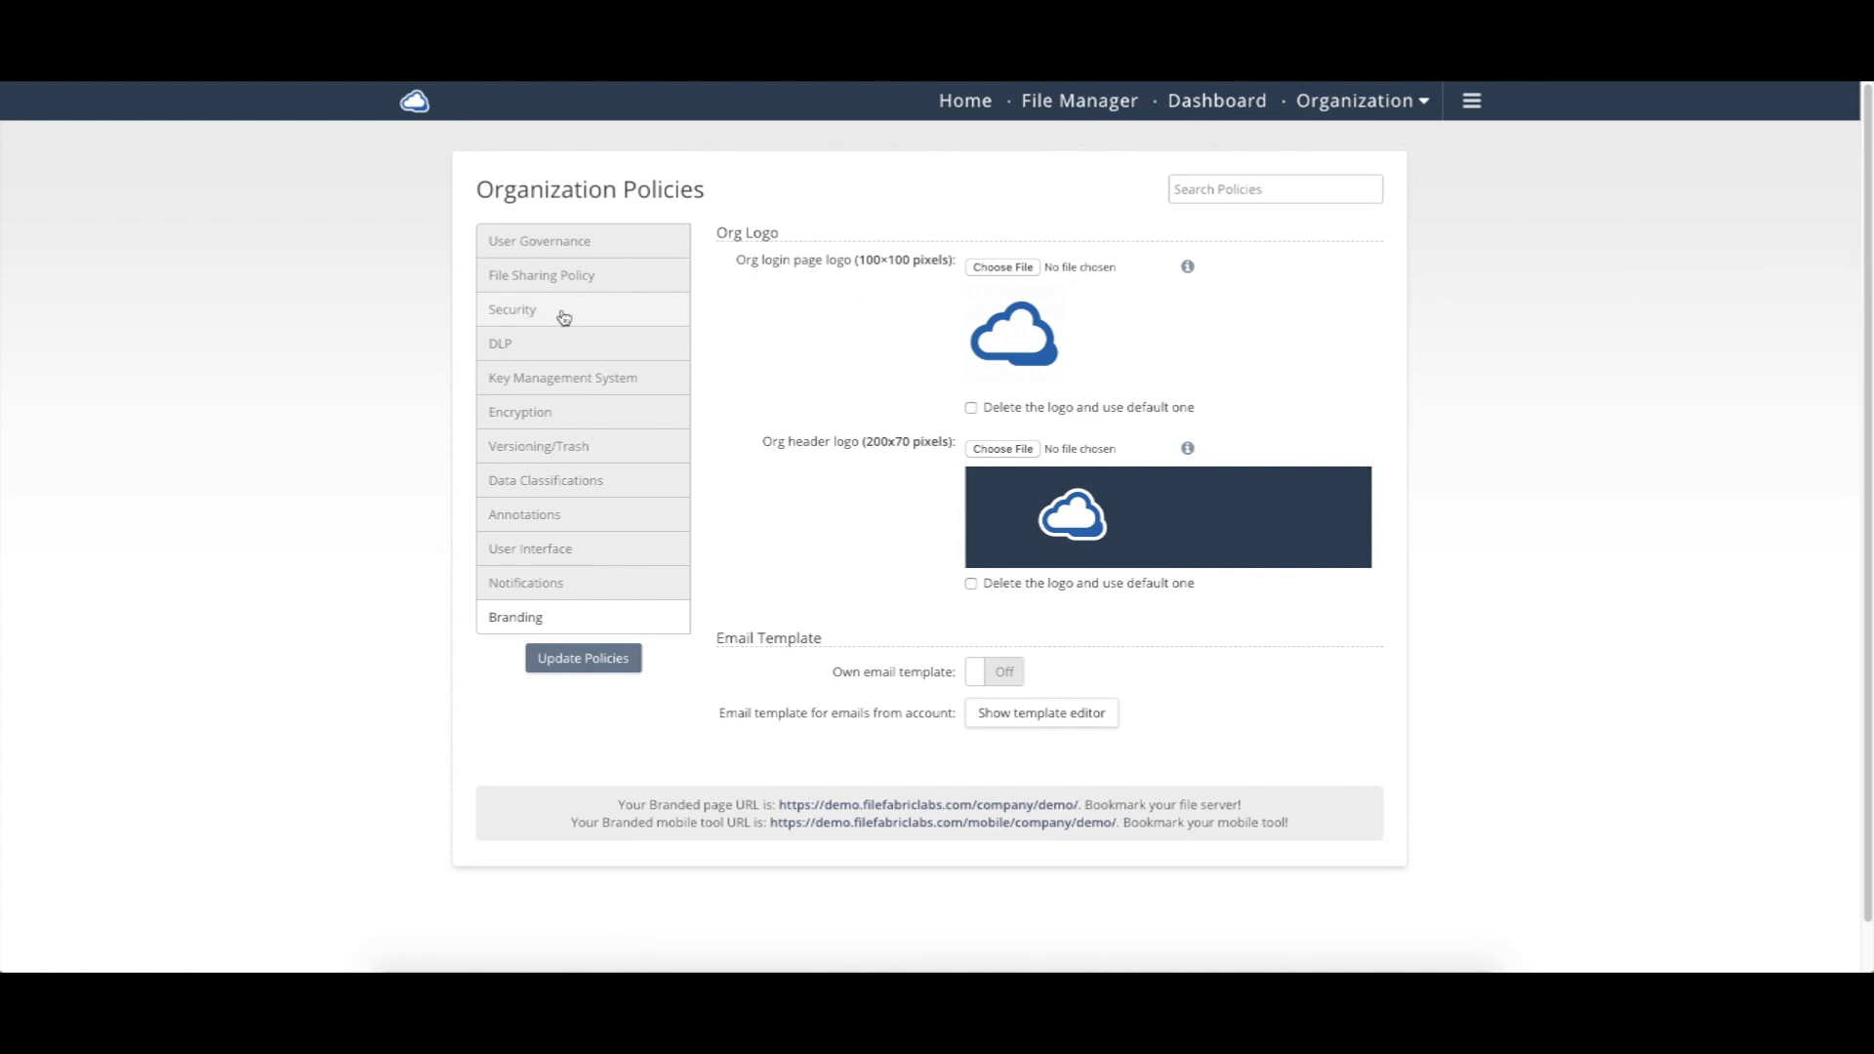
Step: Show the Security policies section and dismiss the search tip
left_click(511, 308)
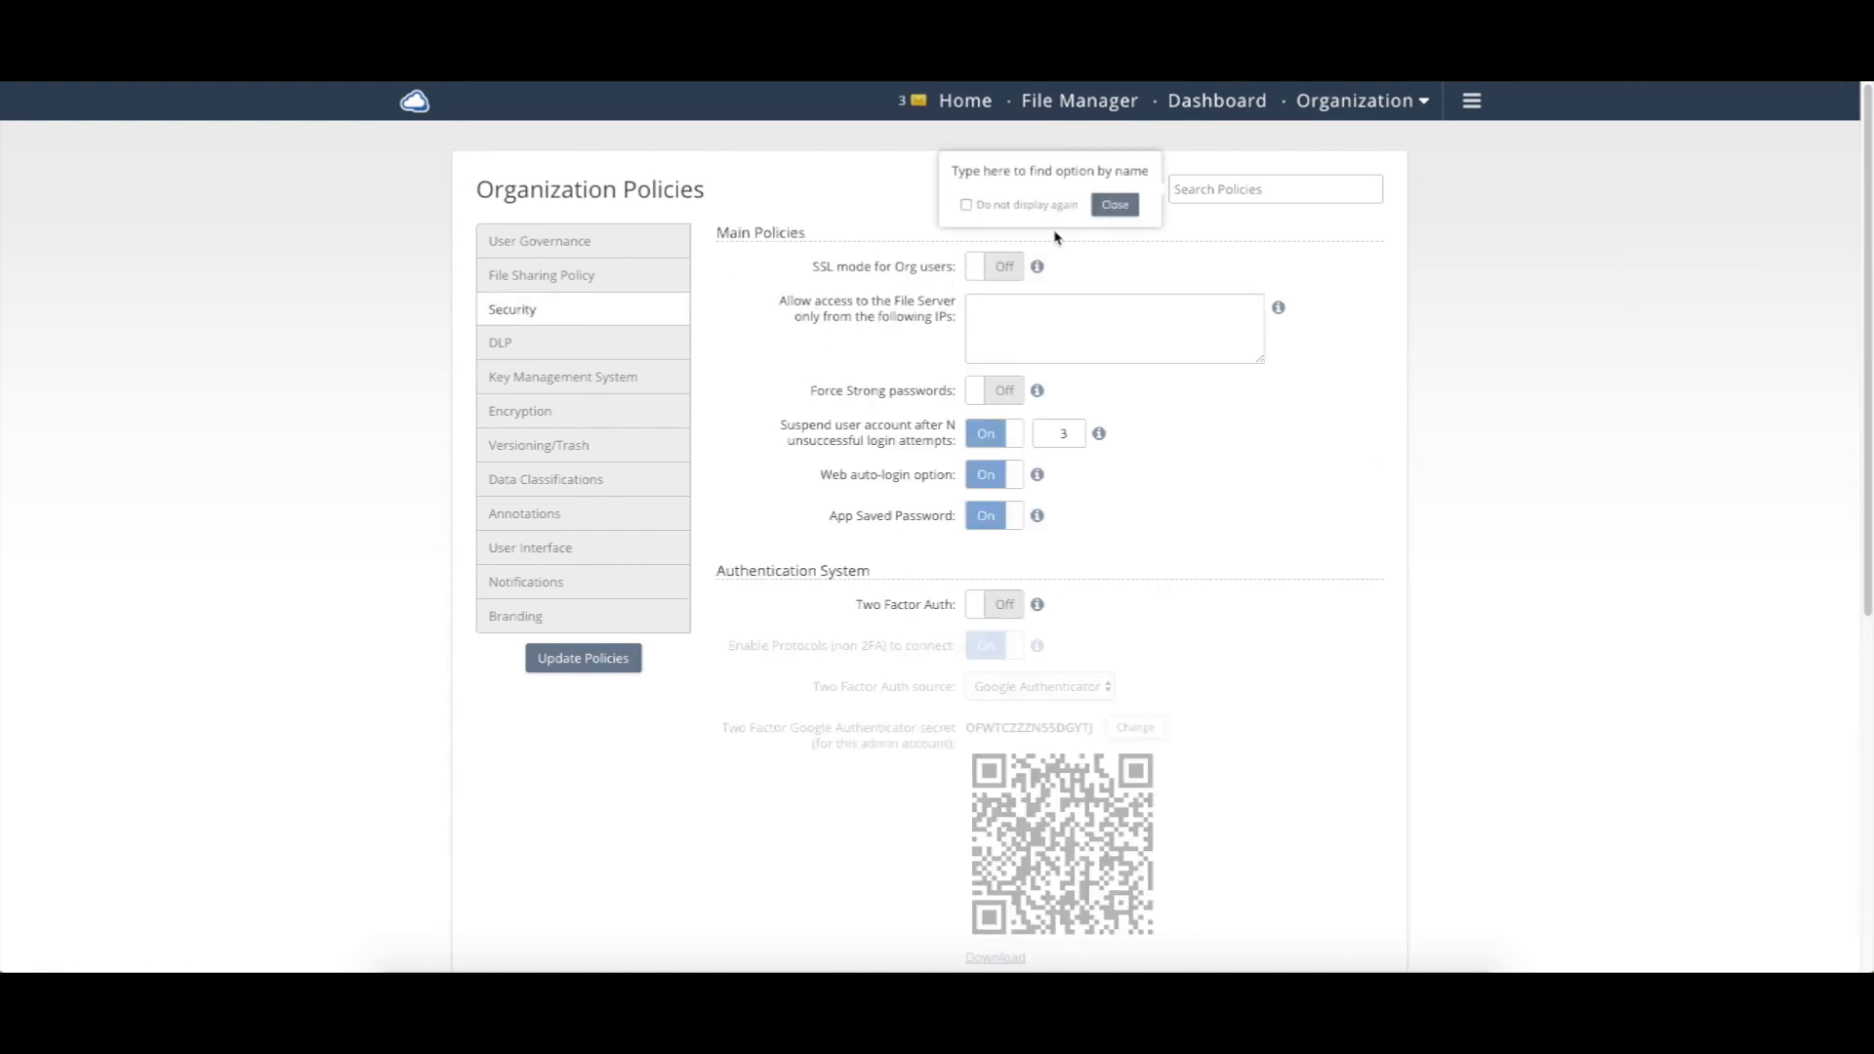
left_click(1112, 205)
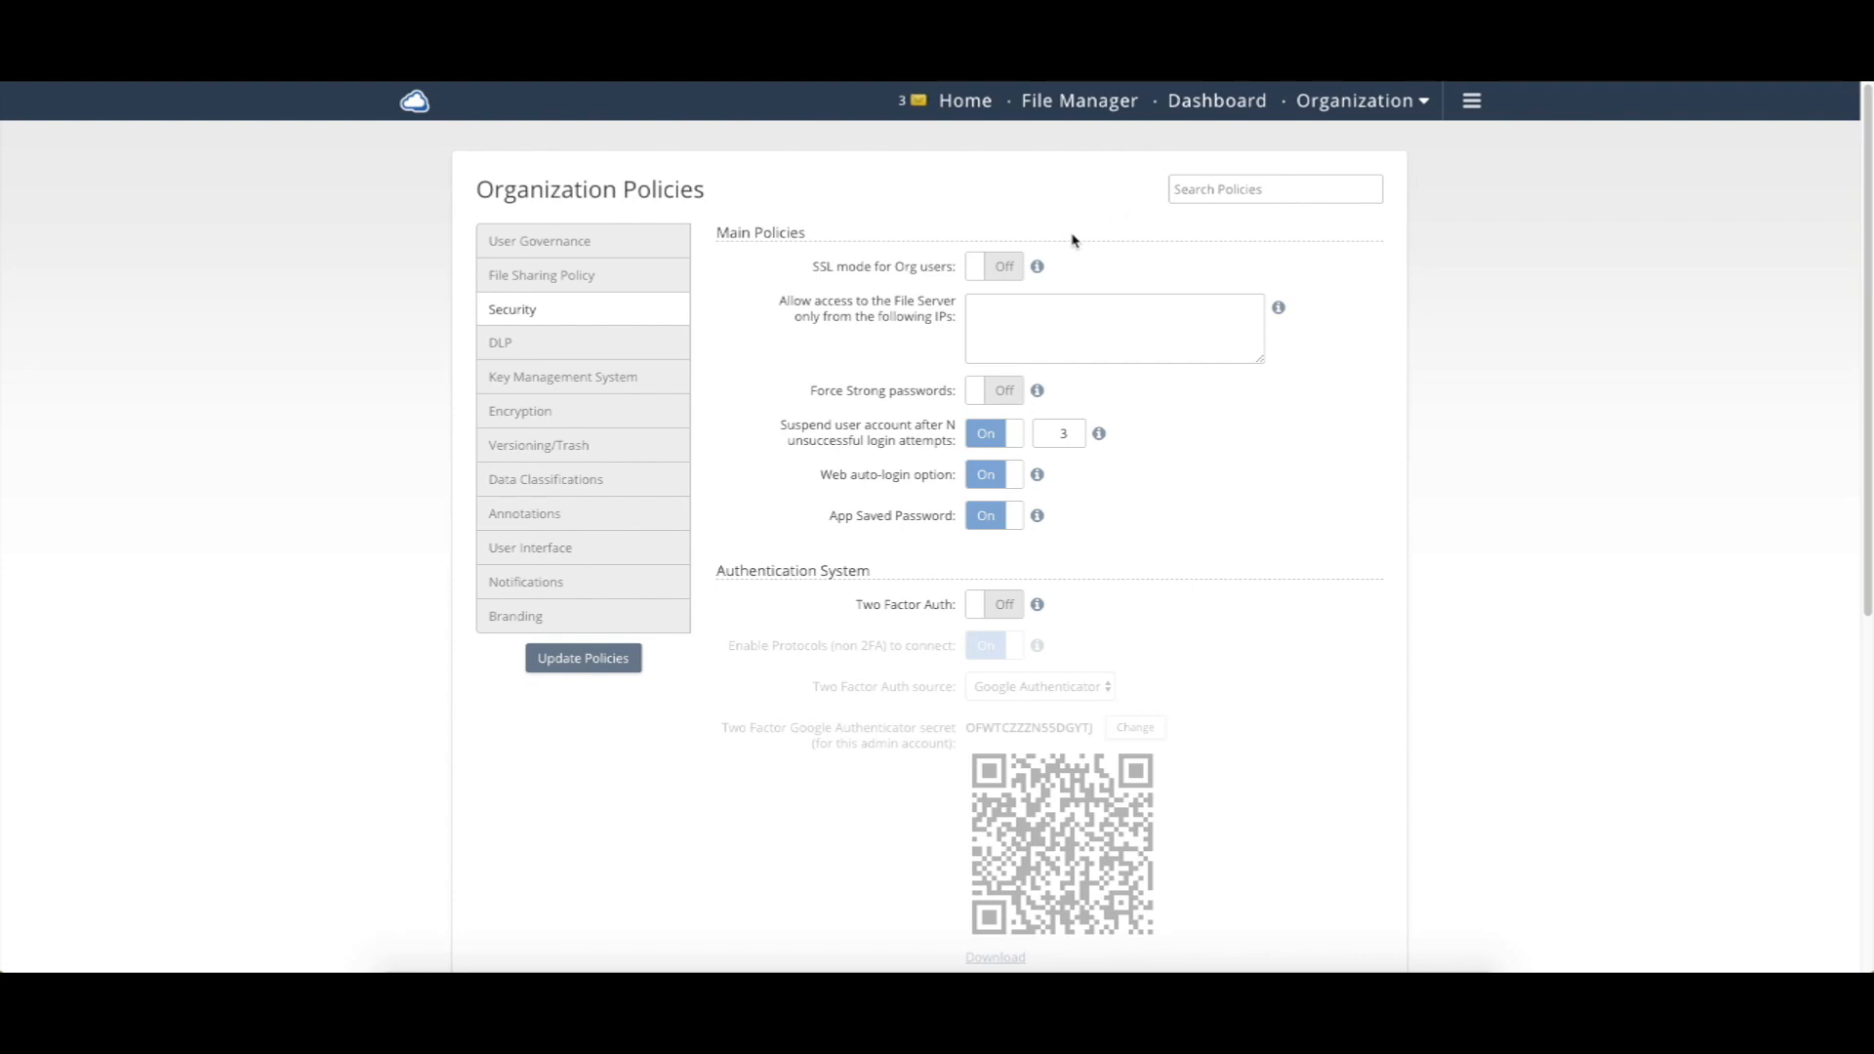
mouse_move(838, 330)
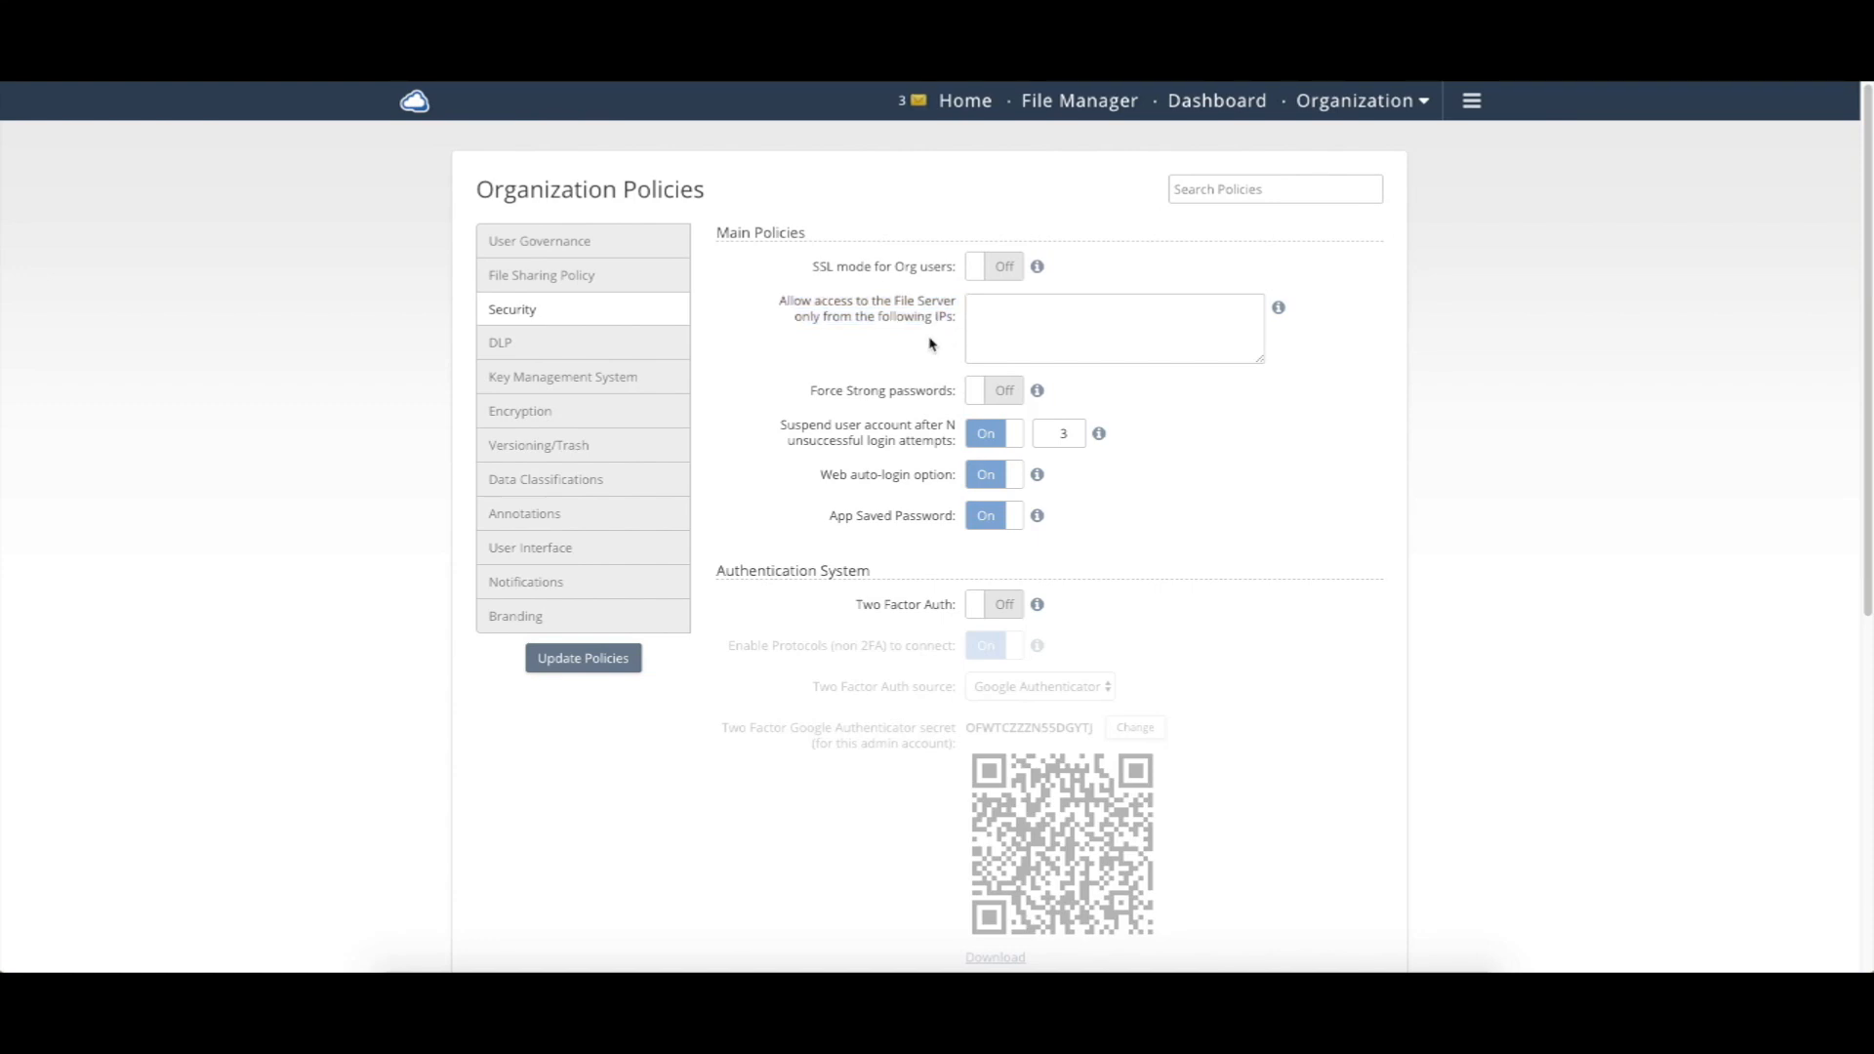
mouse_move(785, 426)
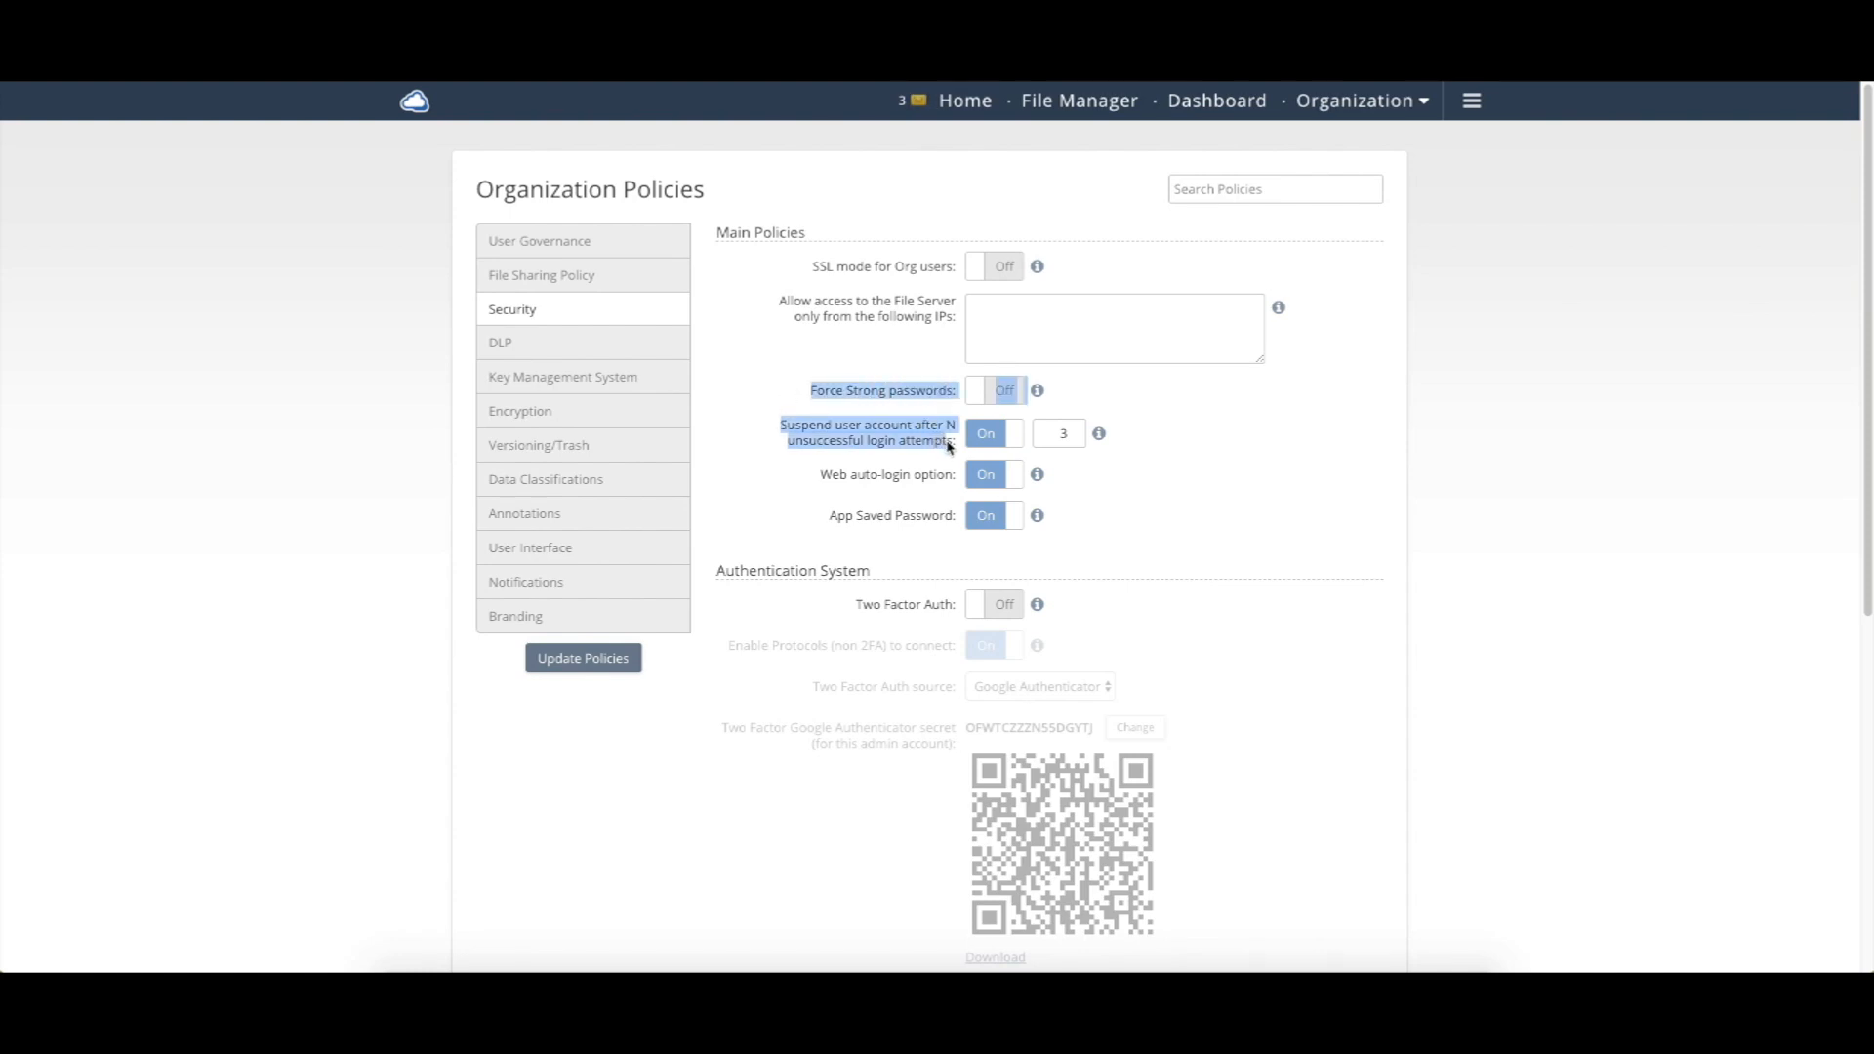
mouse_move(1011, 445)
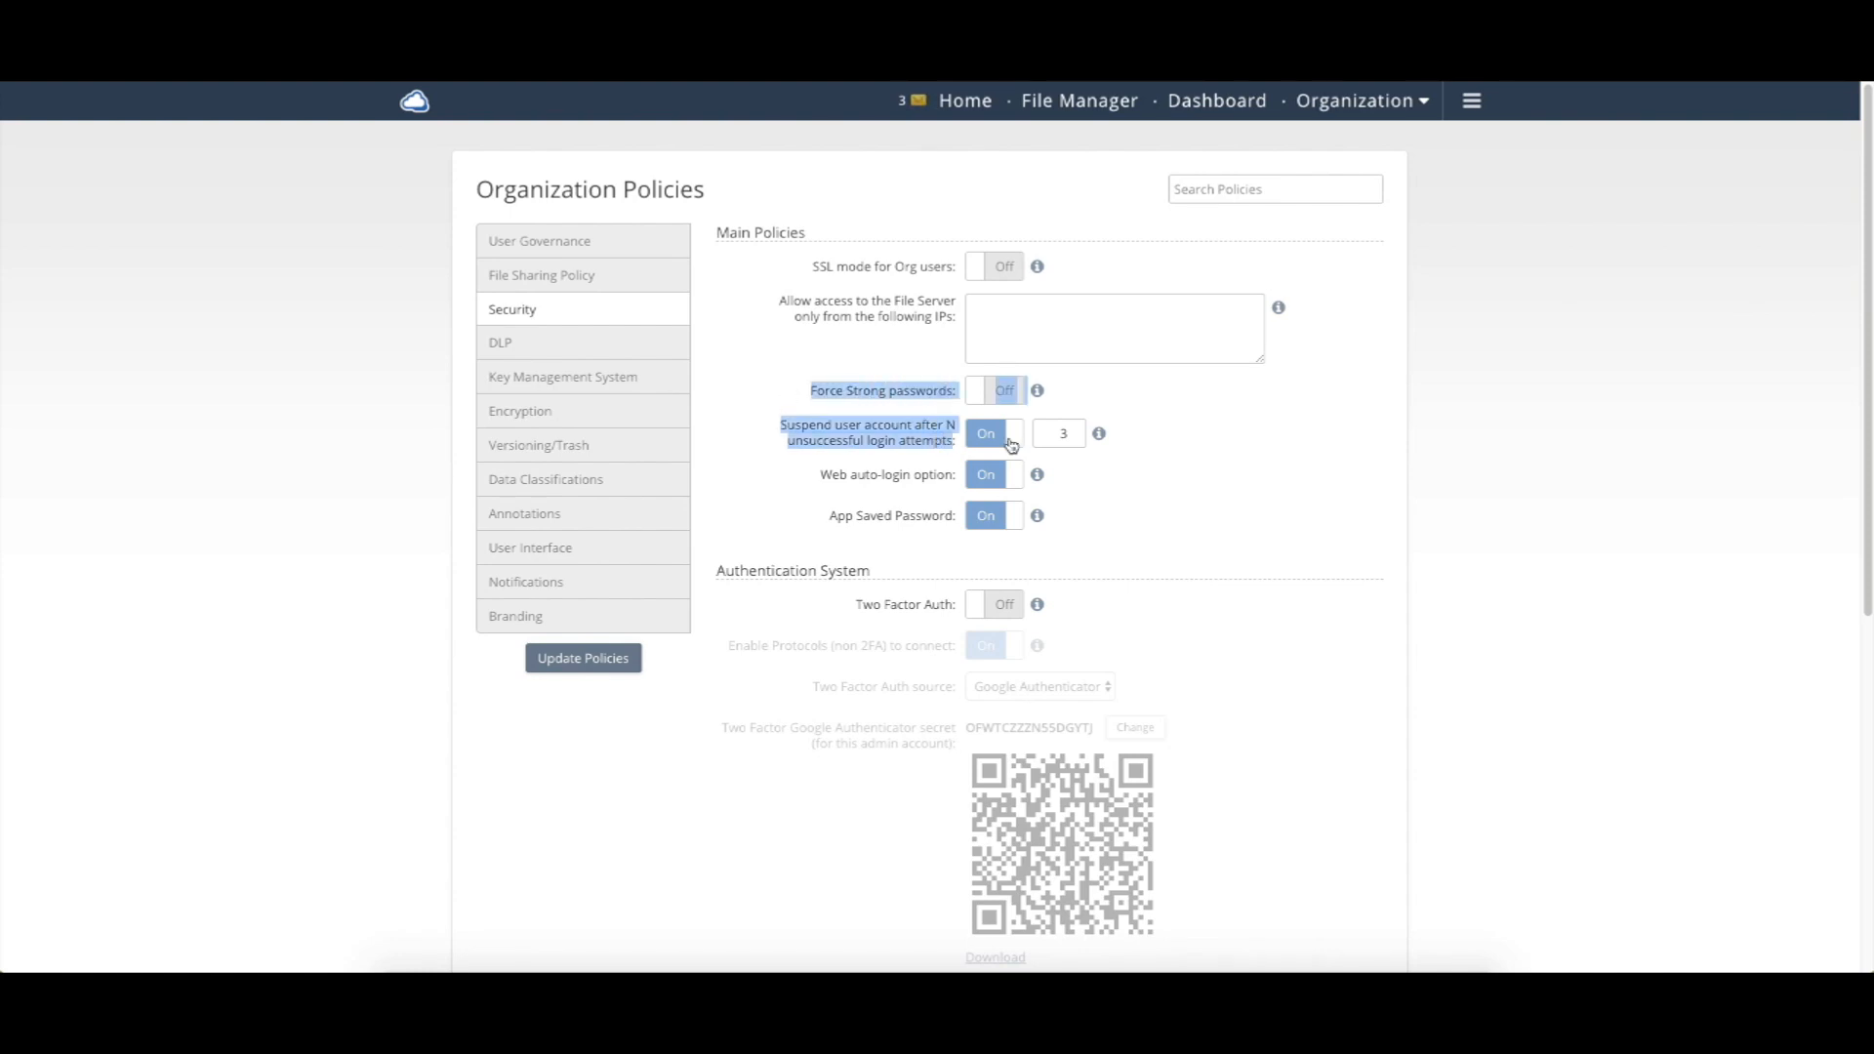
mouse_move(1142, 433)
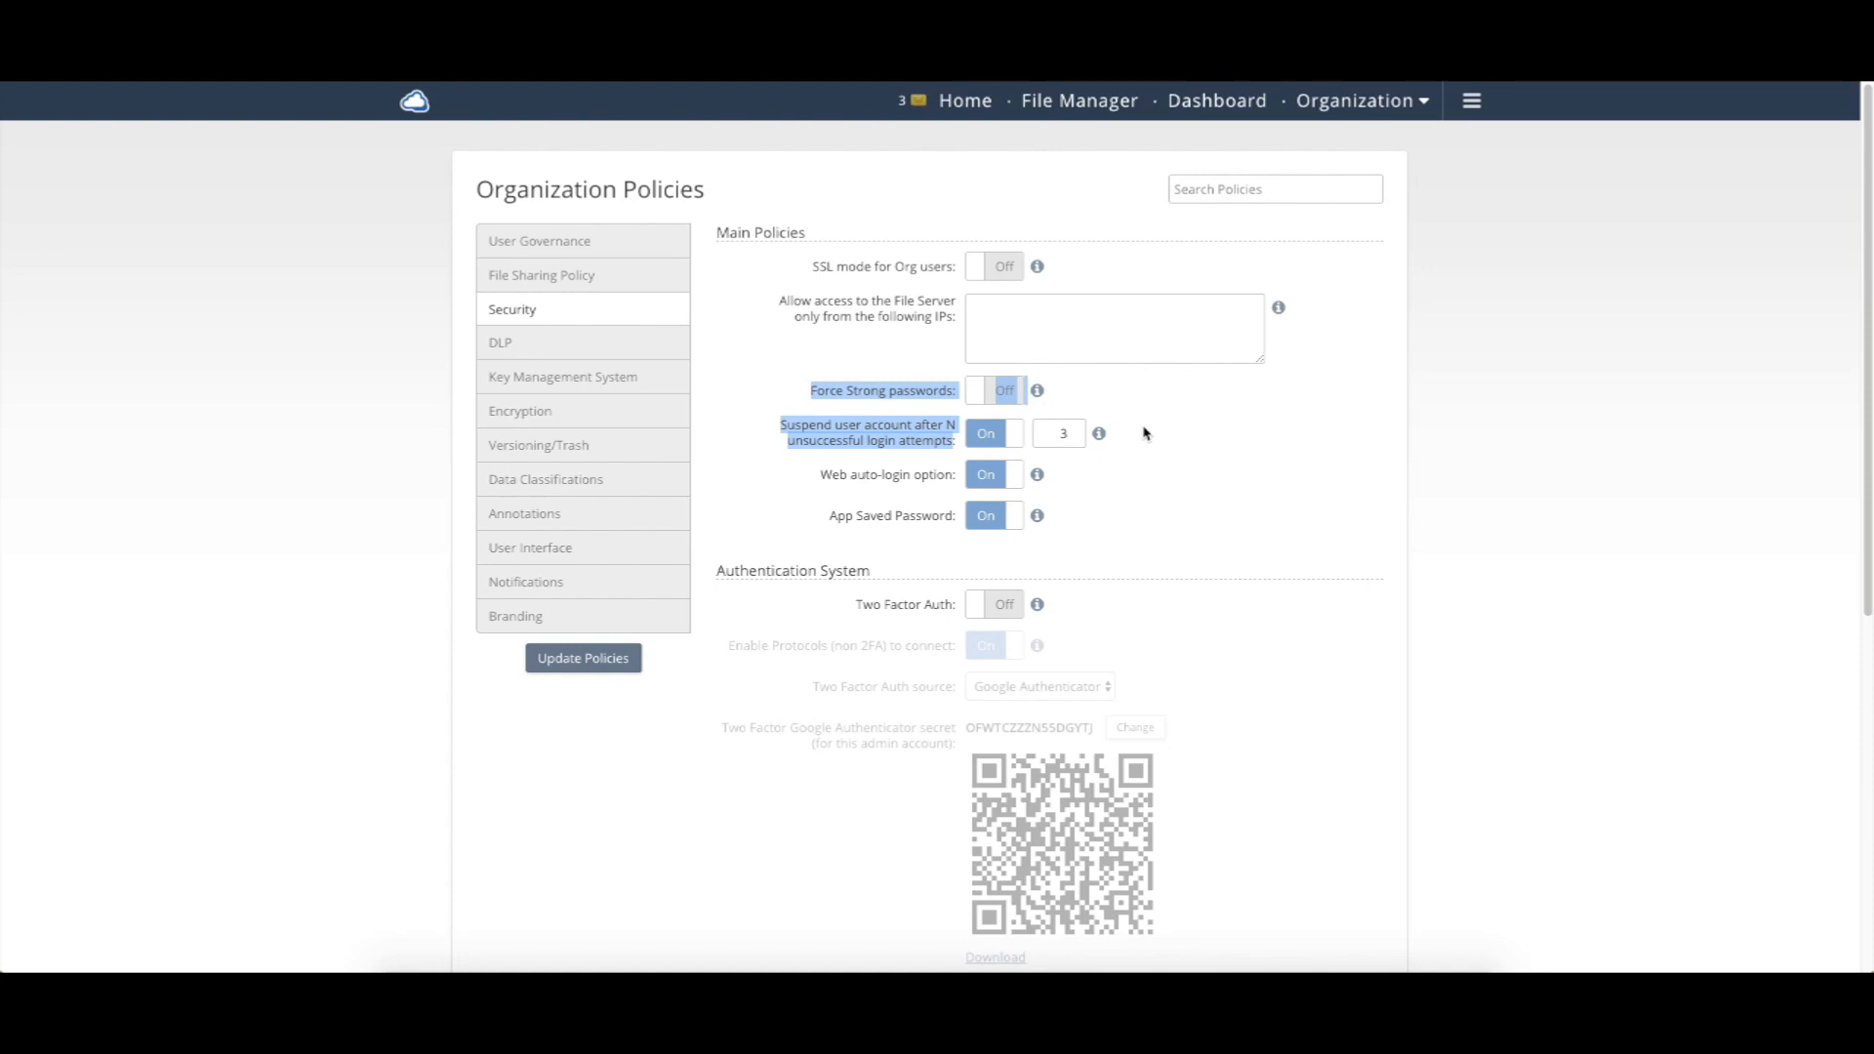
Step: Switch the Two Factor Auth policy to On under Authentication System
scroll("down", 3)
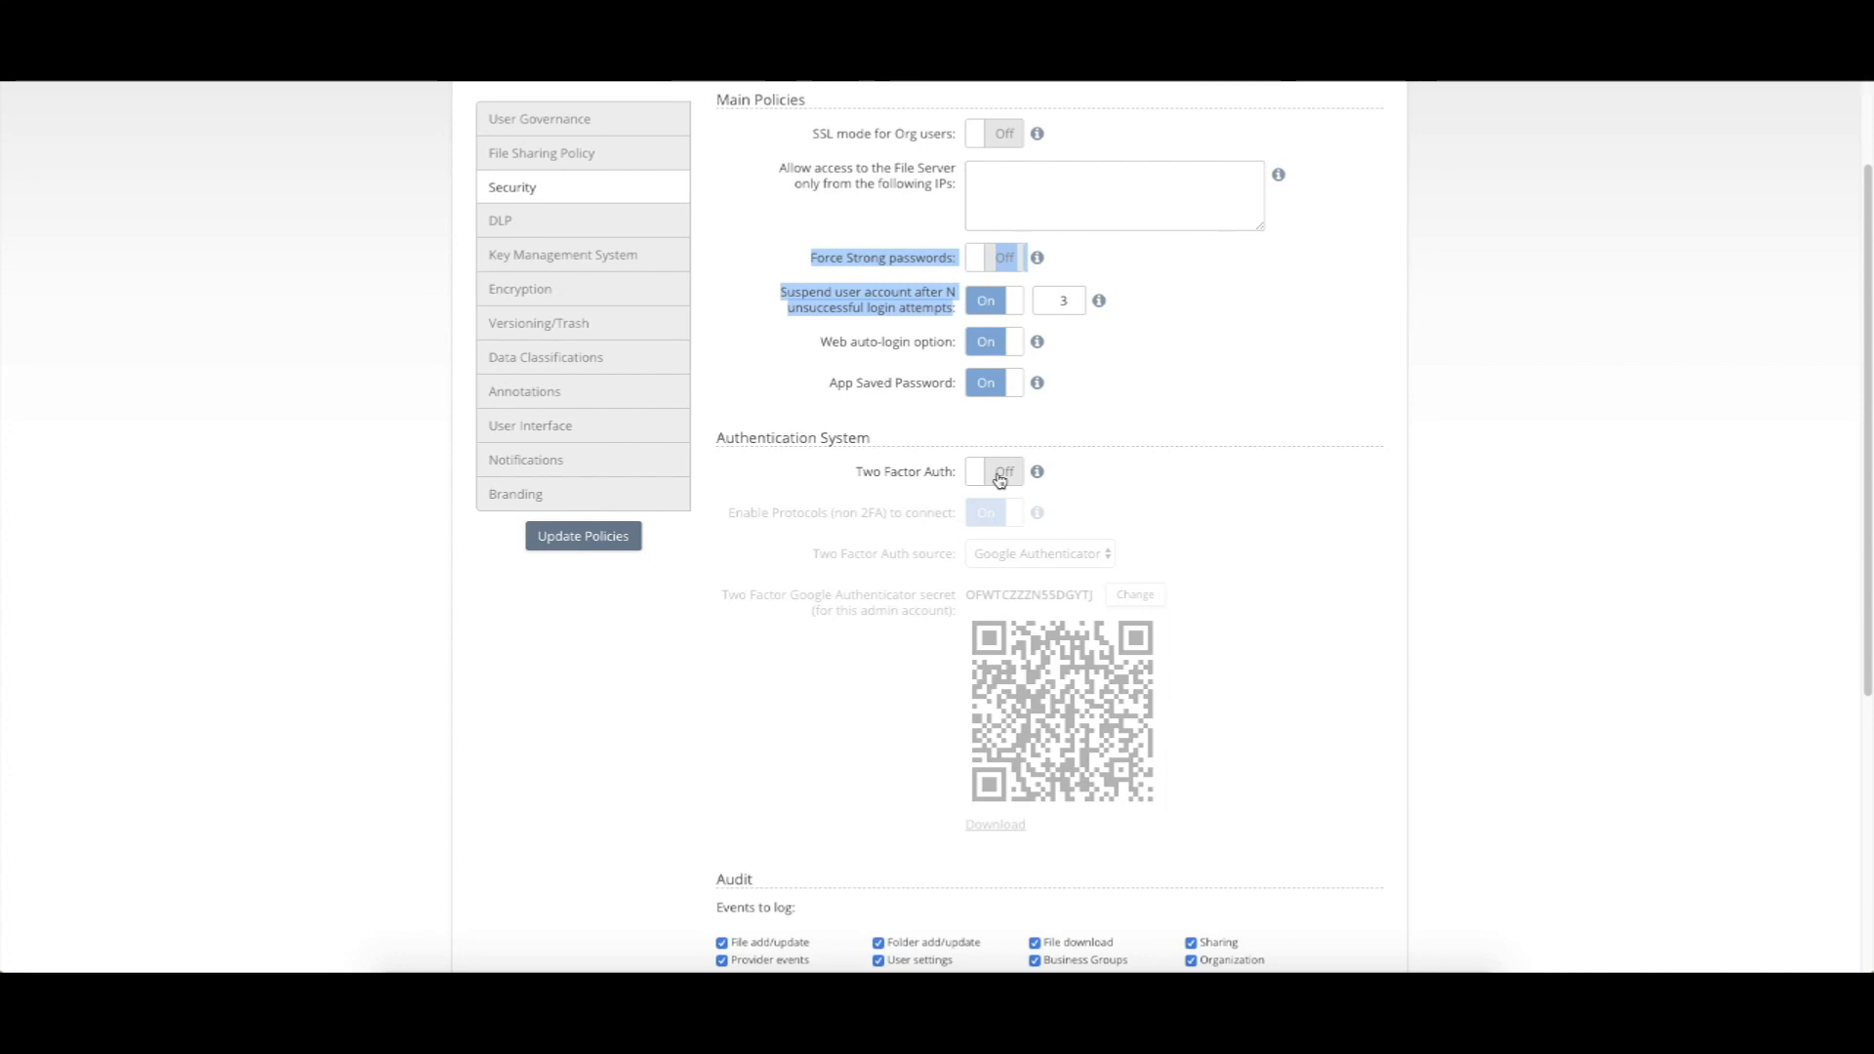
left_click(992, 471)
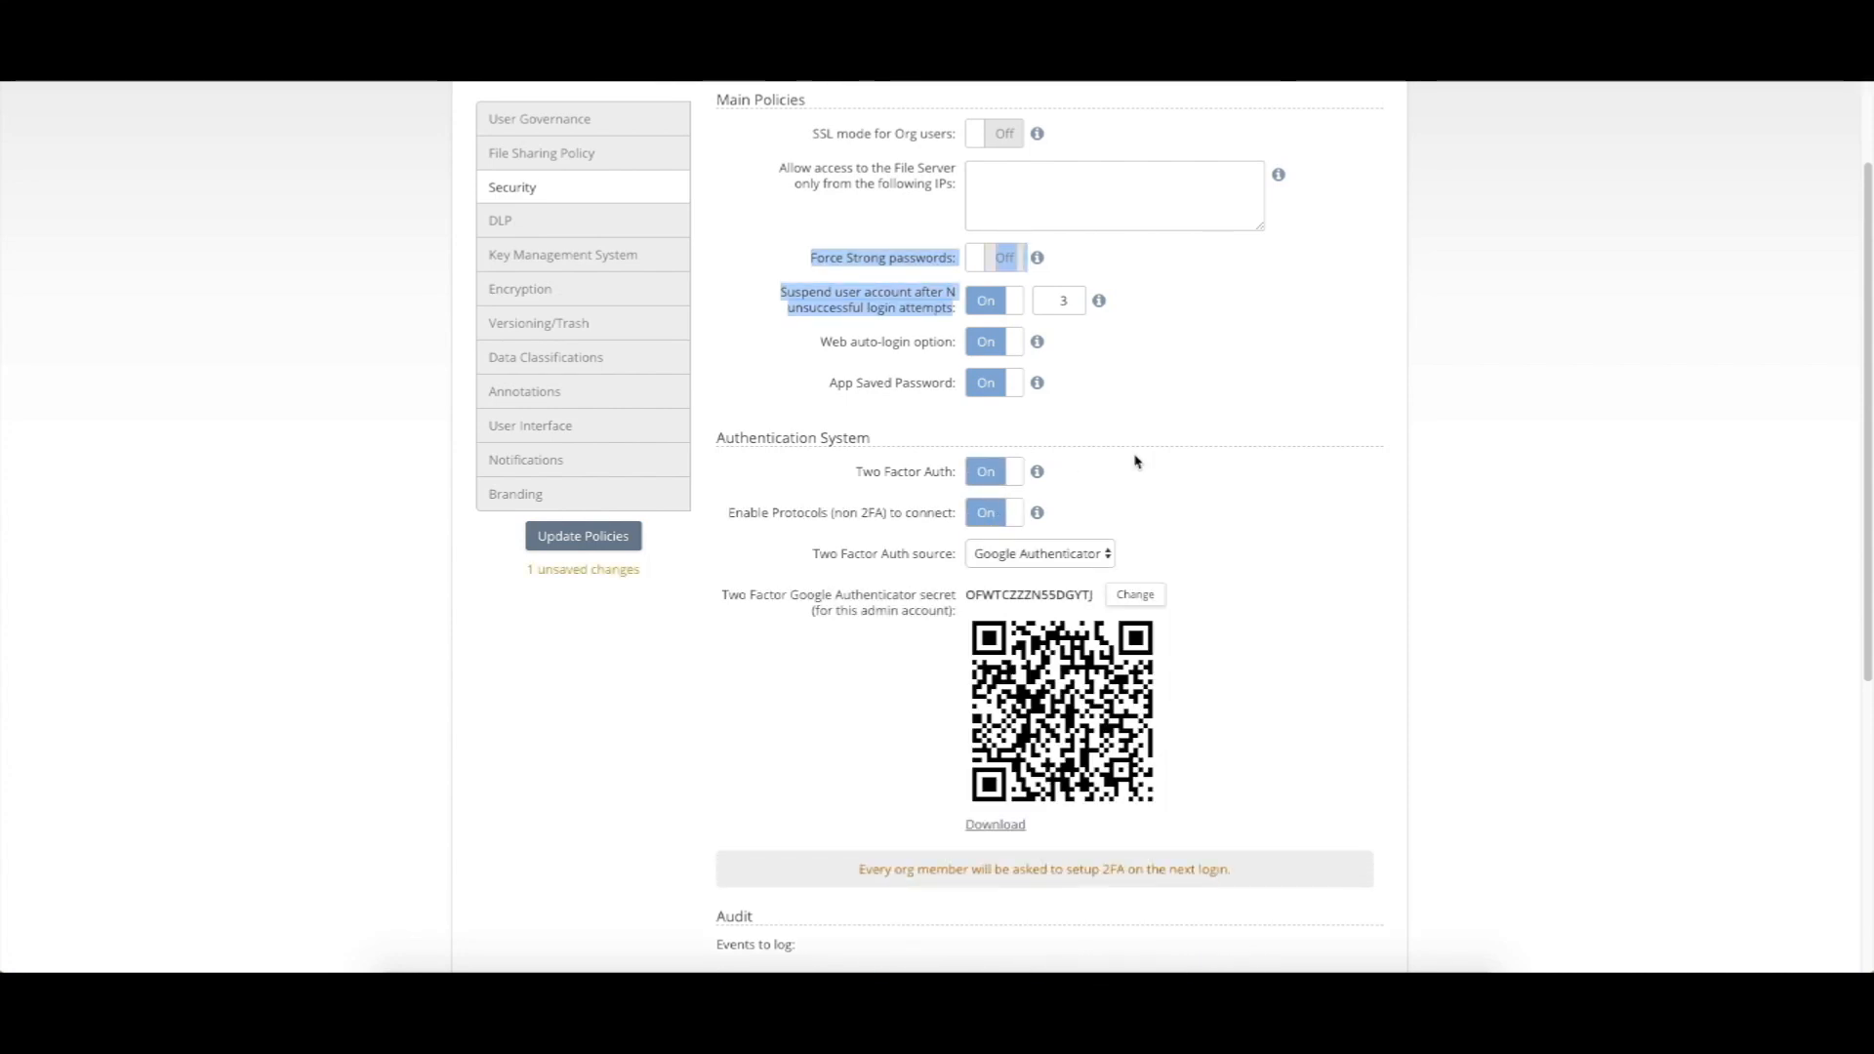
mouse_move(1079, 572)
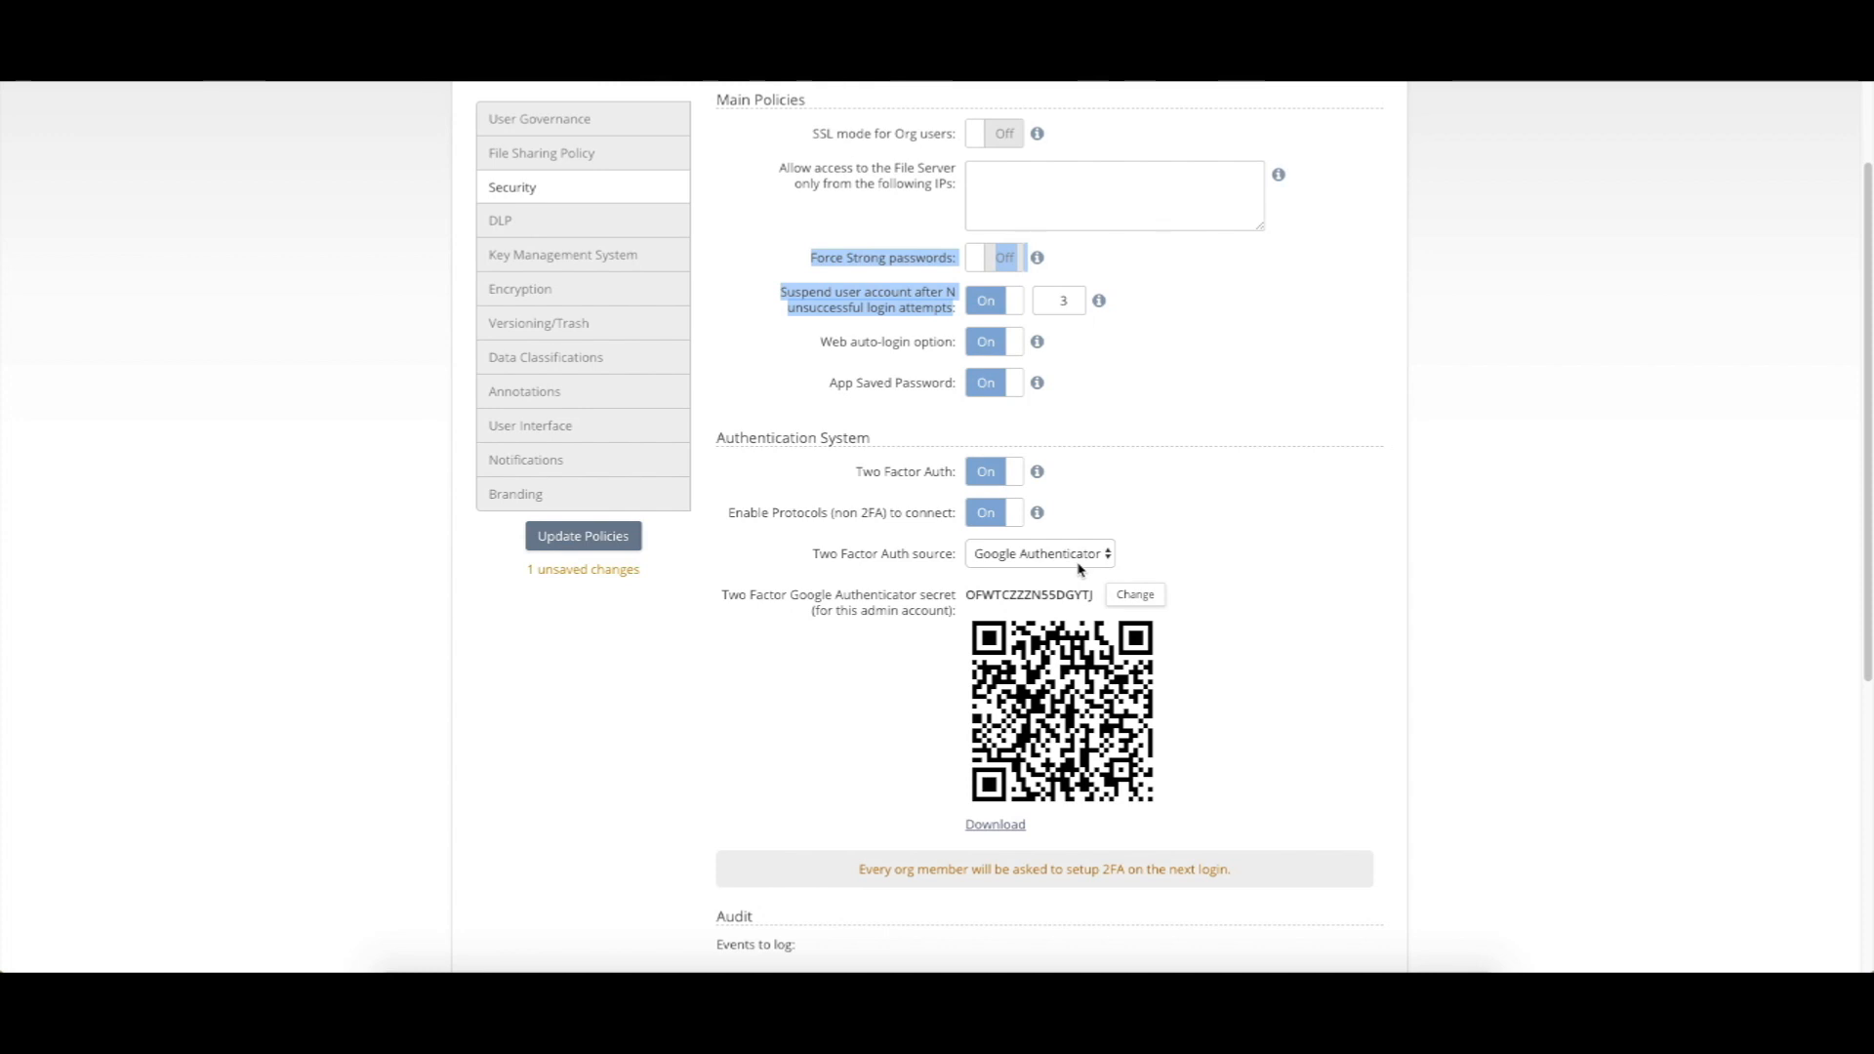
mouse_move(1099, 607)
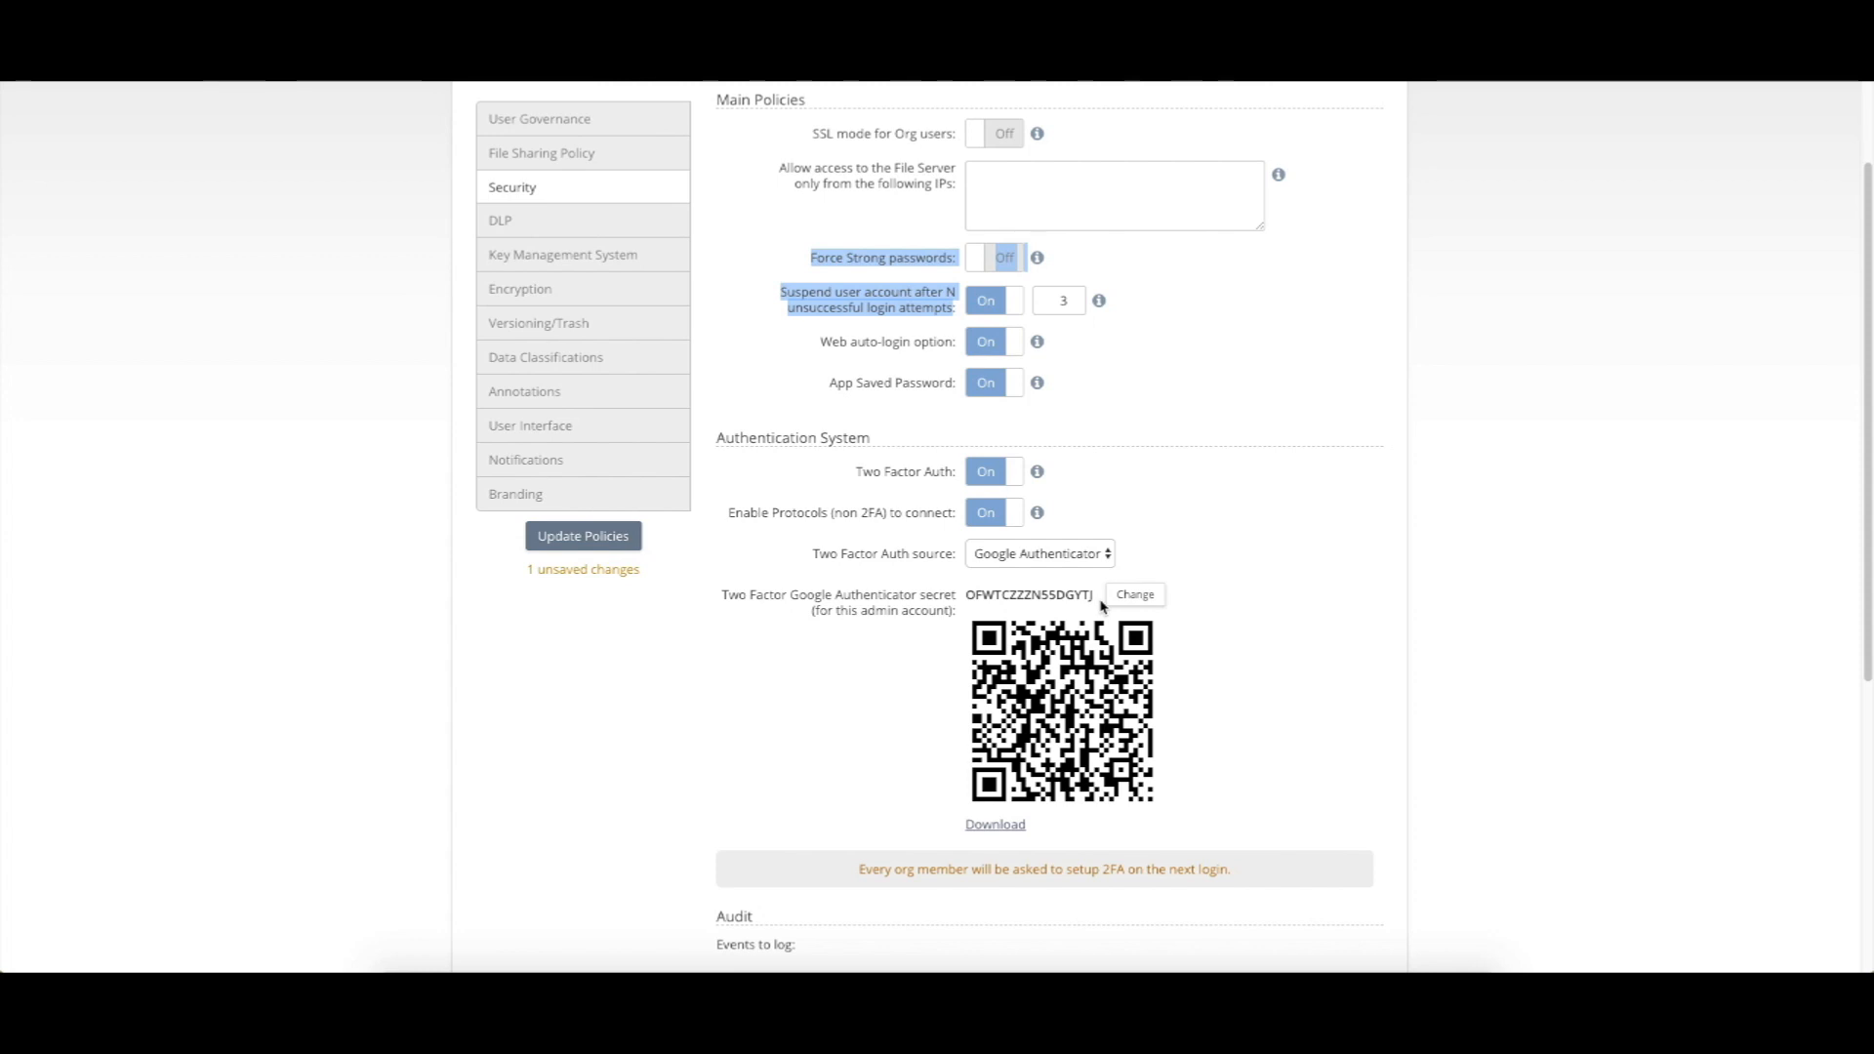
mouse_move(1069, 540)
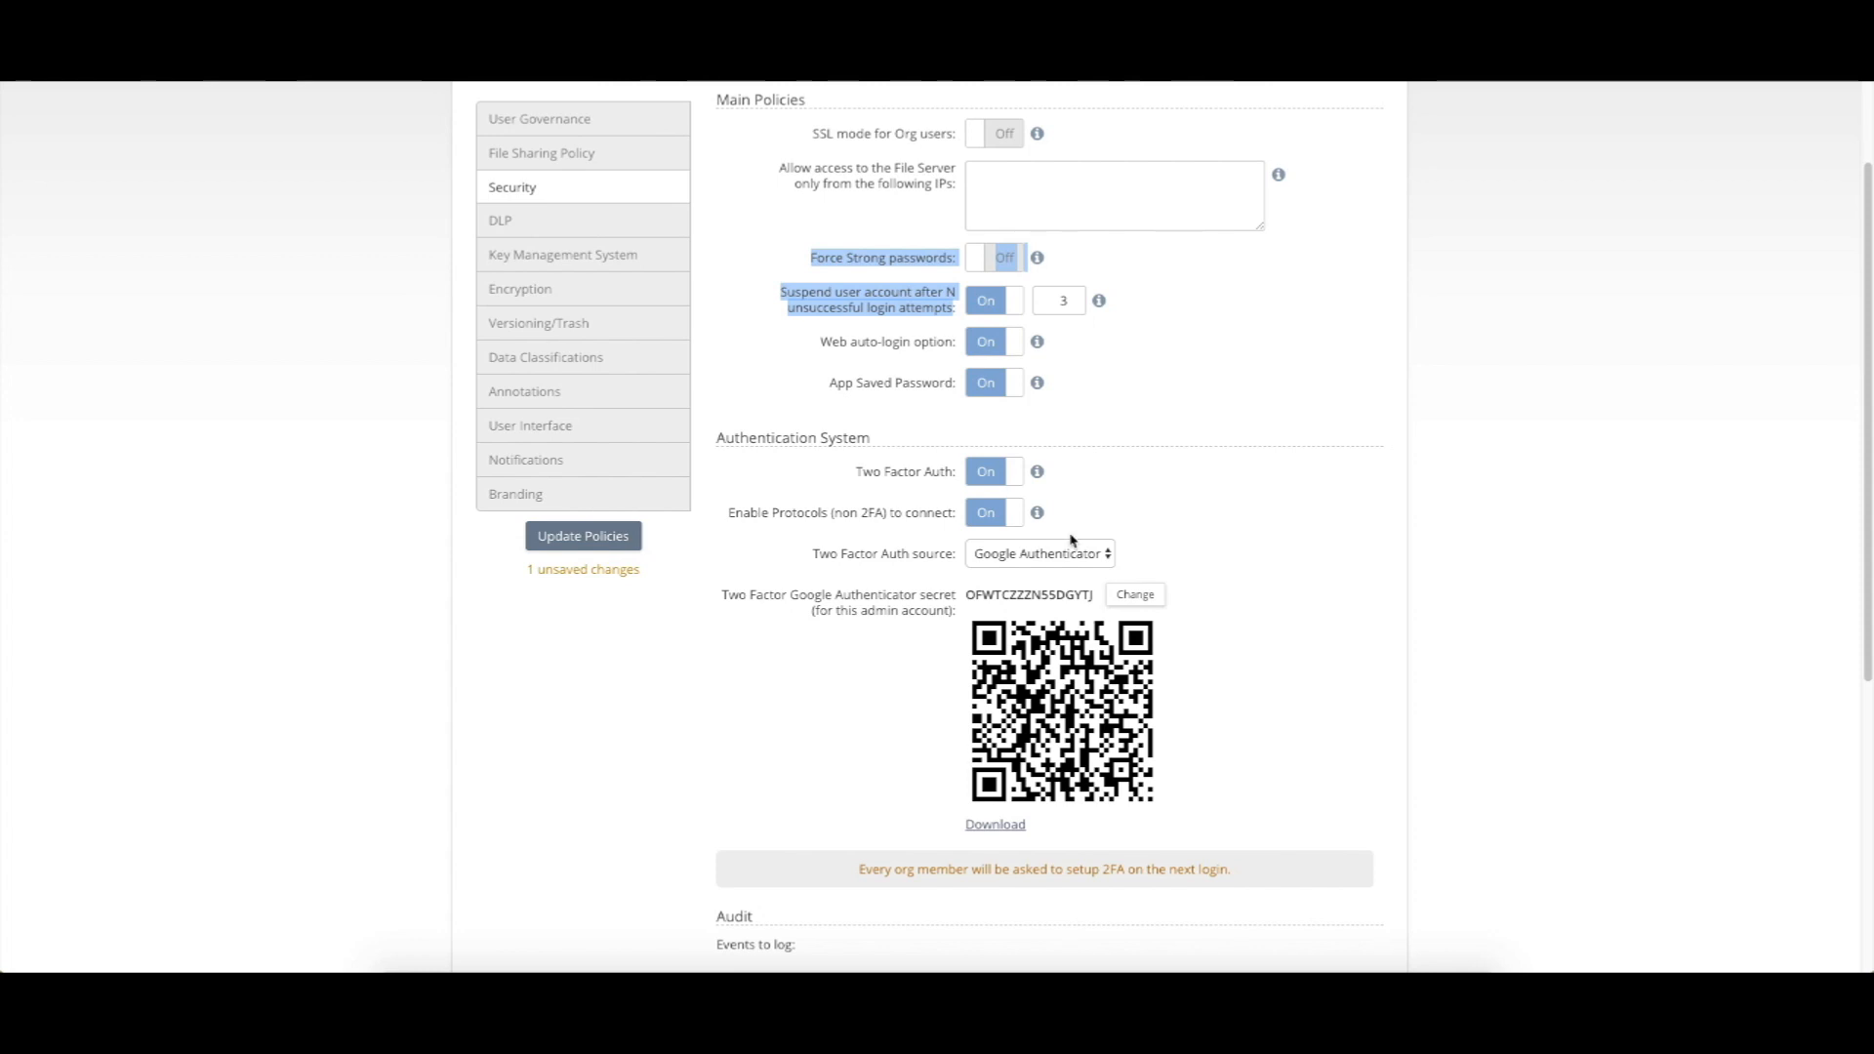
Step: Set the two-factor authentication source to Email instead of Google Authenticator
left_click(1039, 552)
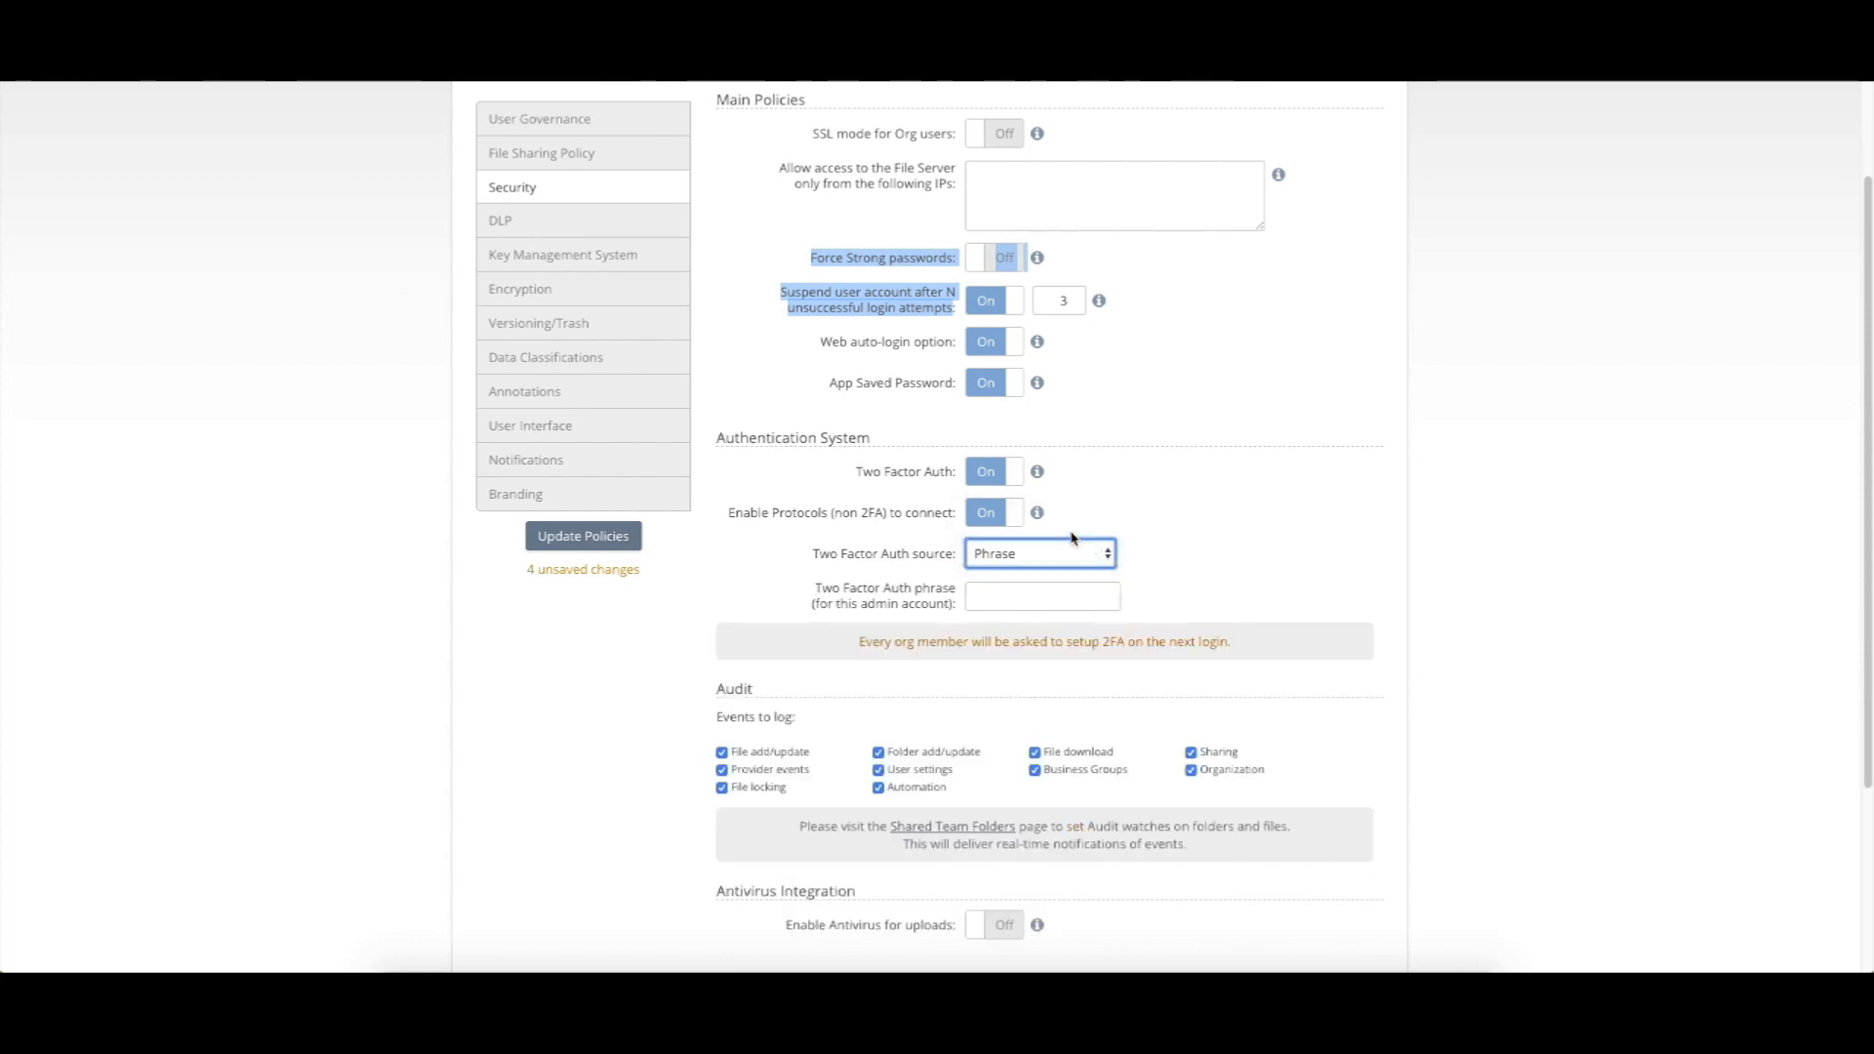
left_click(1039, 553)
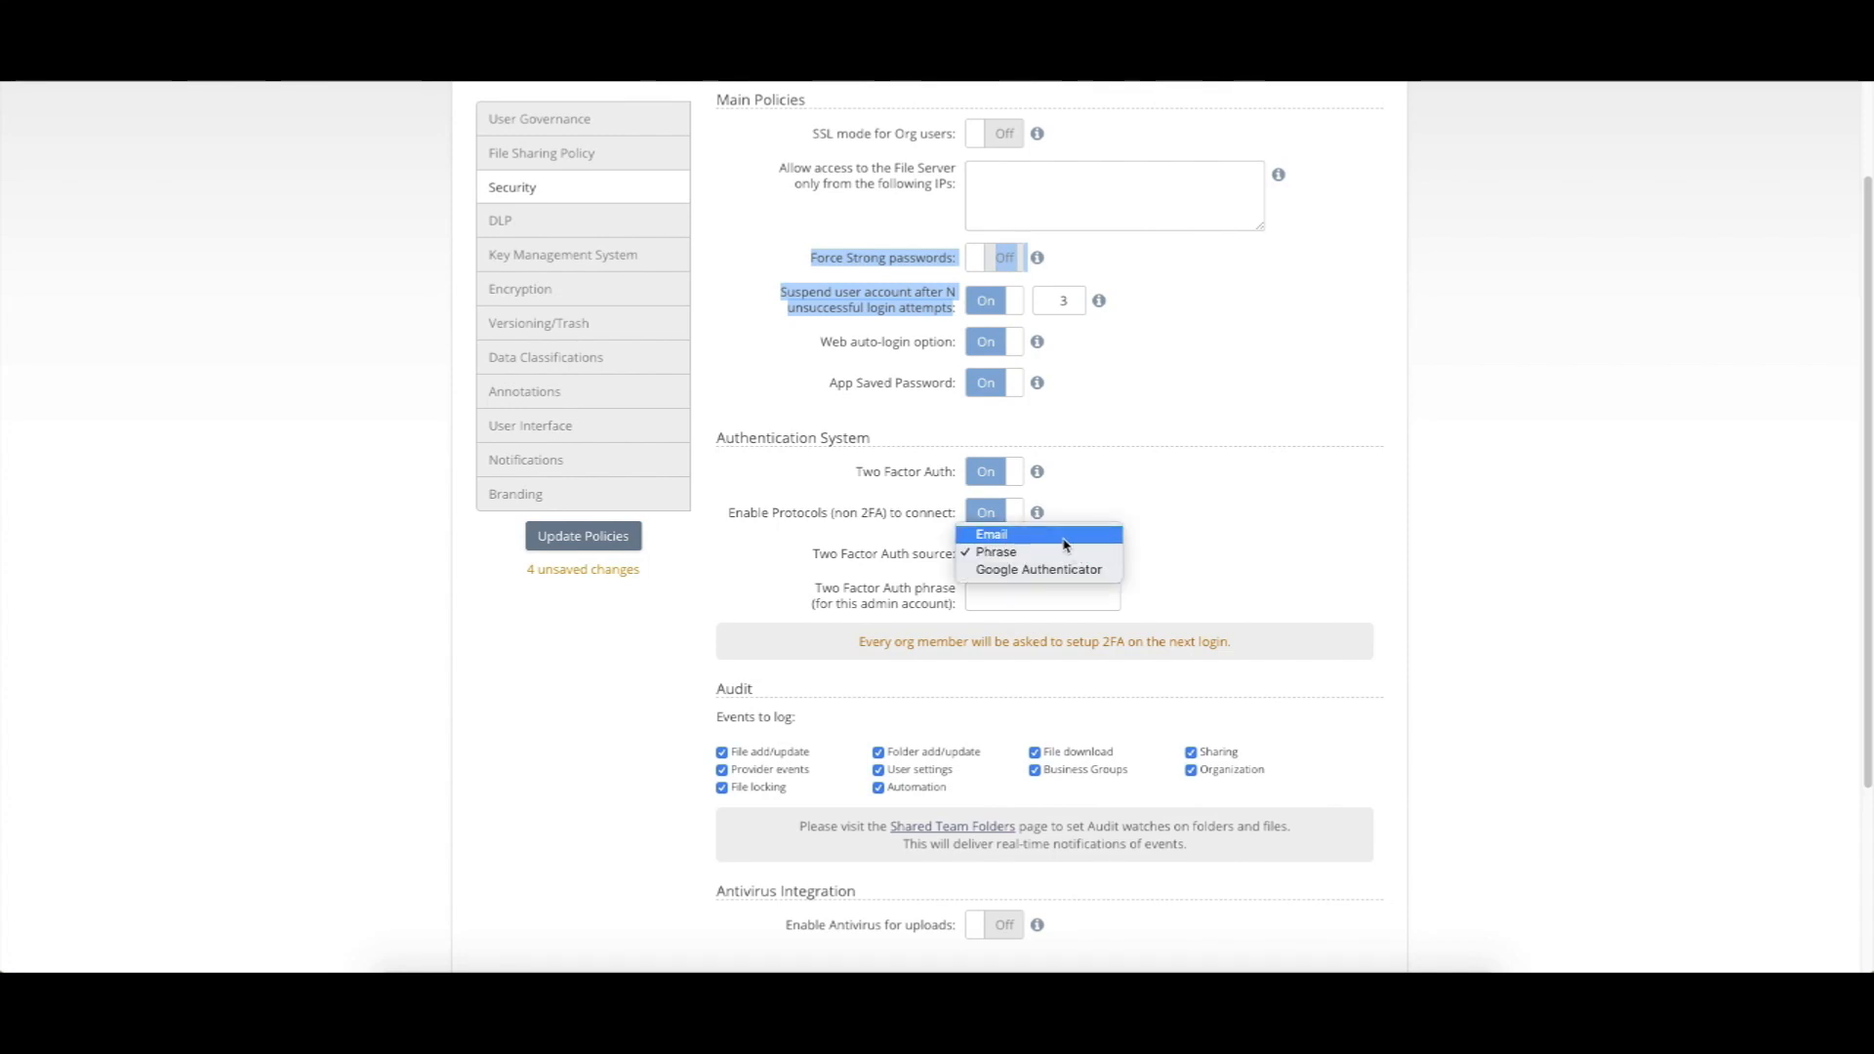
left_click(989, 535)
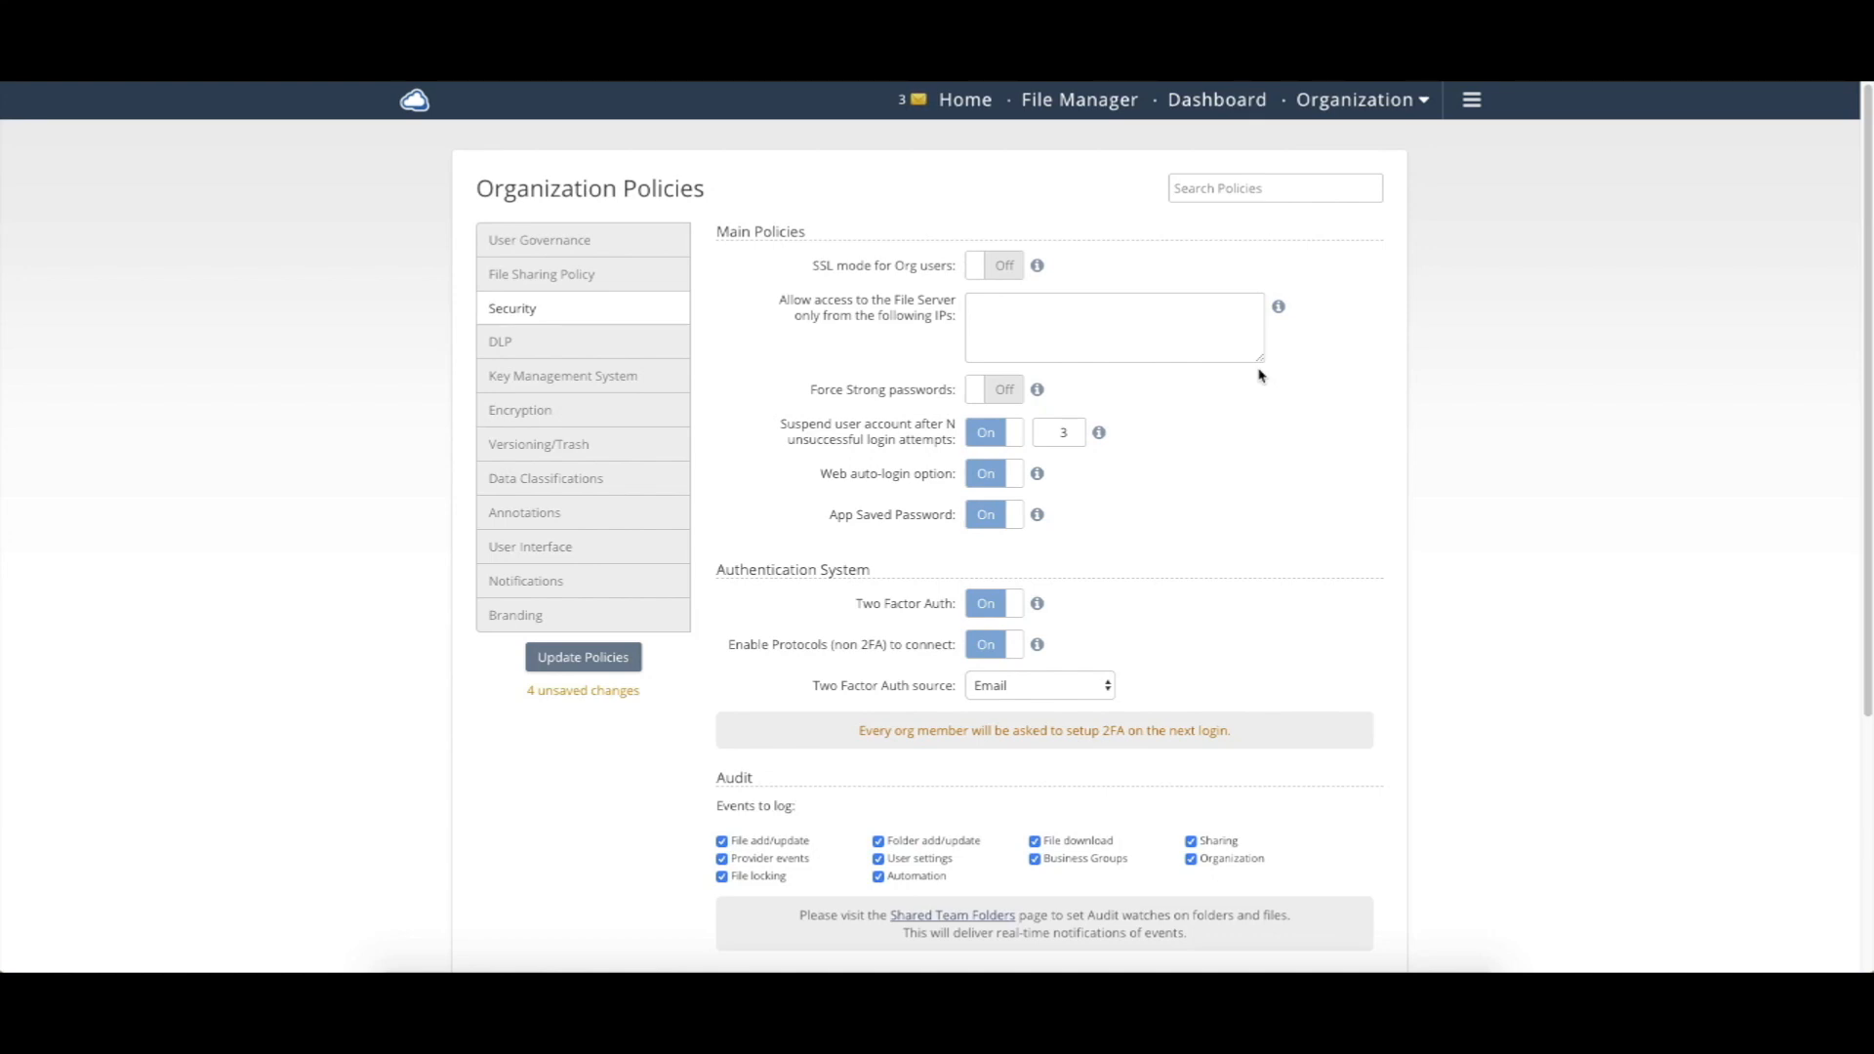
Step: Show the Encryption policies section with the team-file phrase and nominated folders
left_click(527, 412)
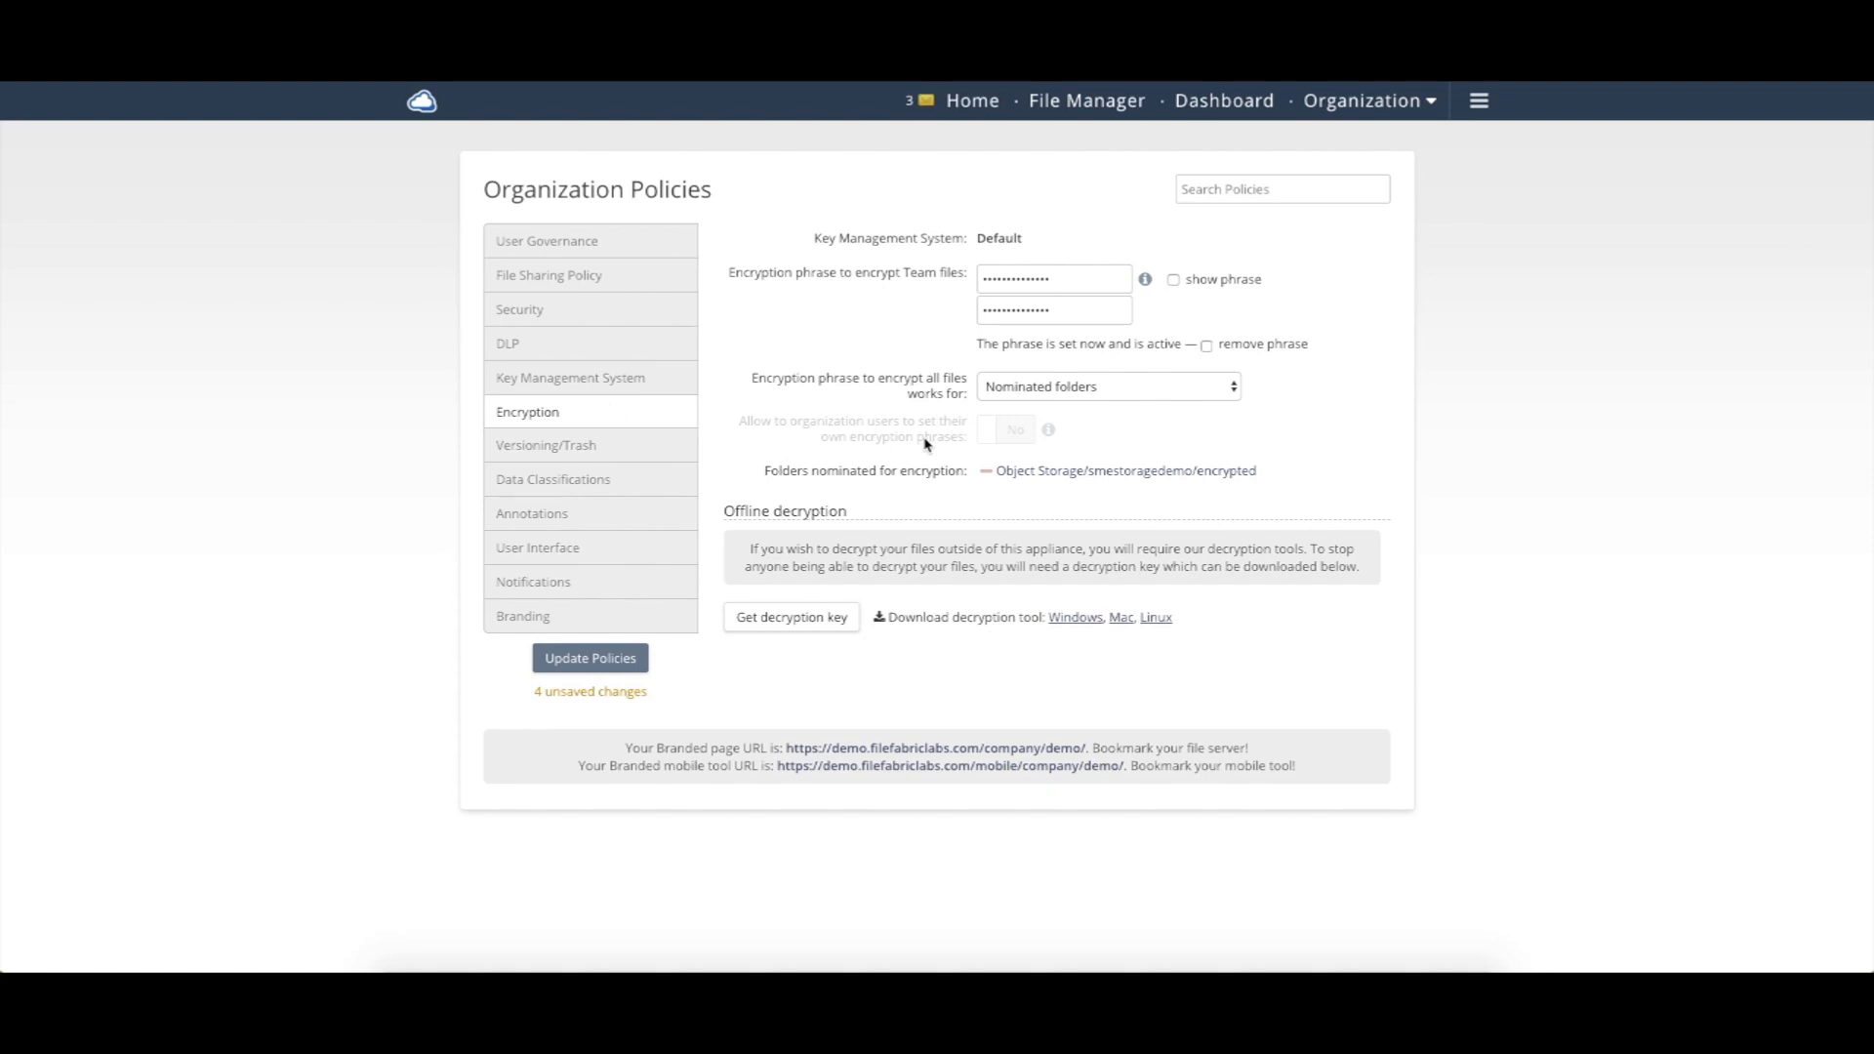
mouse_move(1048, 430)
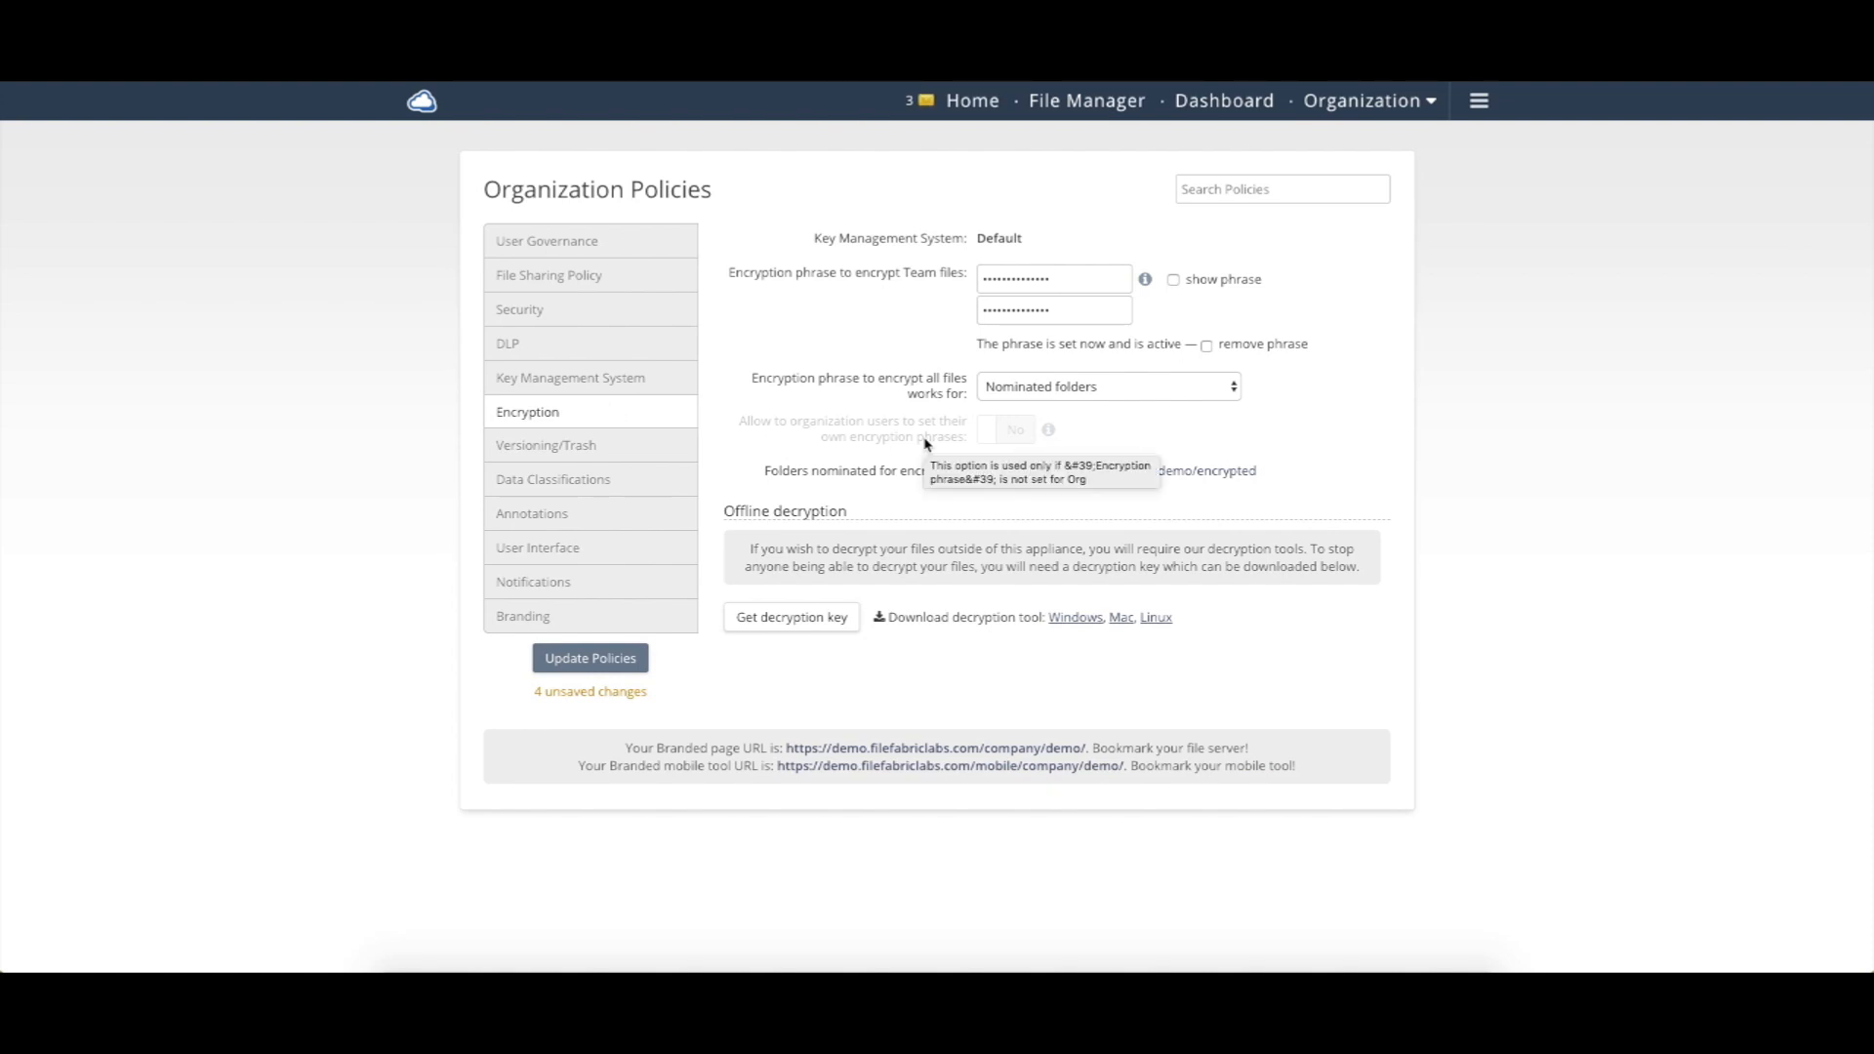
mouse_move(886, 340)
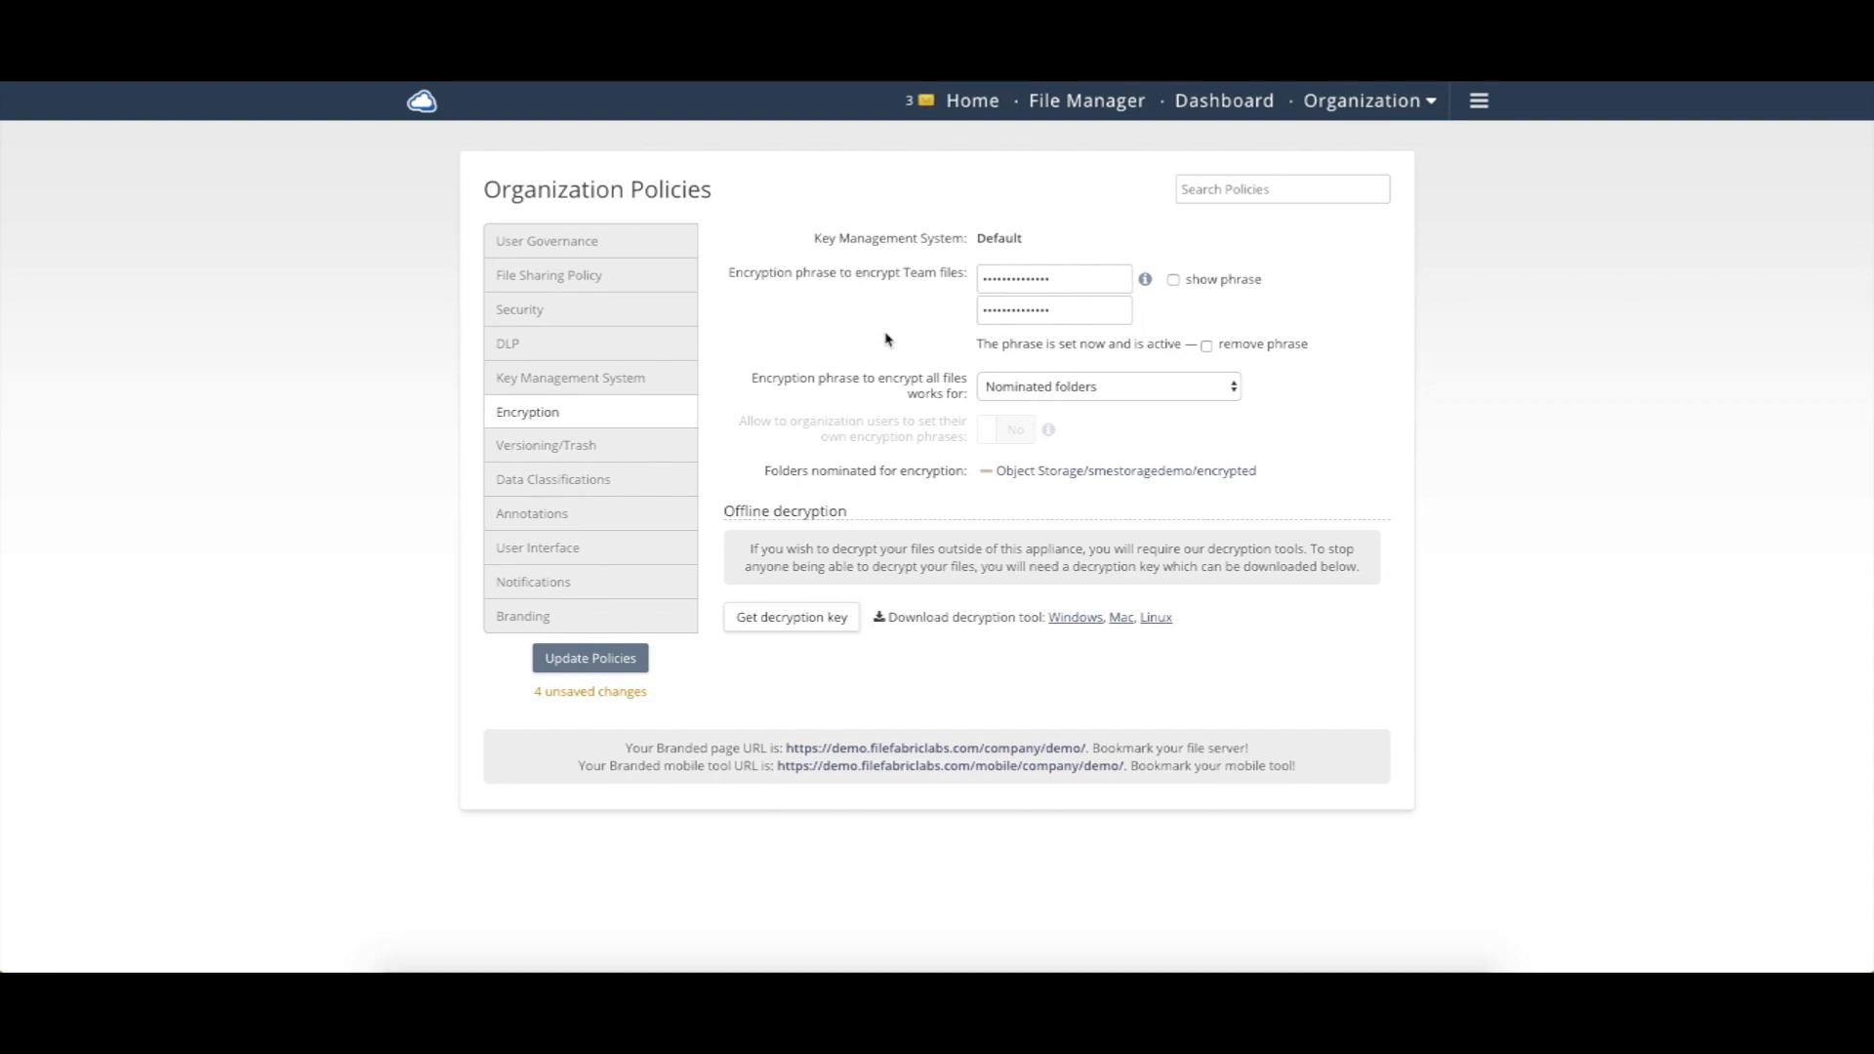
mouse_move(972, 279)
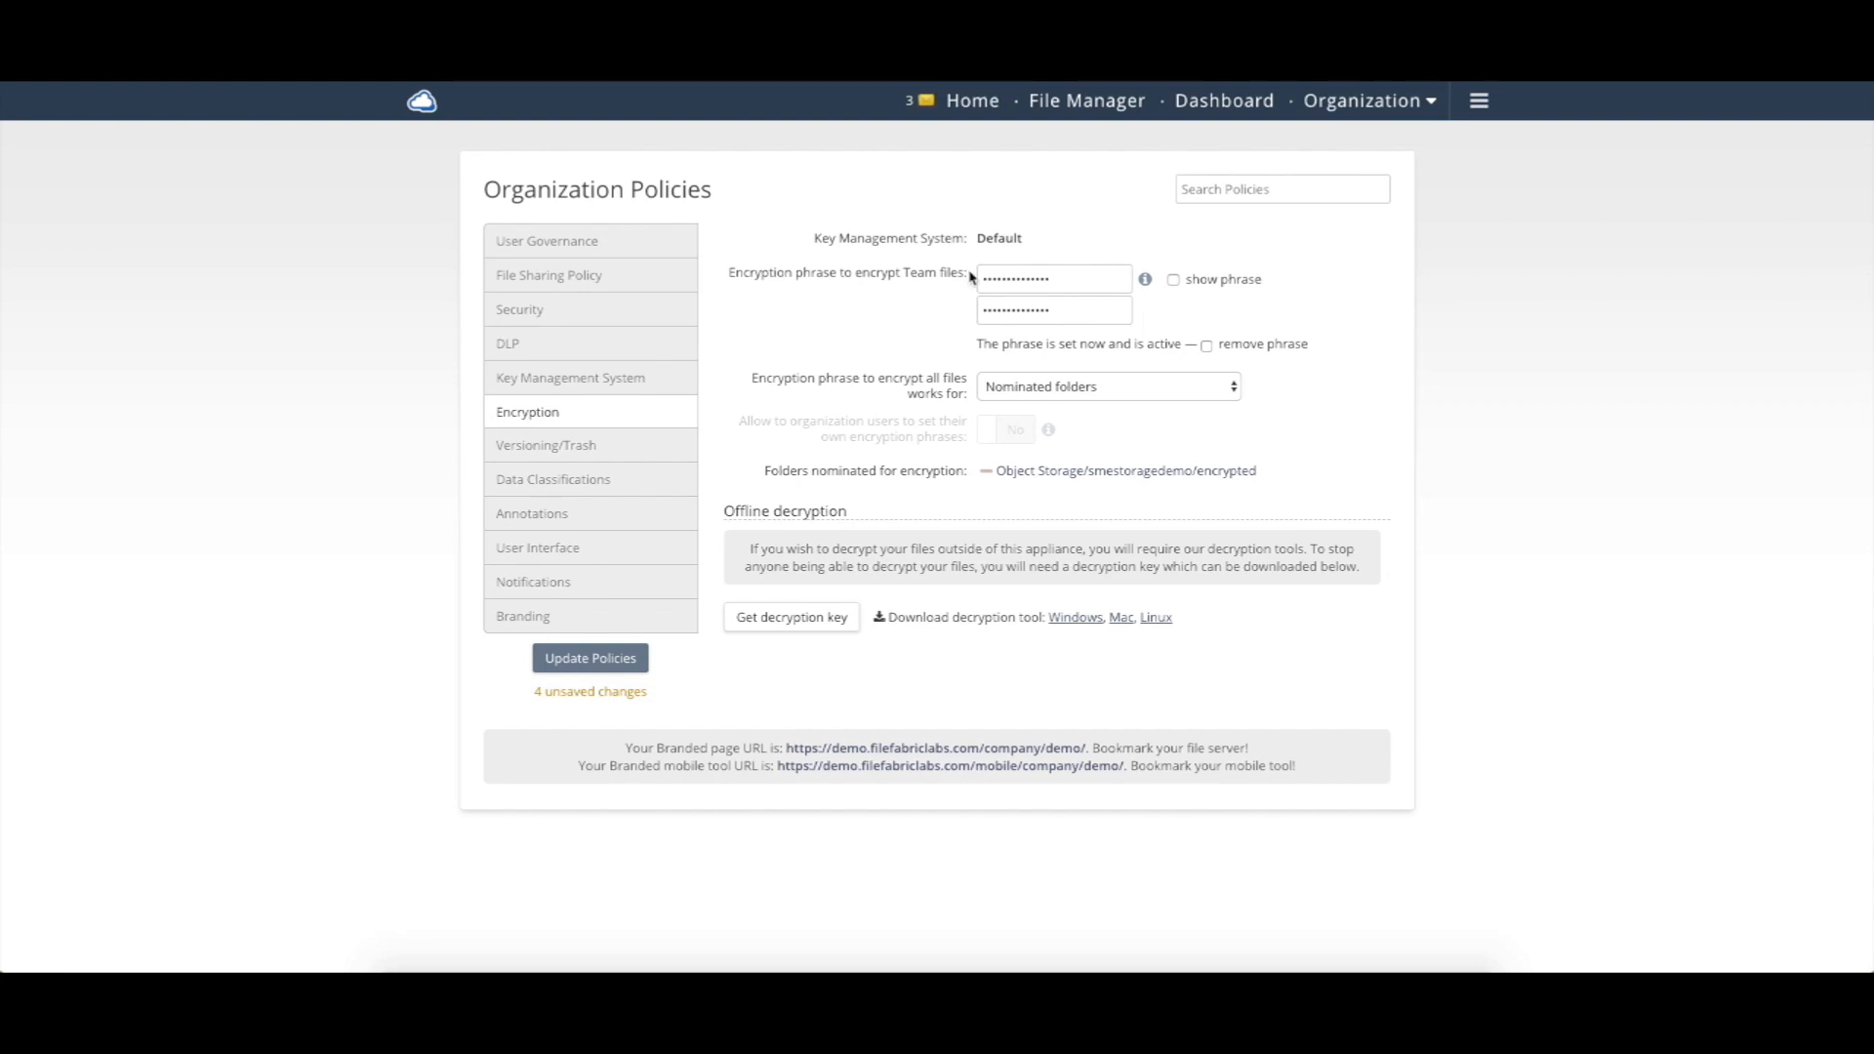
mouse_move(590, 464)
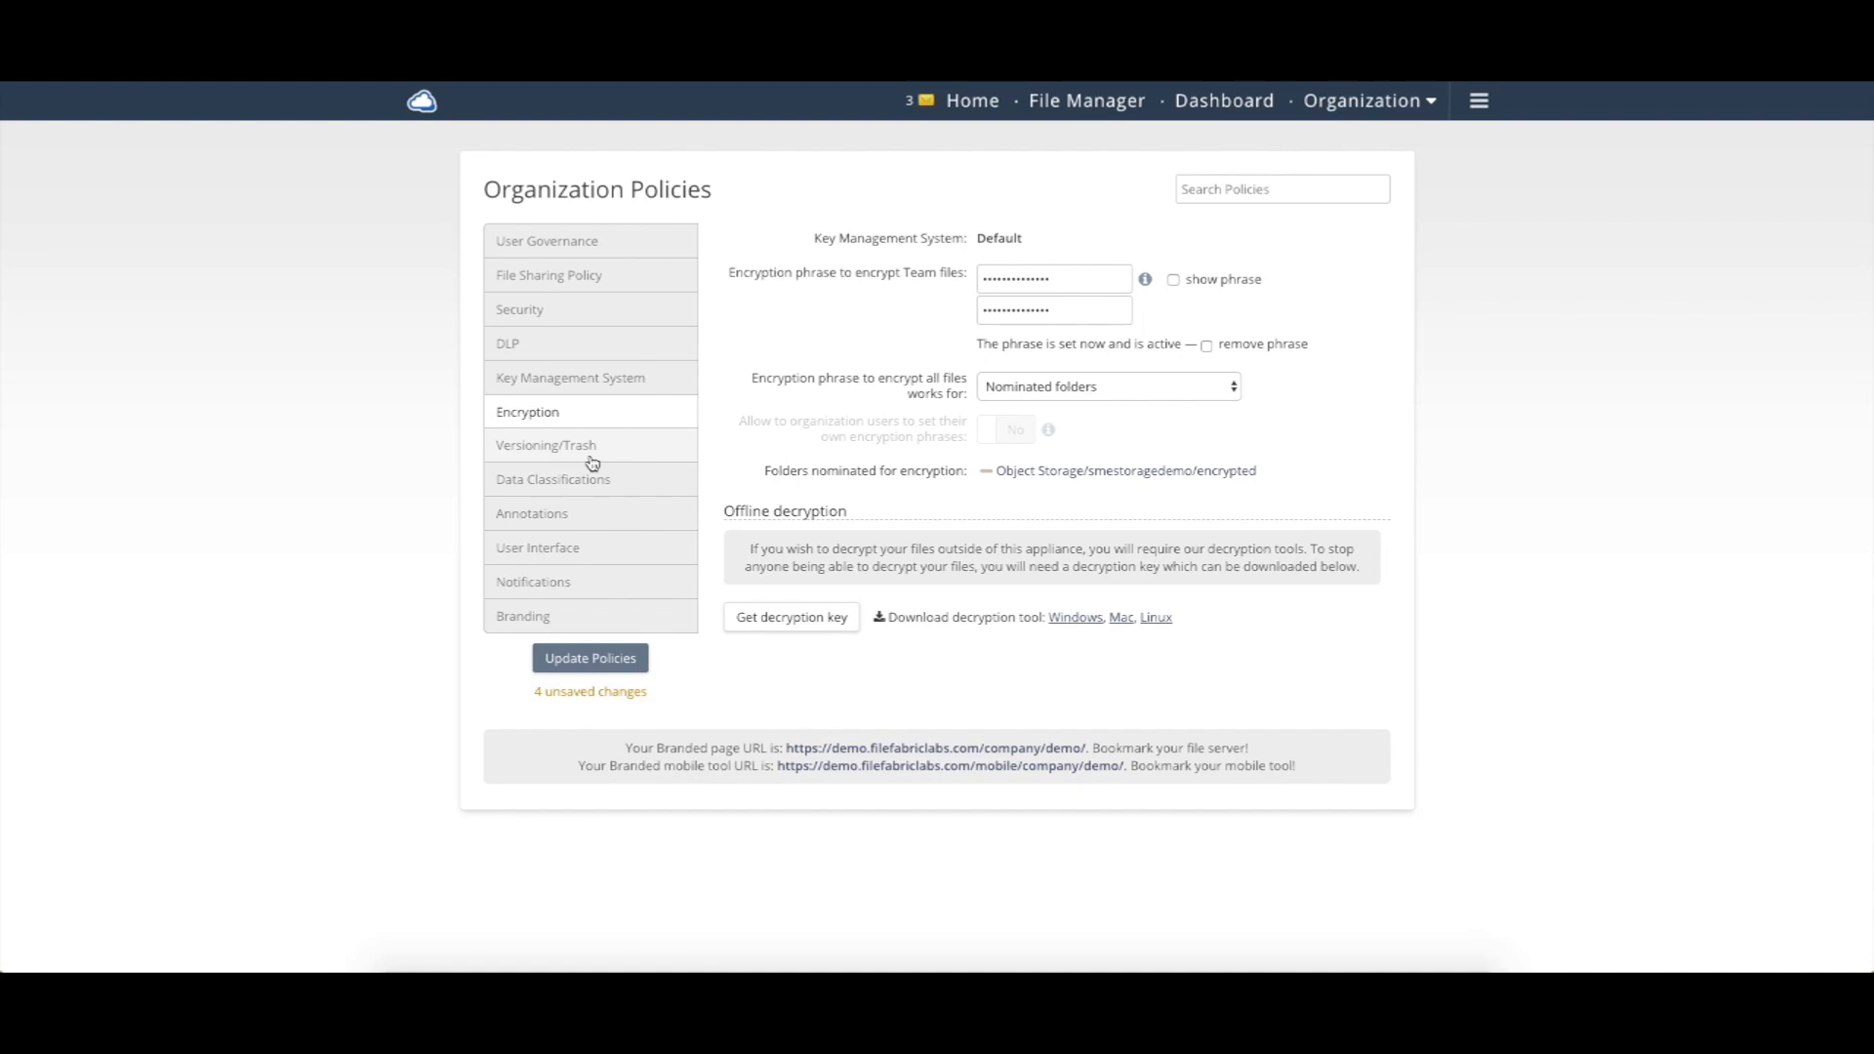
mouse_move(621, 395)
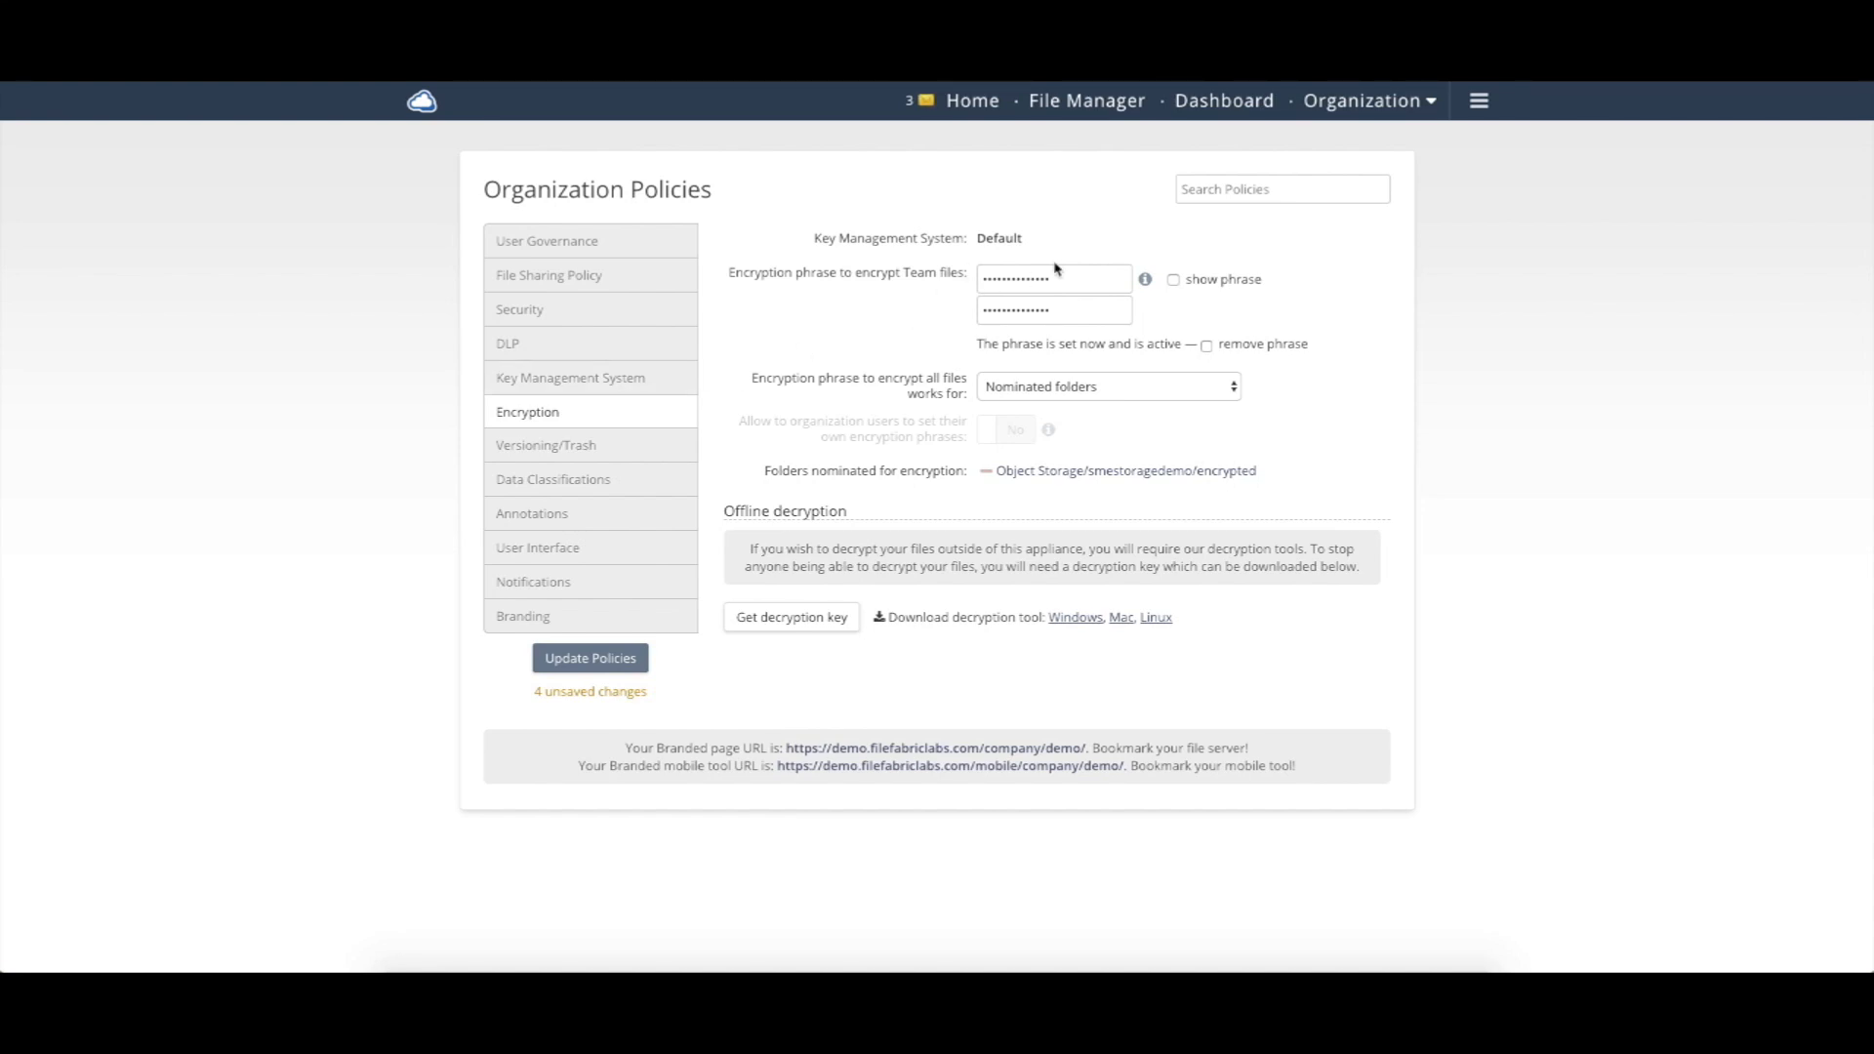
Step: Set the key management system to Vault, then return to the encryption policies
left_click(570, 377)
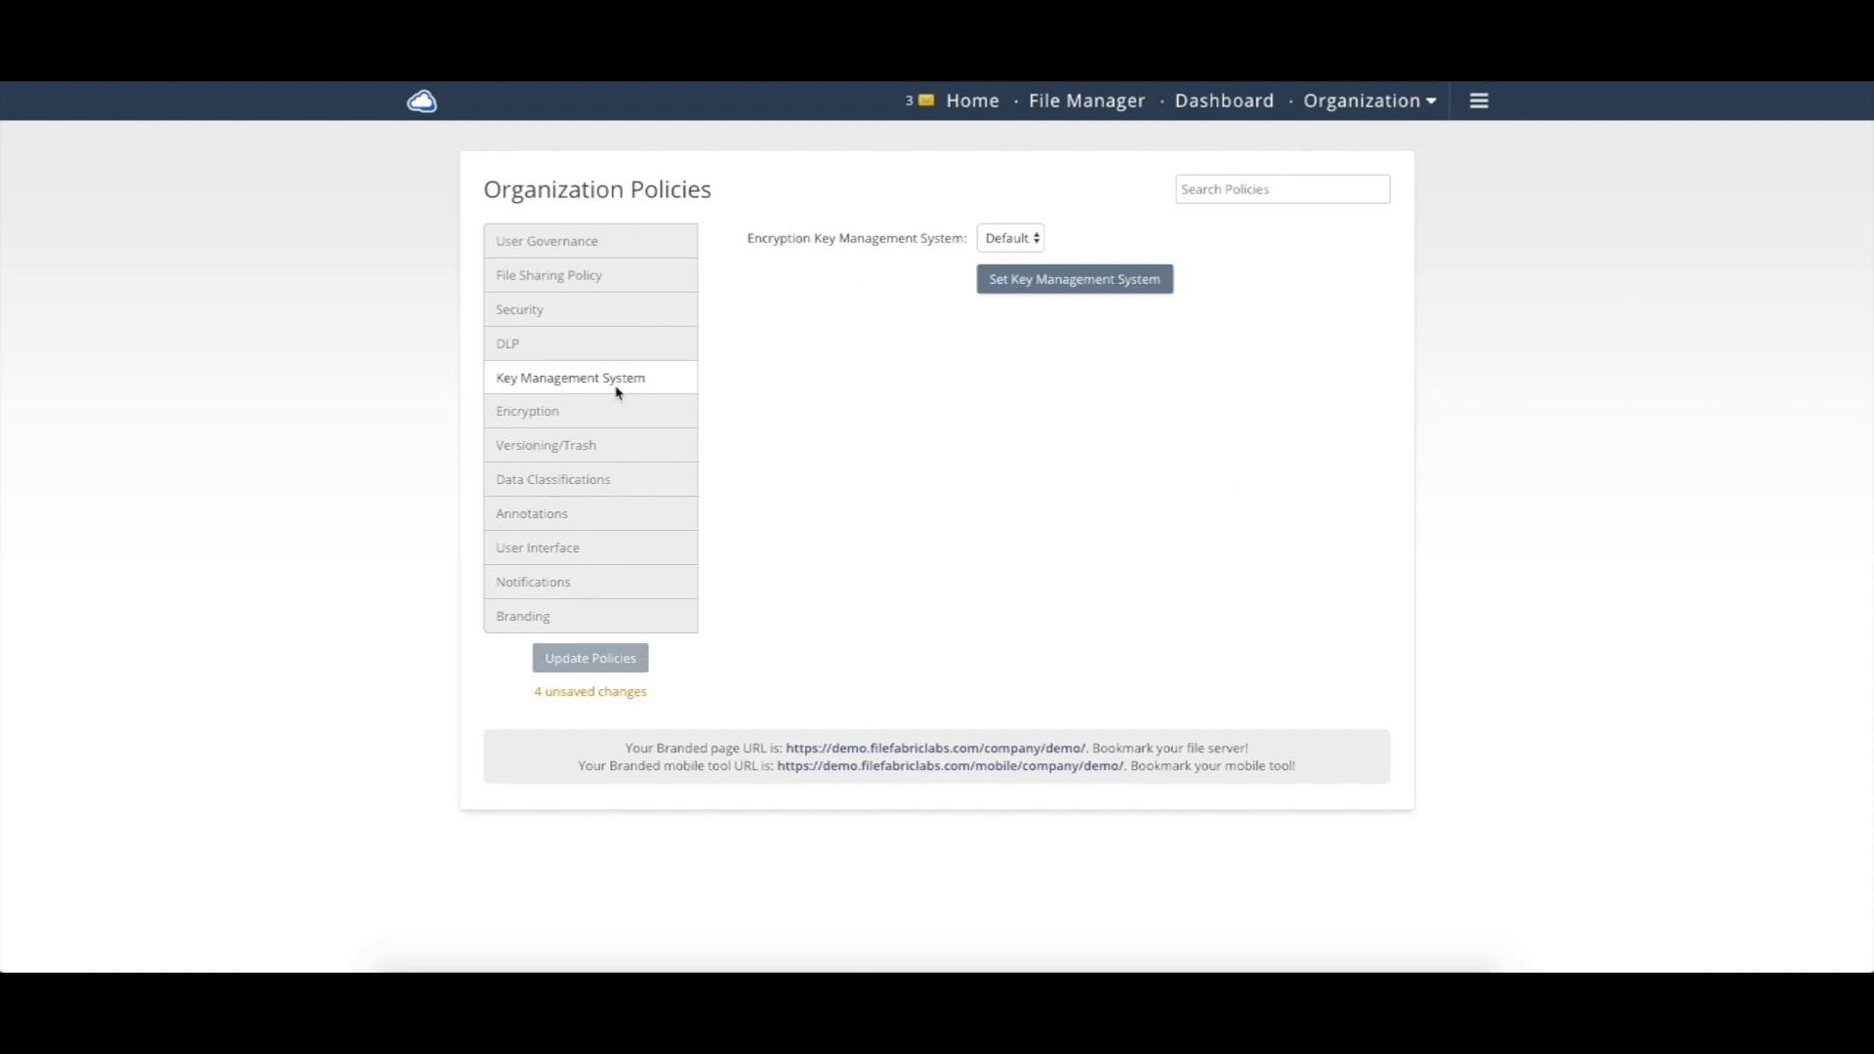
left_click(1008, 237)
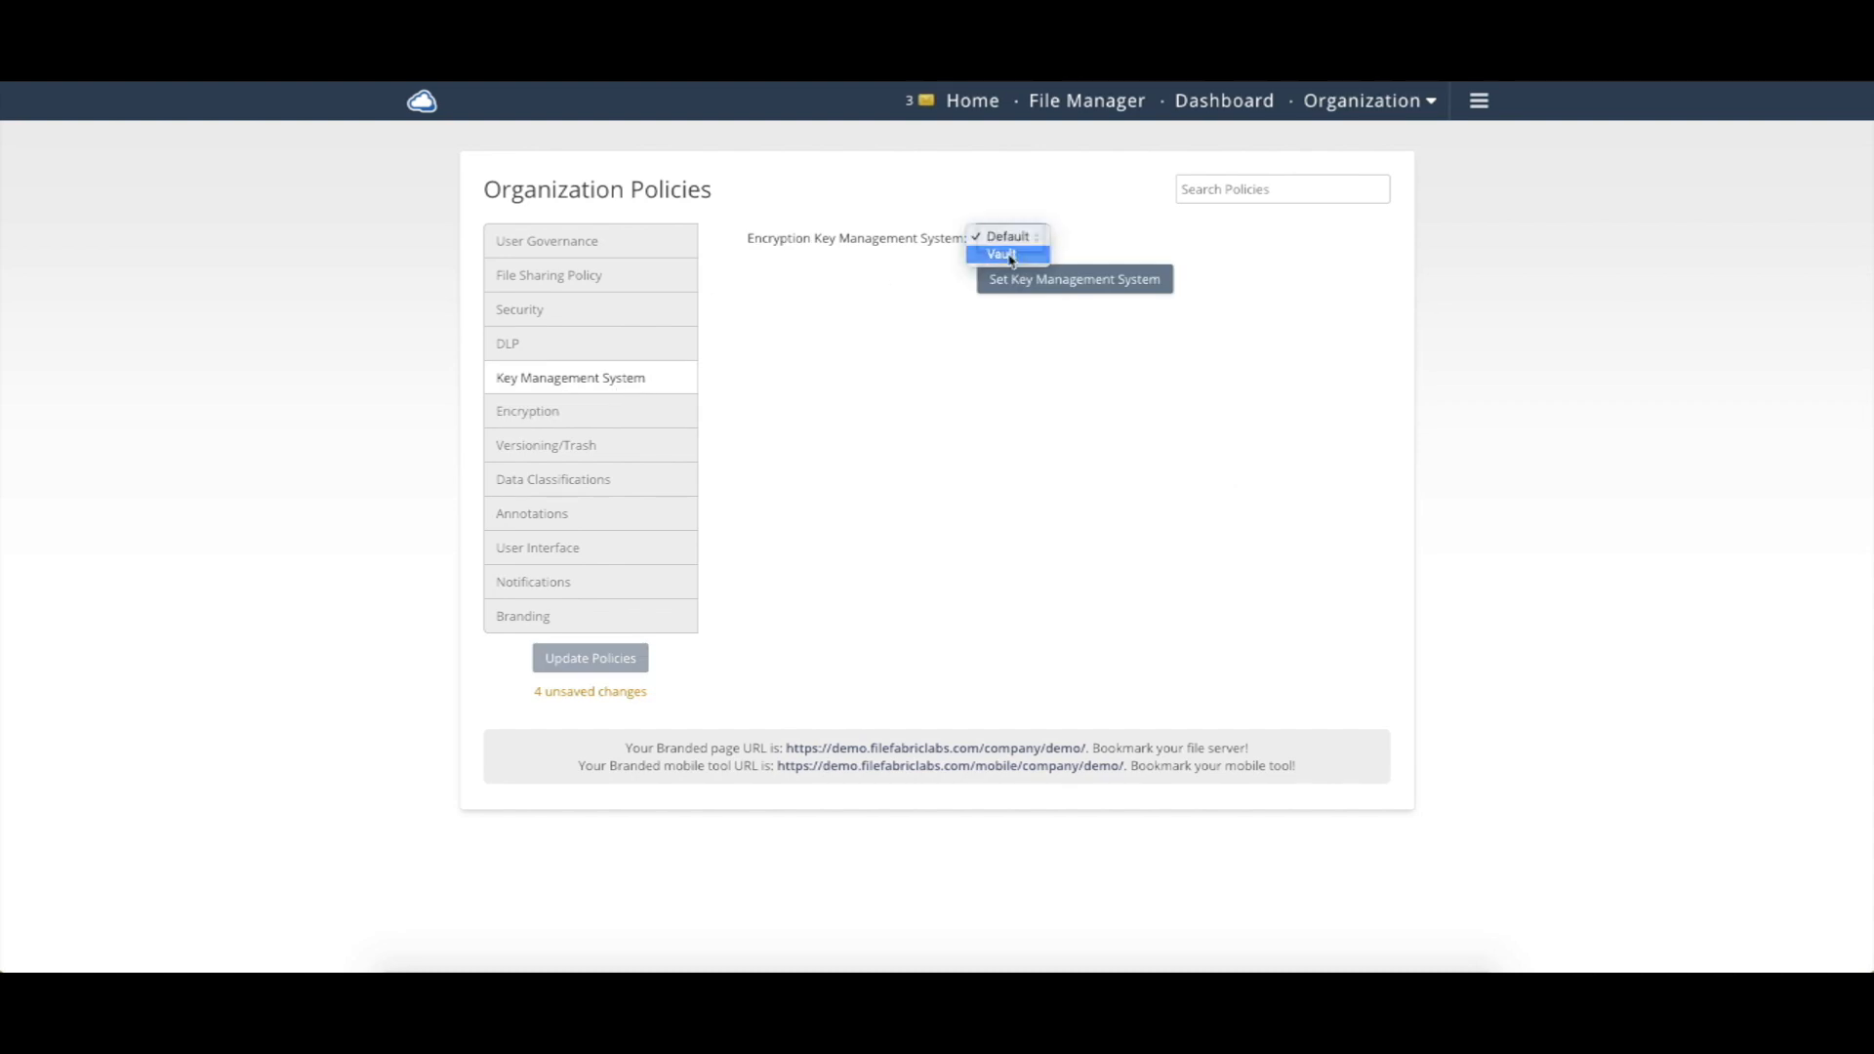
left_click(1003, 254)
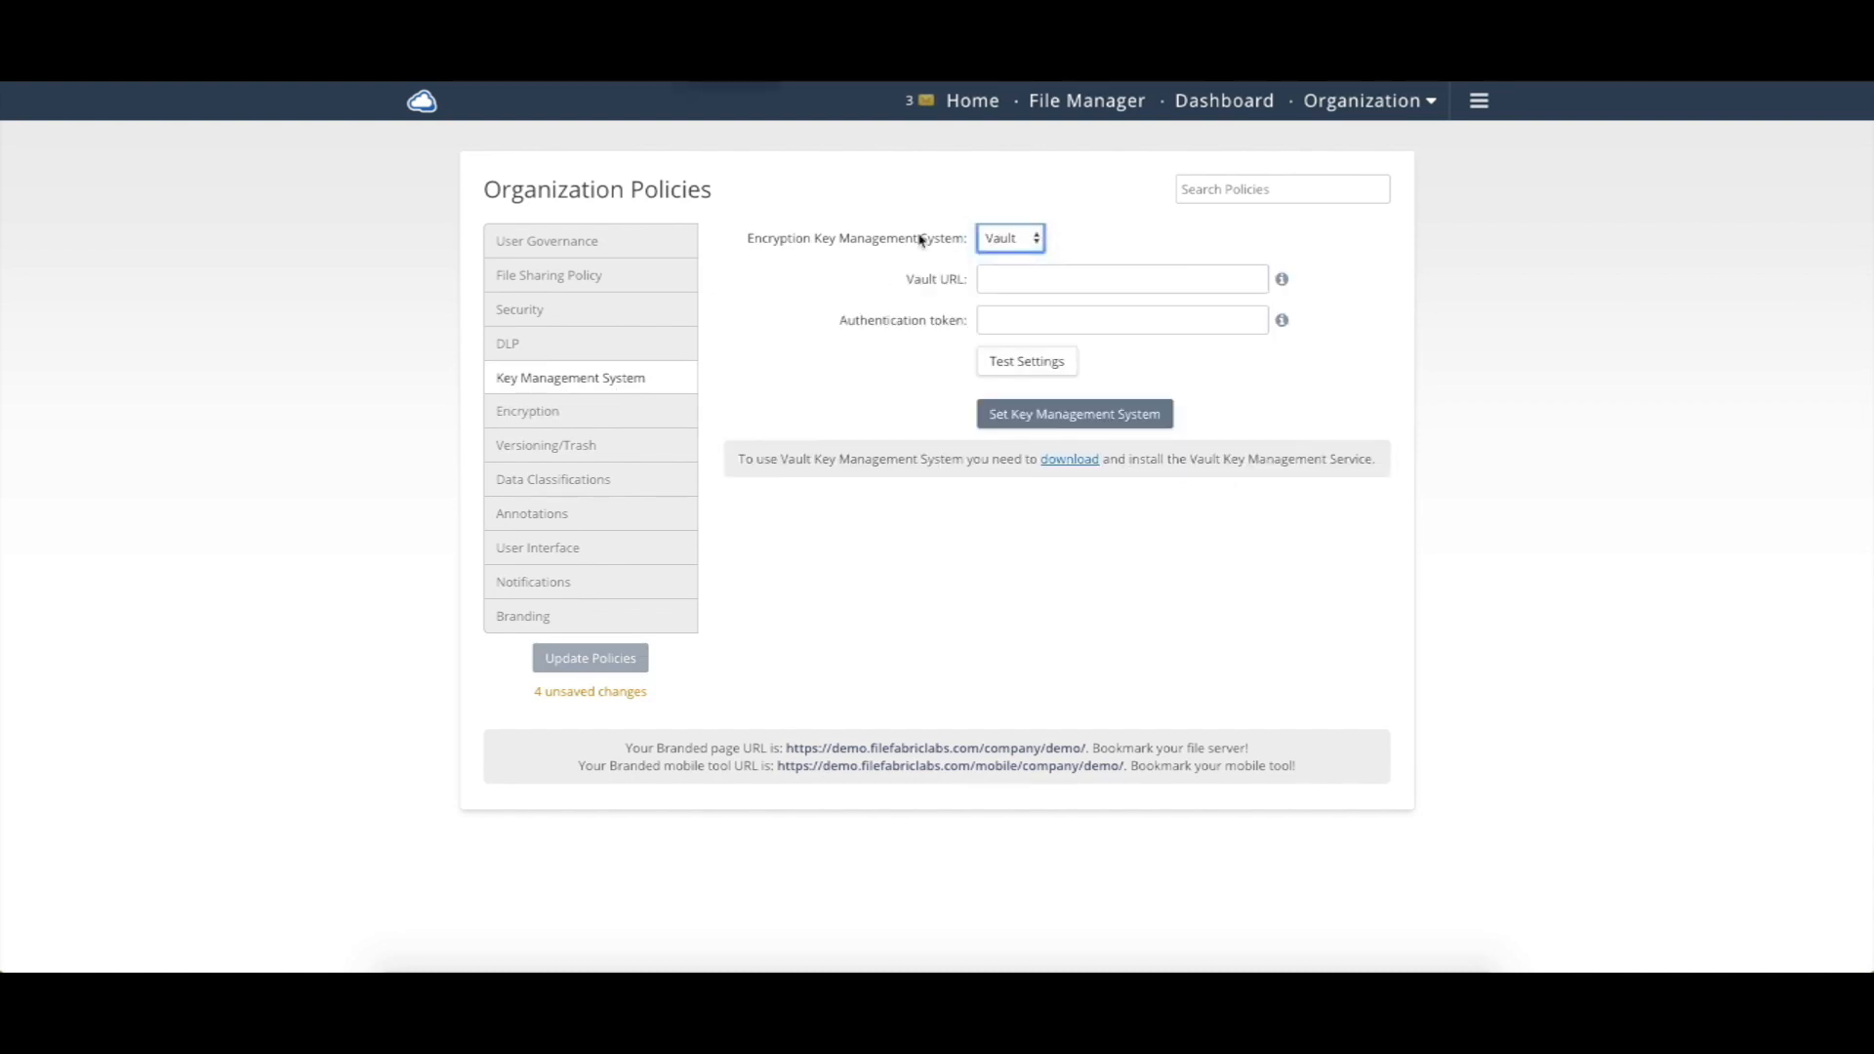
left_click(527, 412)
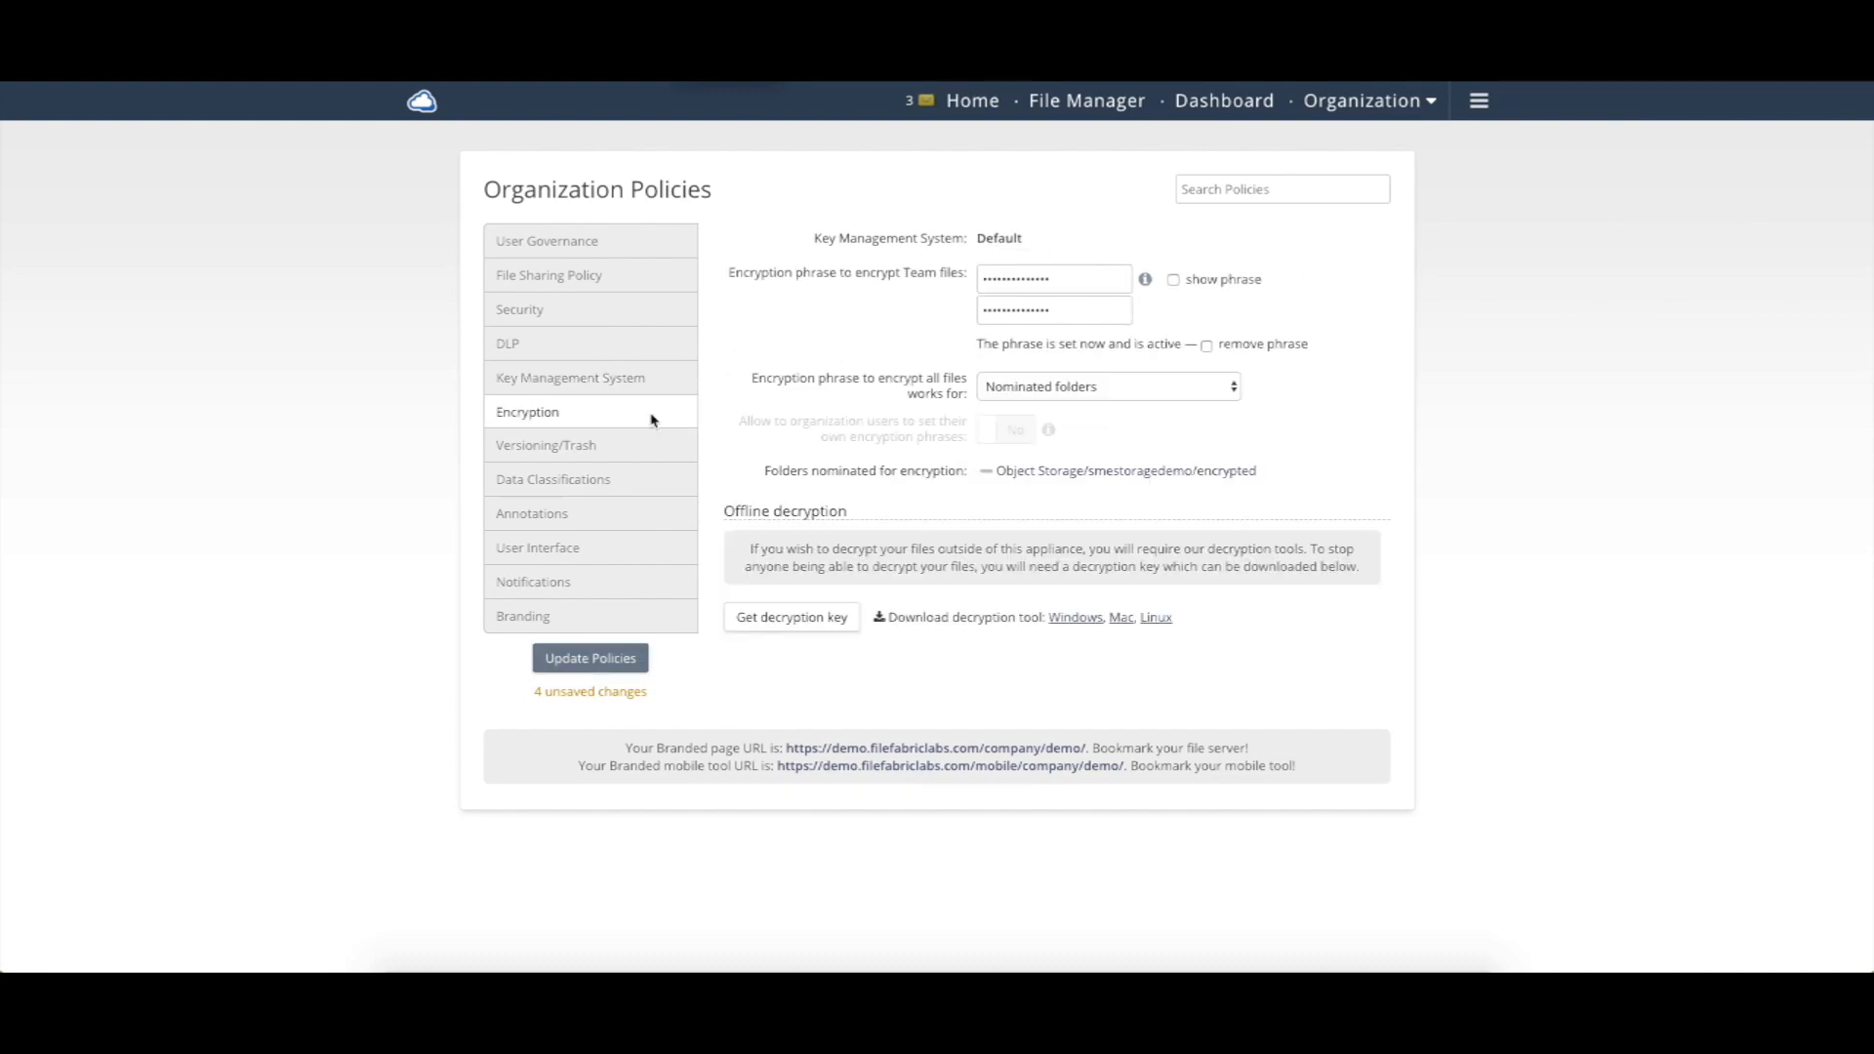
mouse_move(822, 342)
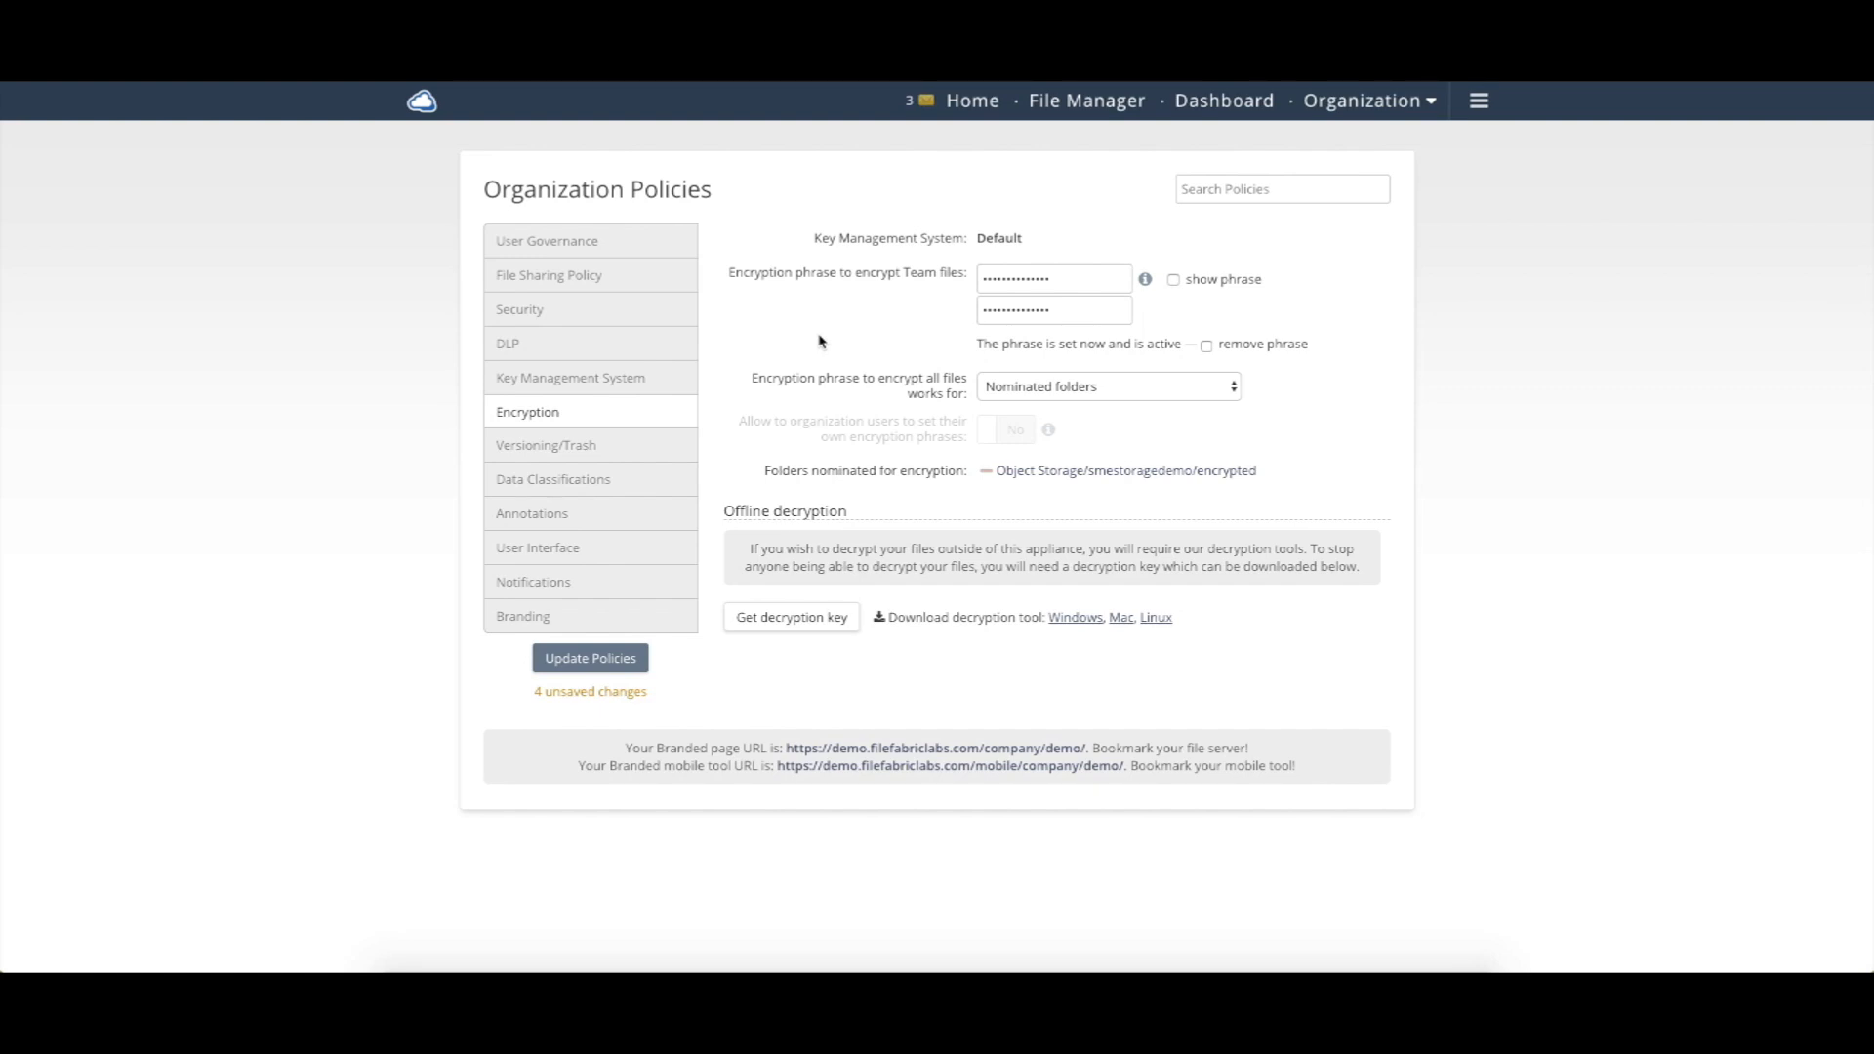
mouse_move(1121, 396)
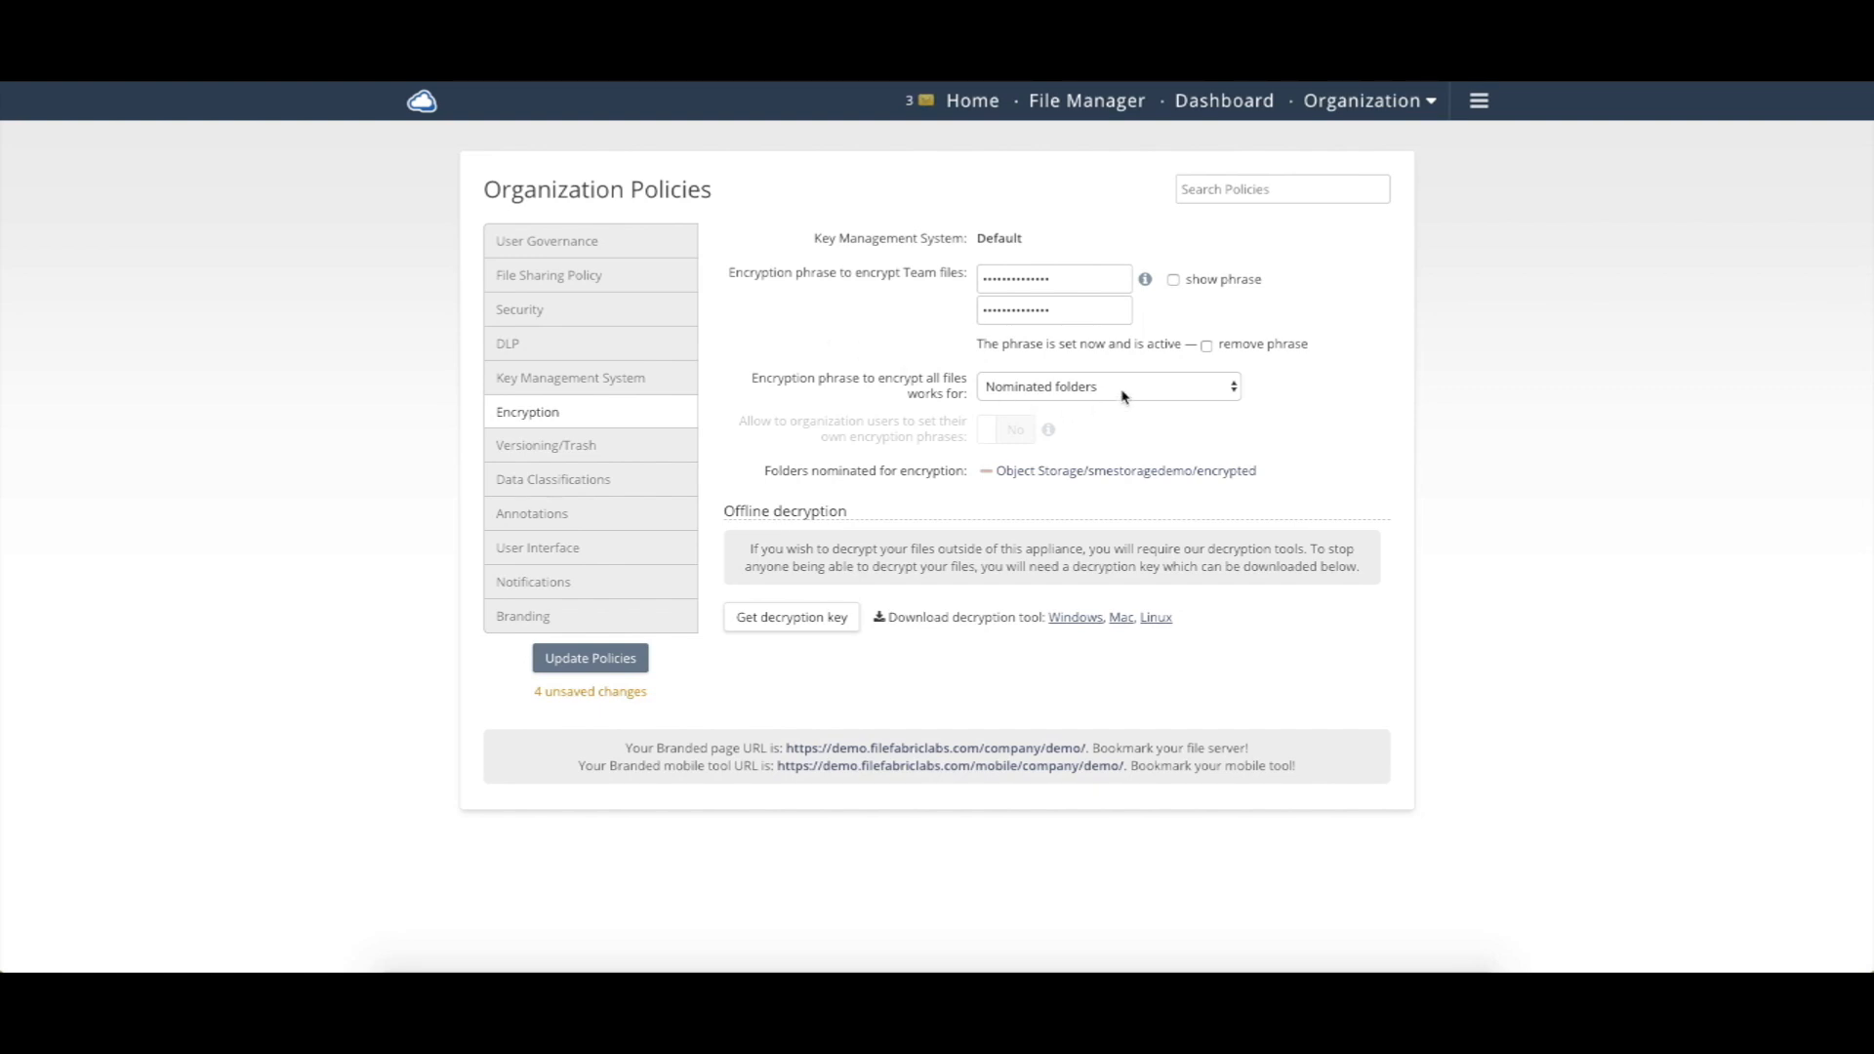
mouse_move(874, 381)
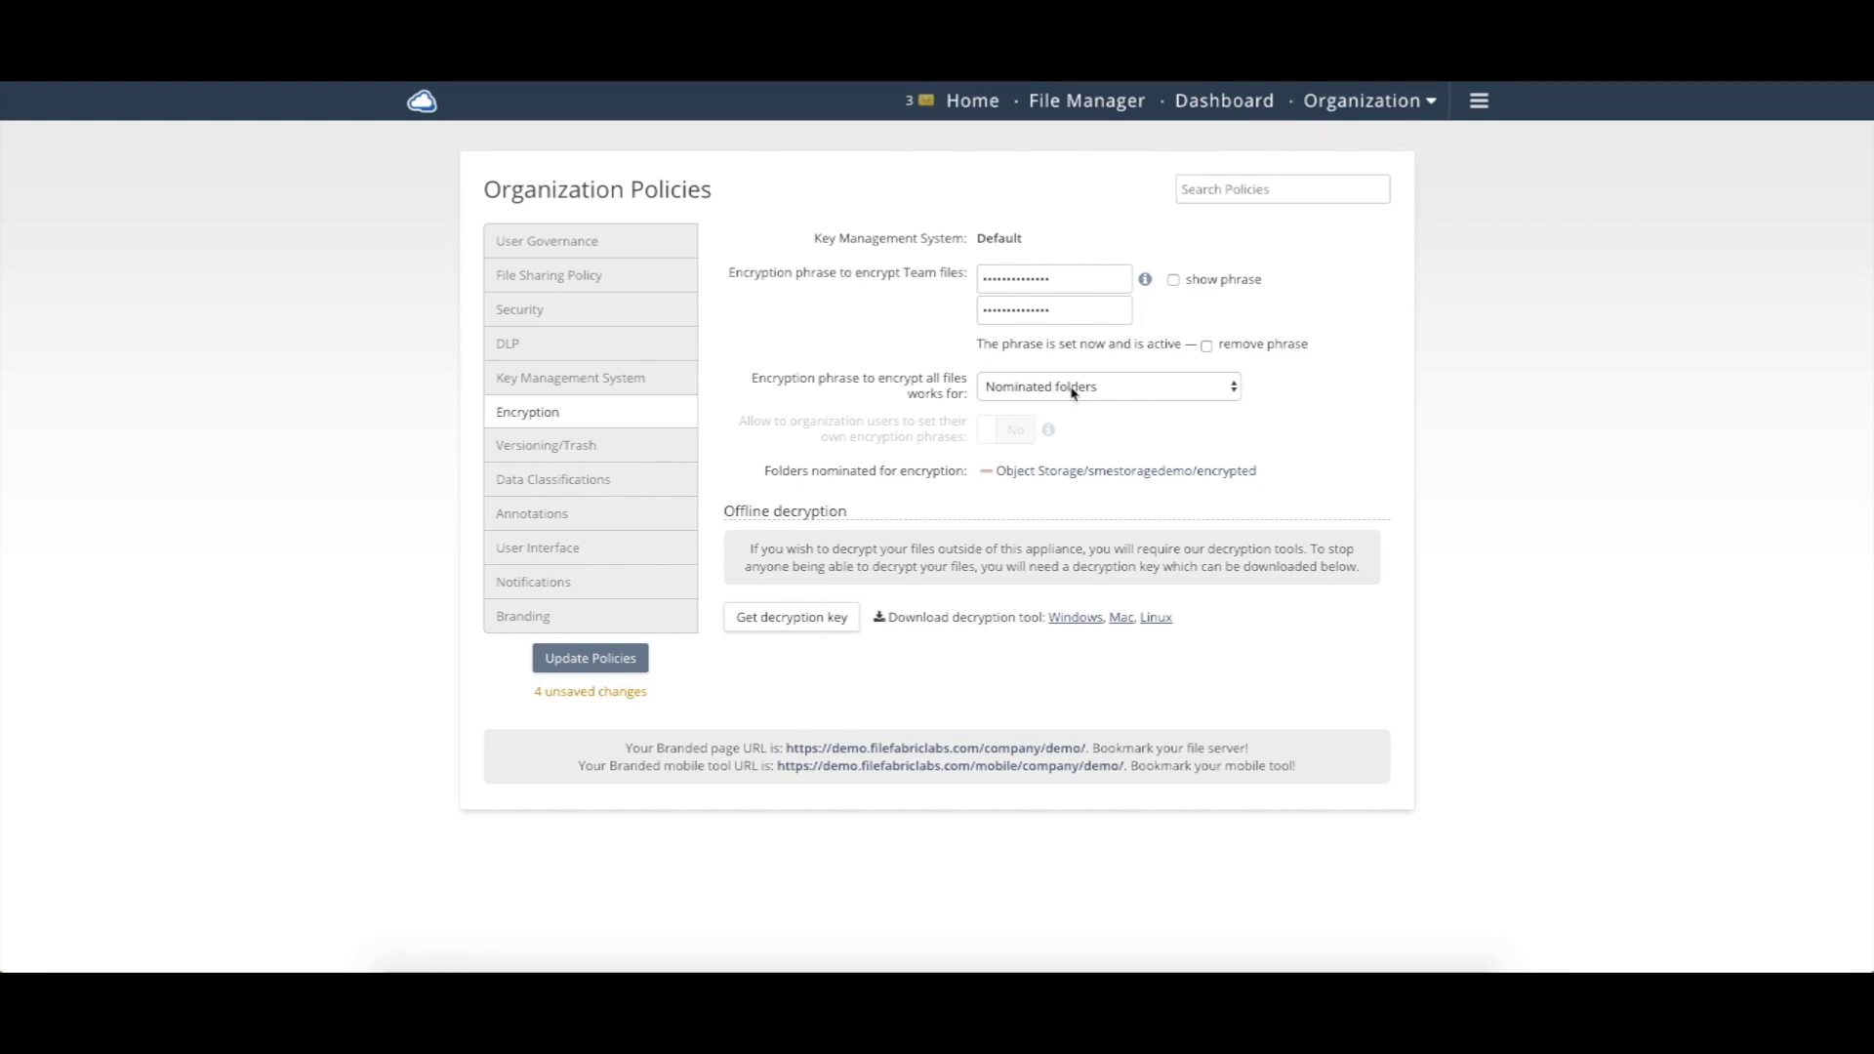
Step: Keep the encryption phrase scoped to Nominated folders and head for the File Manager
left_click(1105, 386)
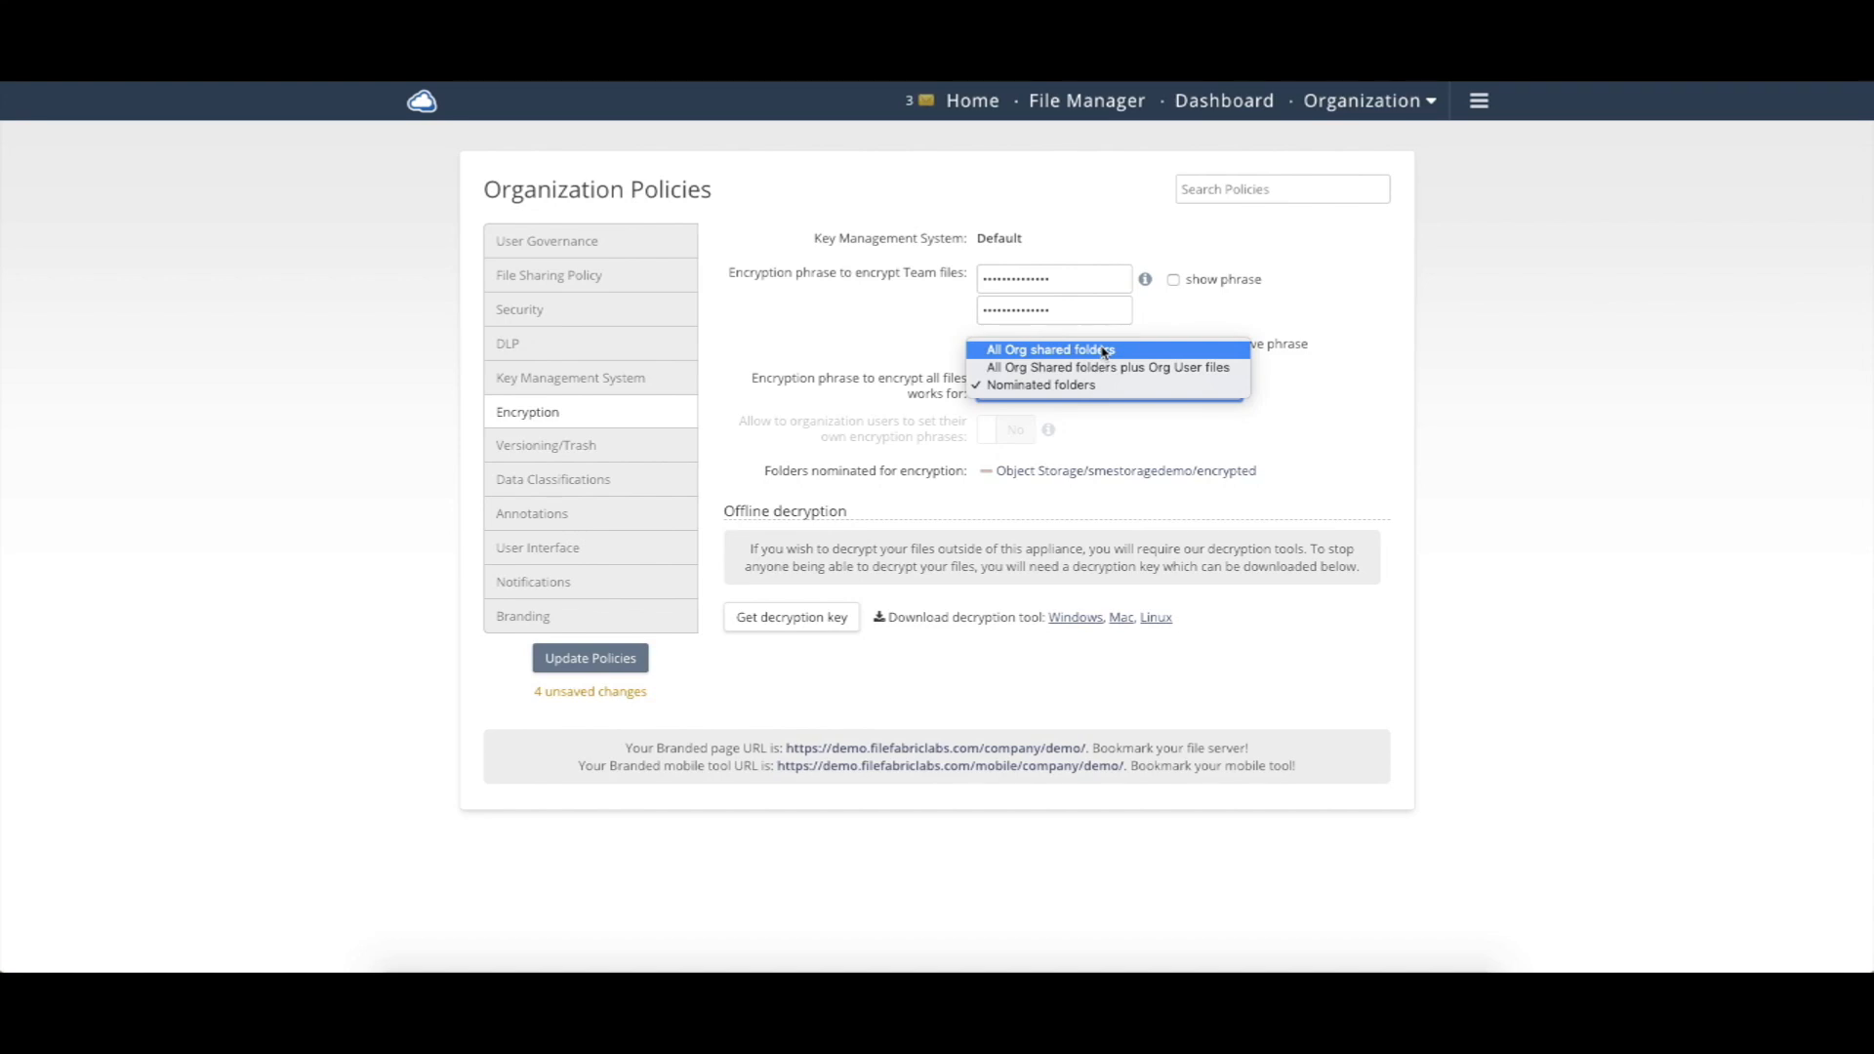
mouse_move(1107, 367)
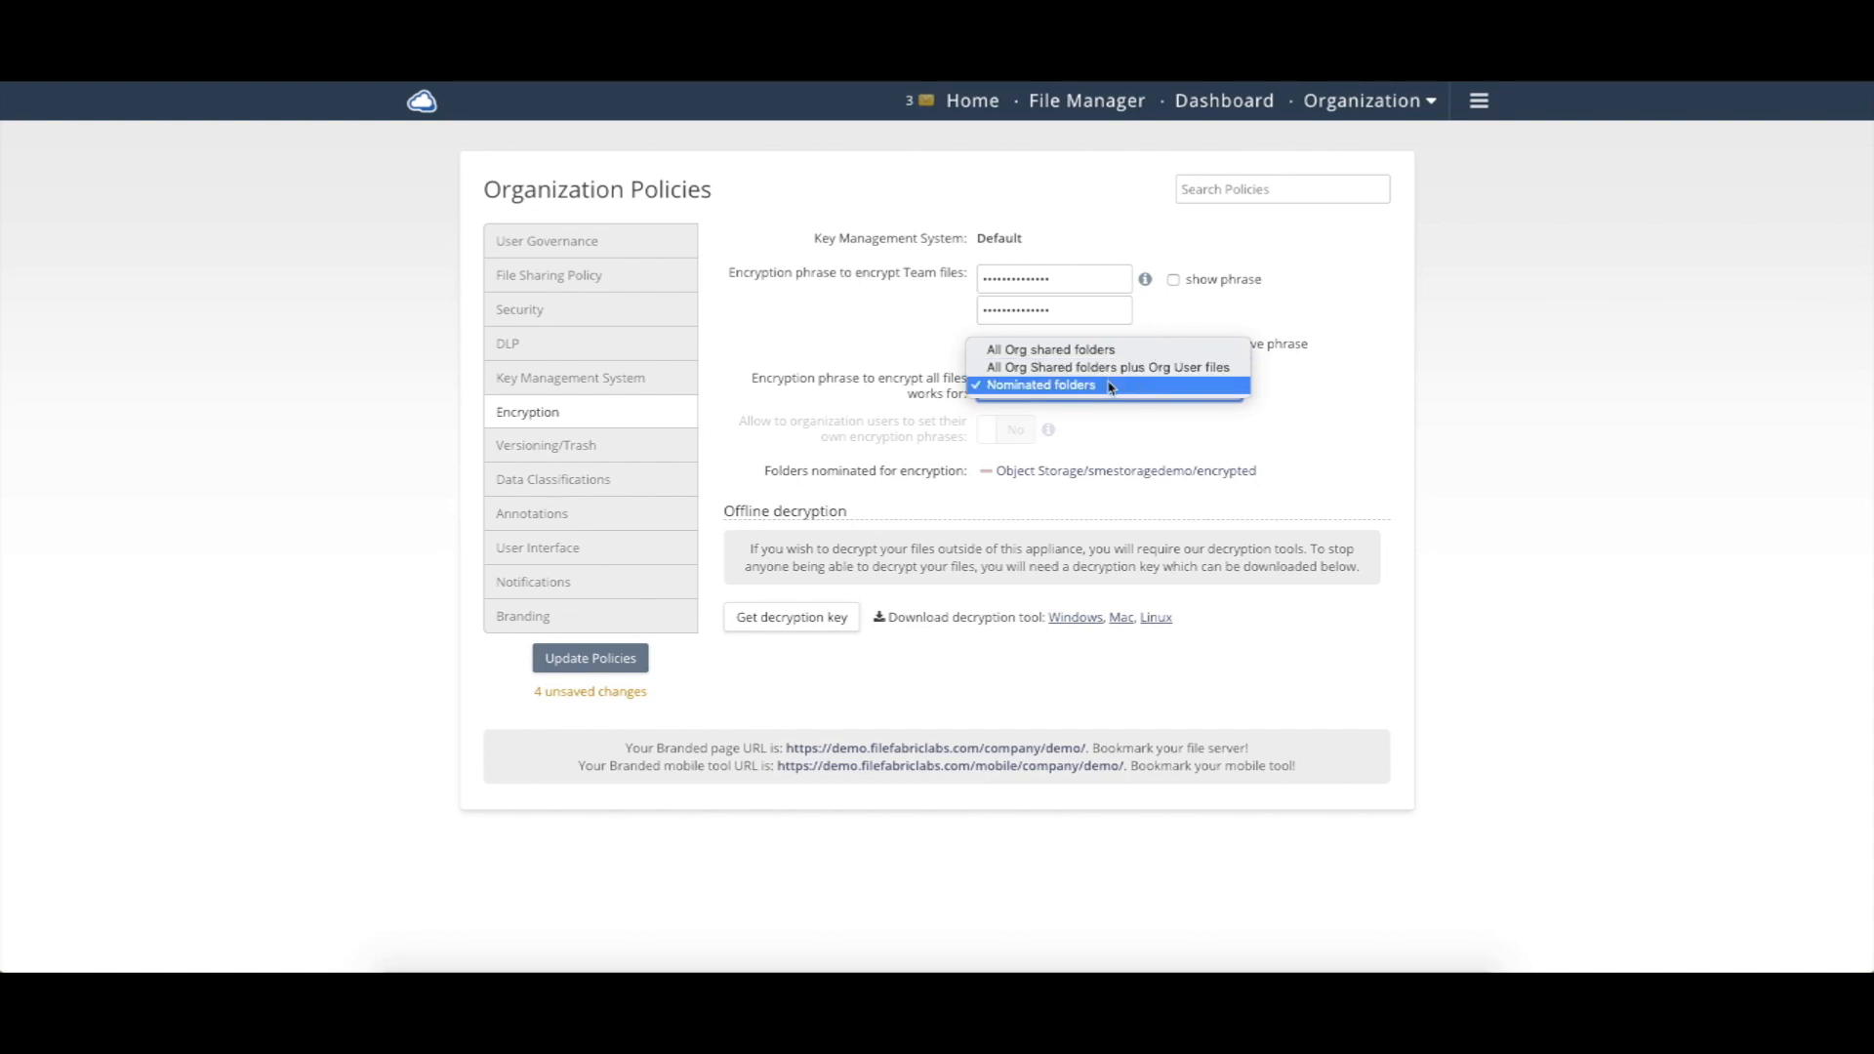
mouse_move(1097, 418)
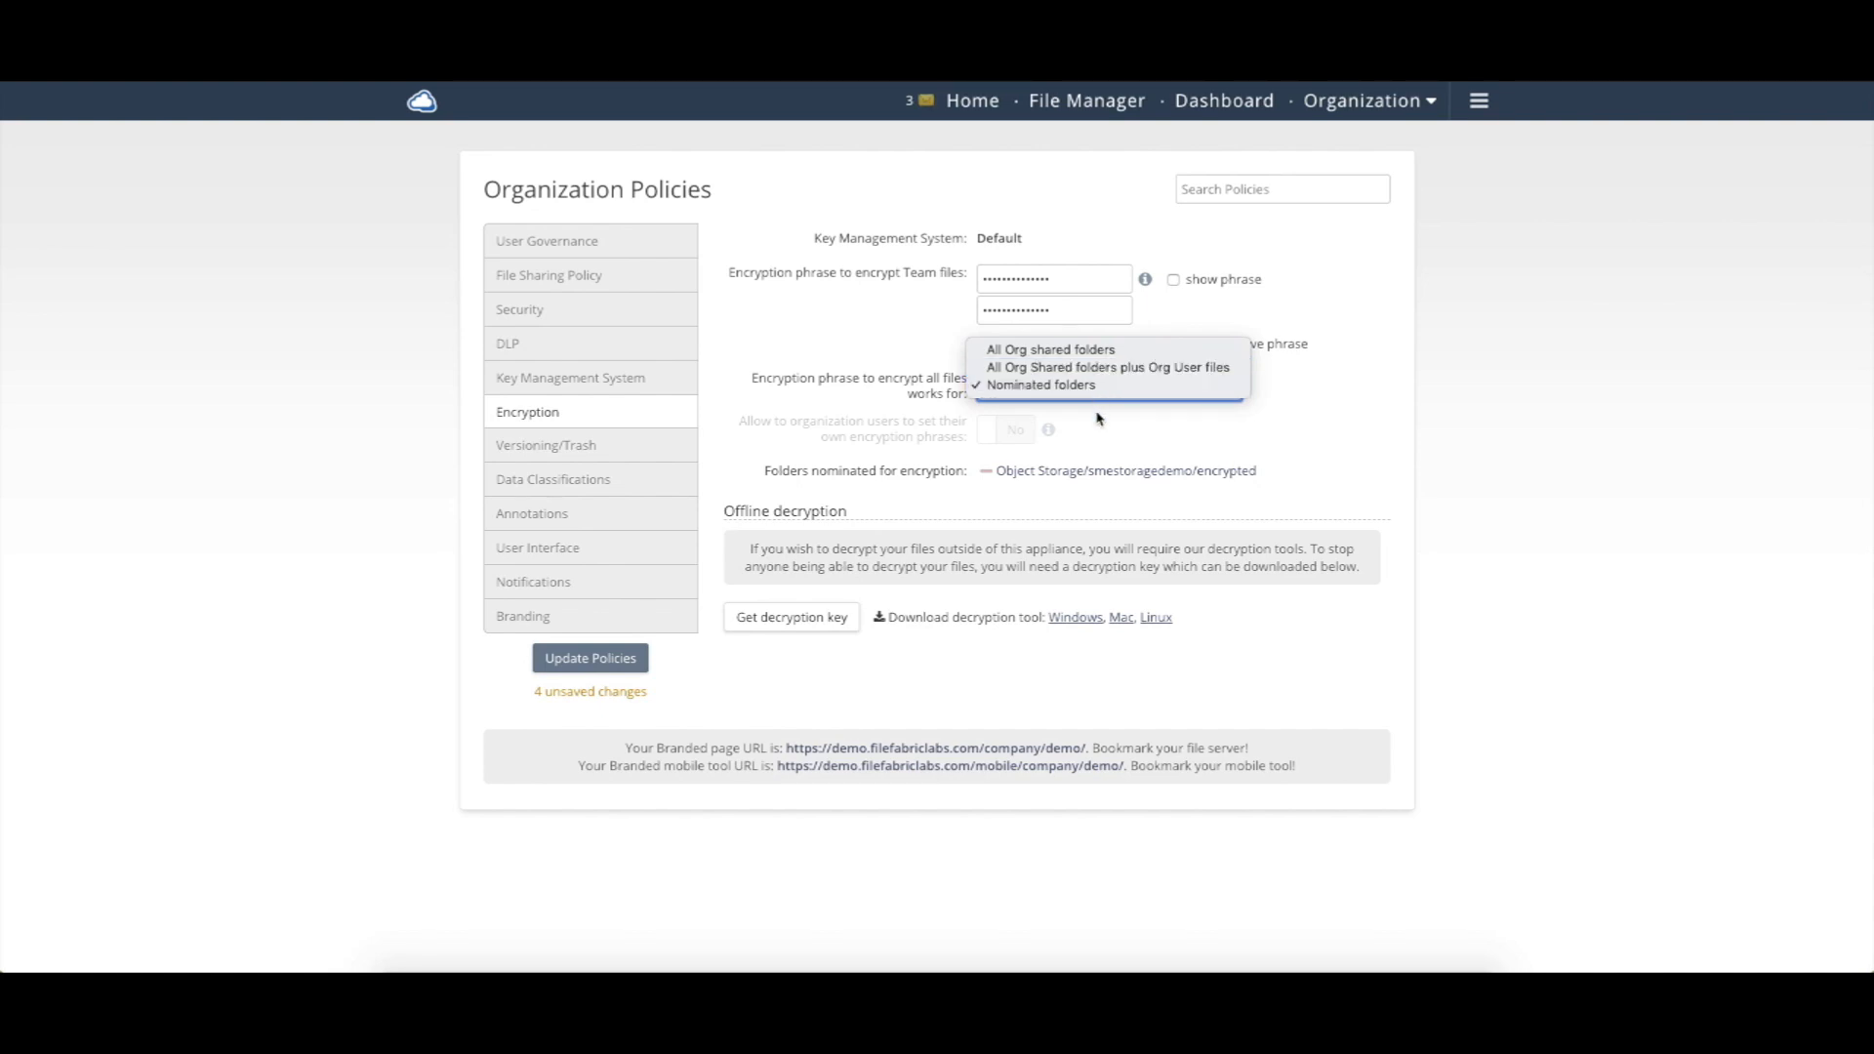
left_click(1040, 385)
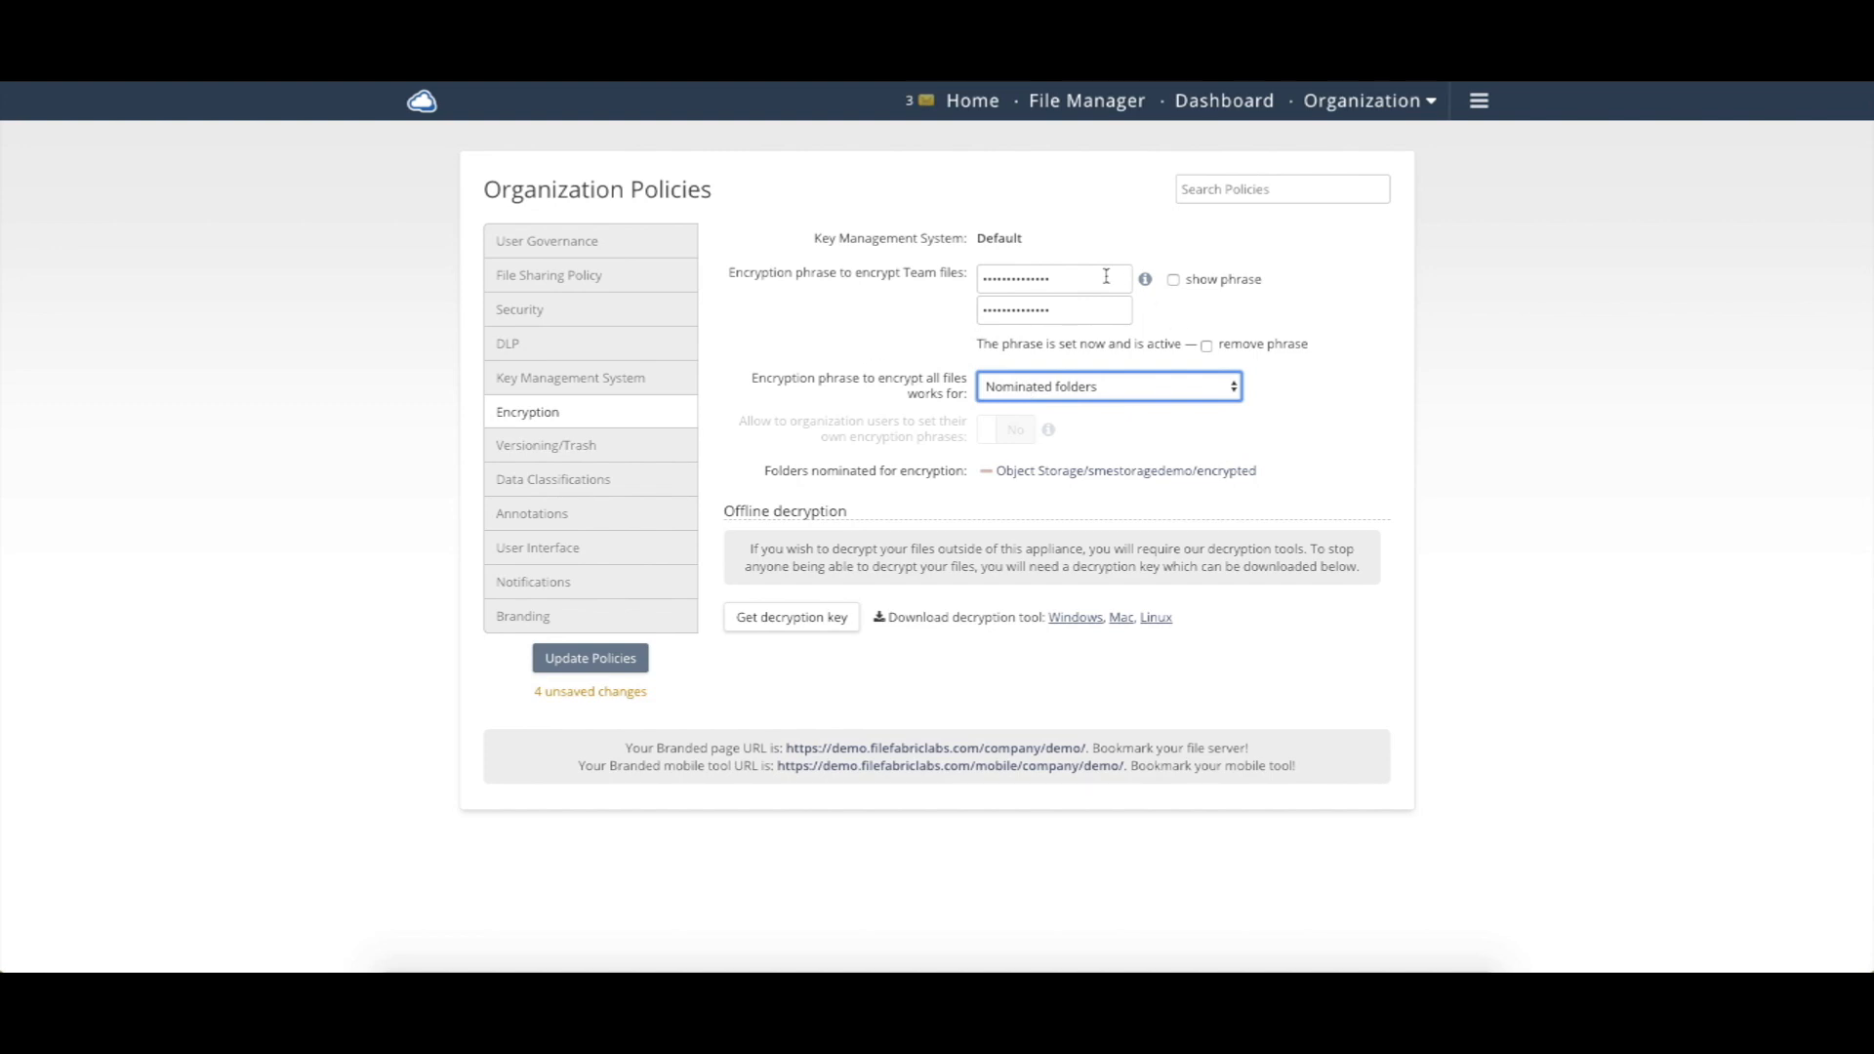
mouse_move(1083, 412)
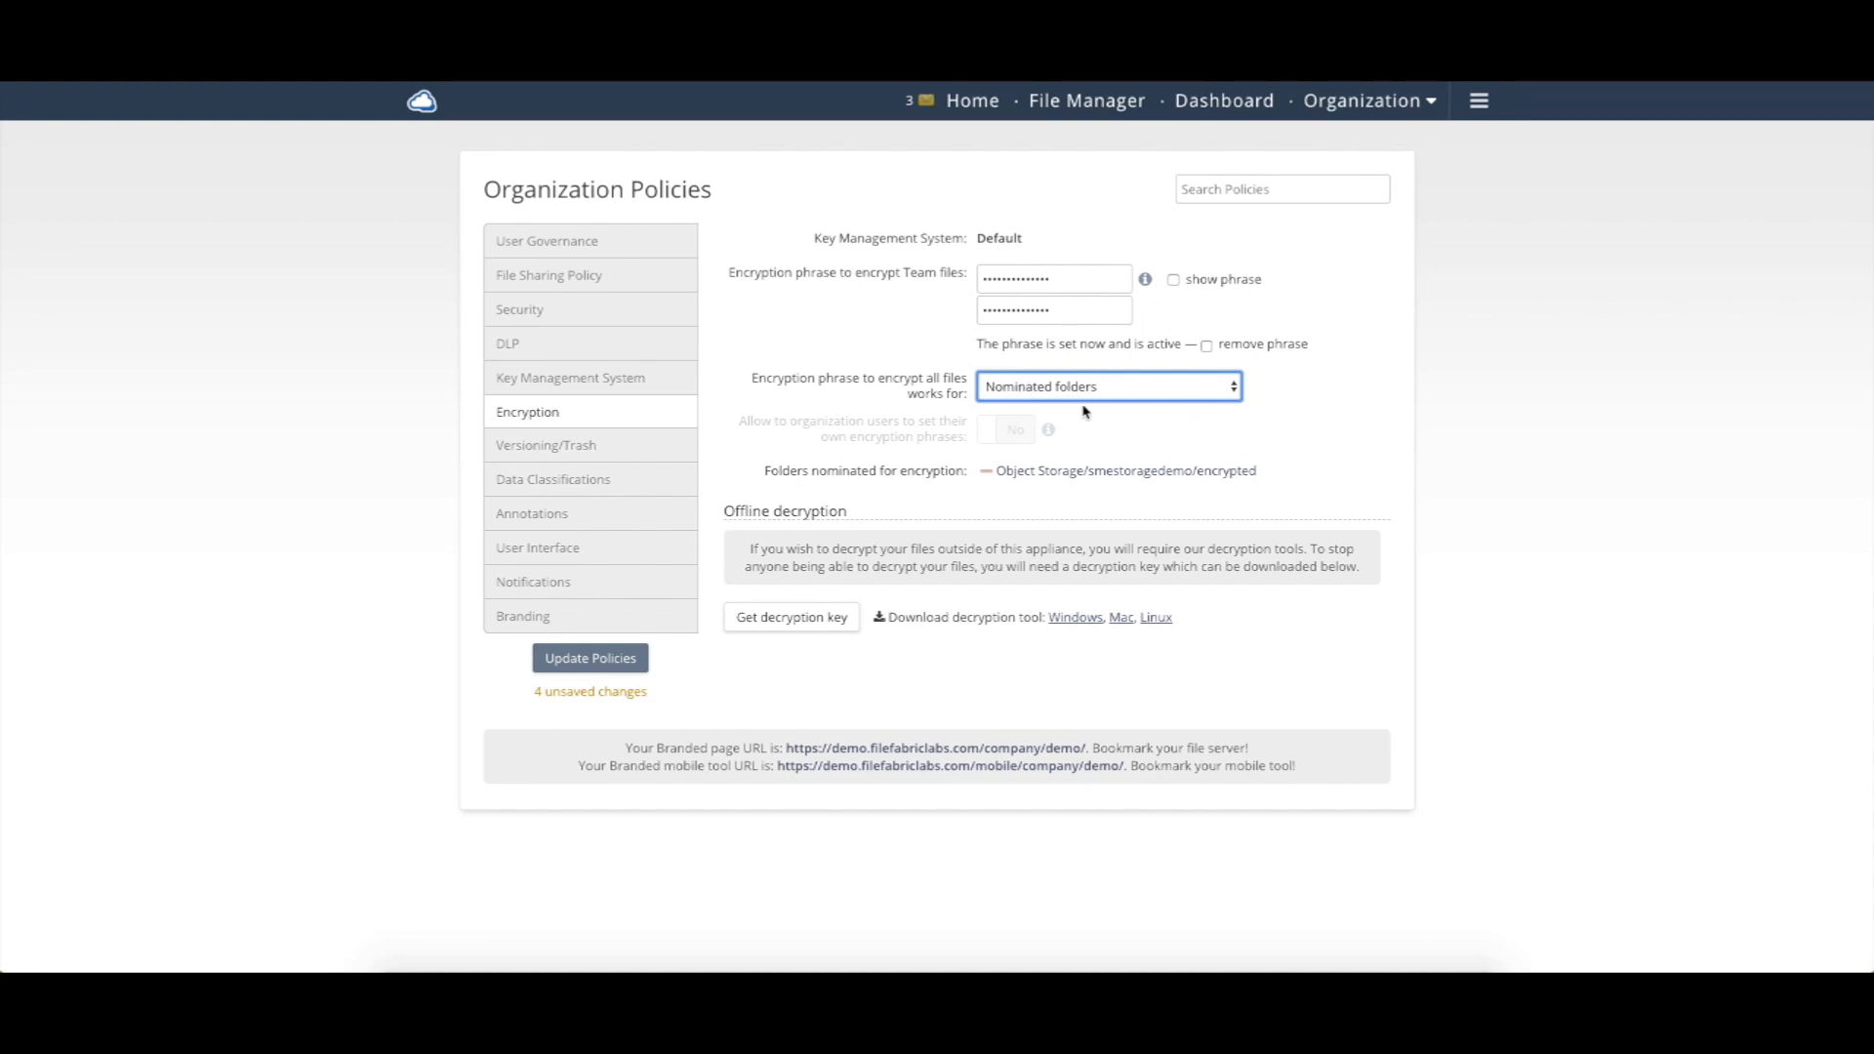
mouse_move(1072, 109)
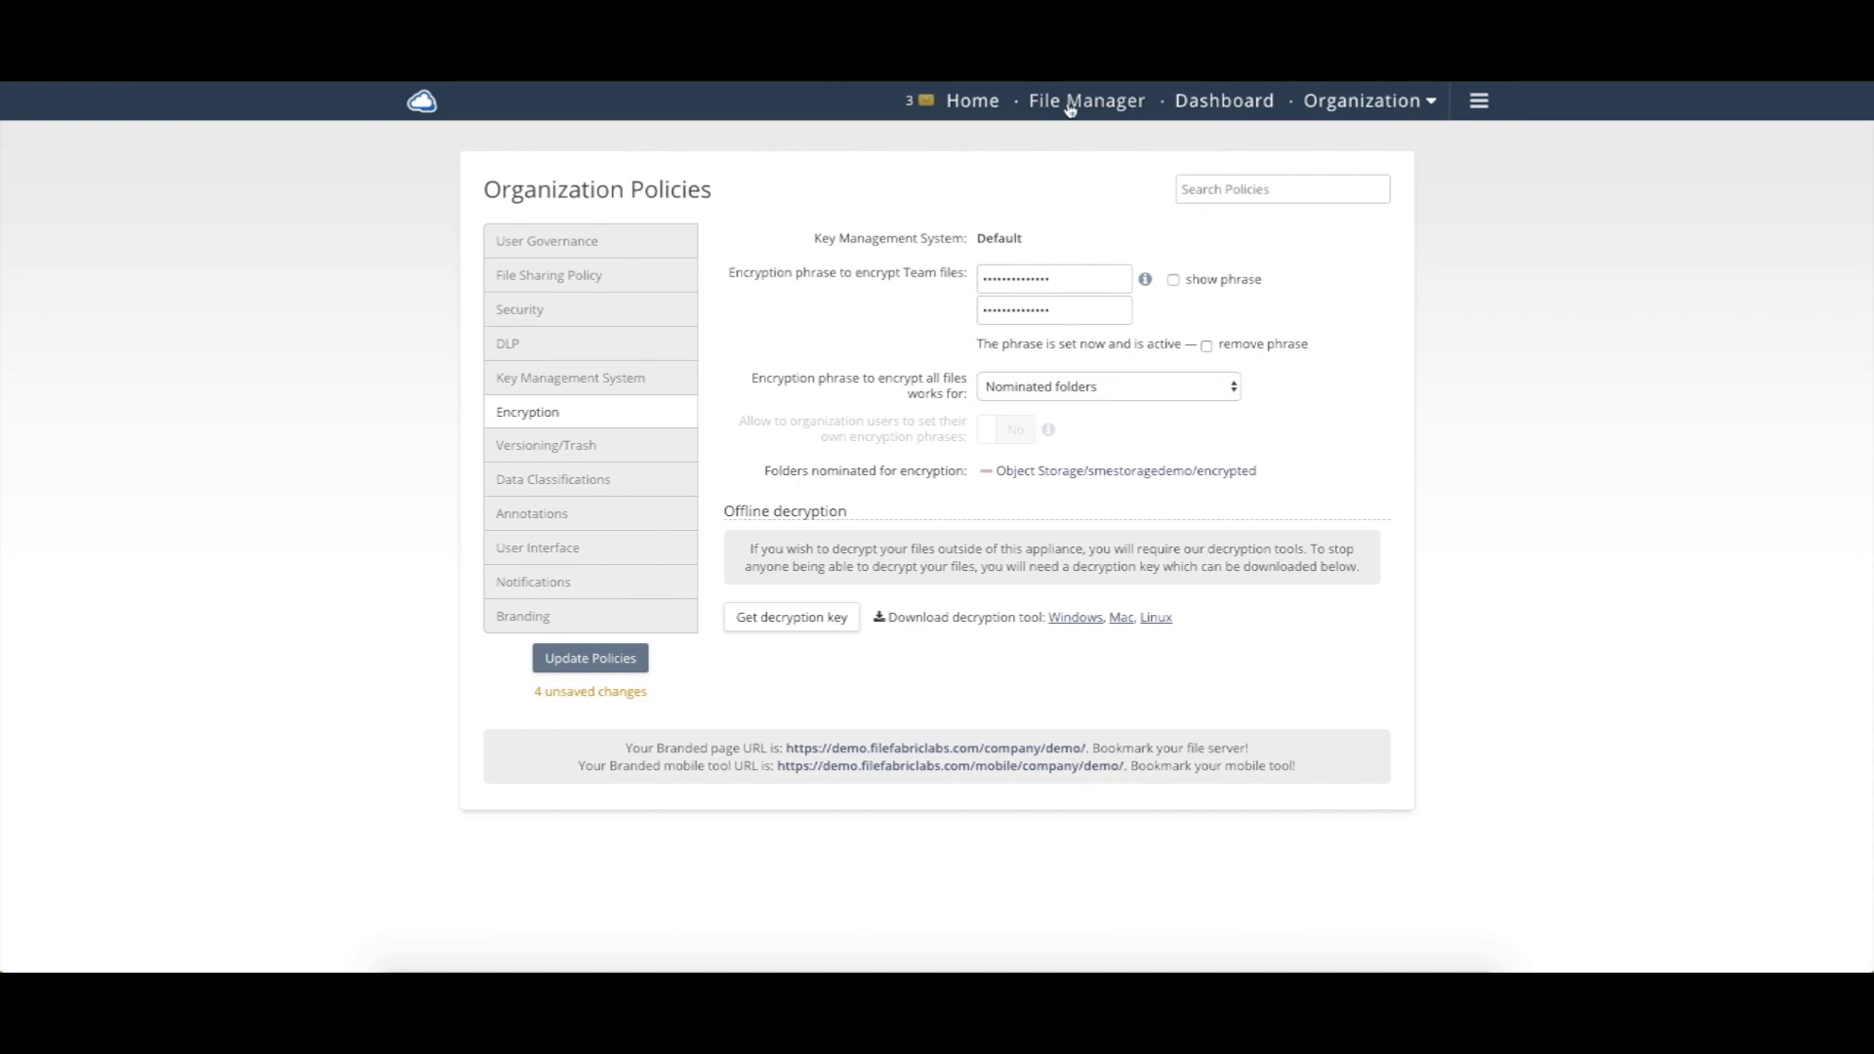
left_click(1085, 99)
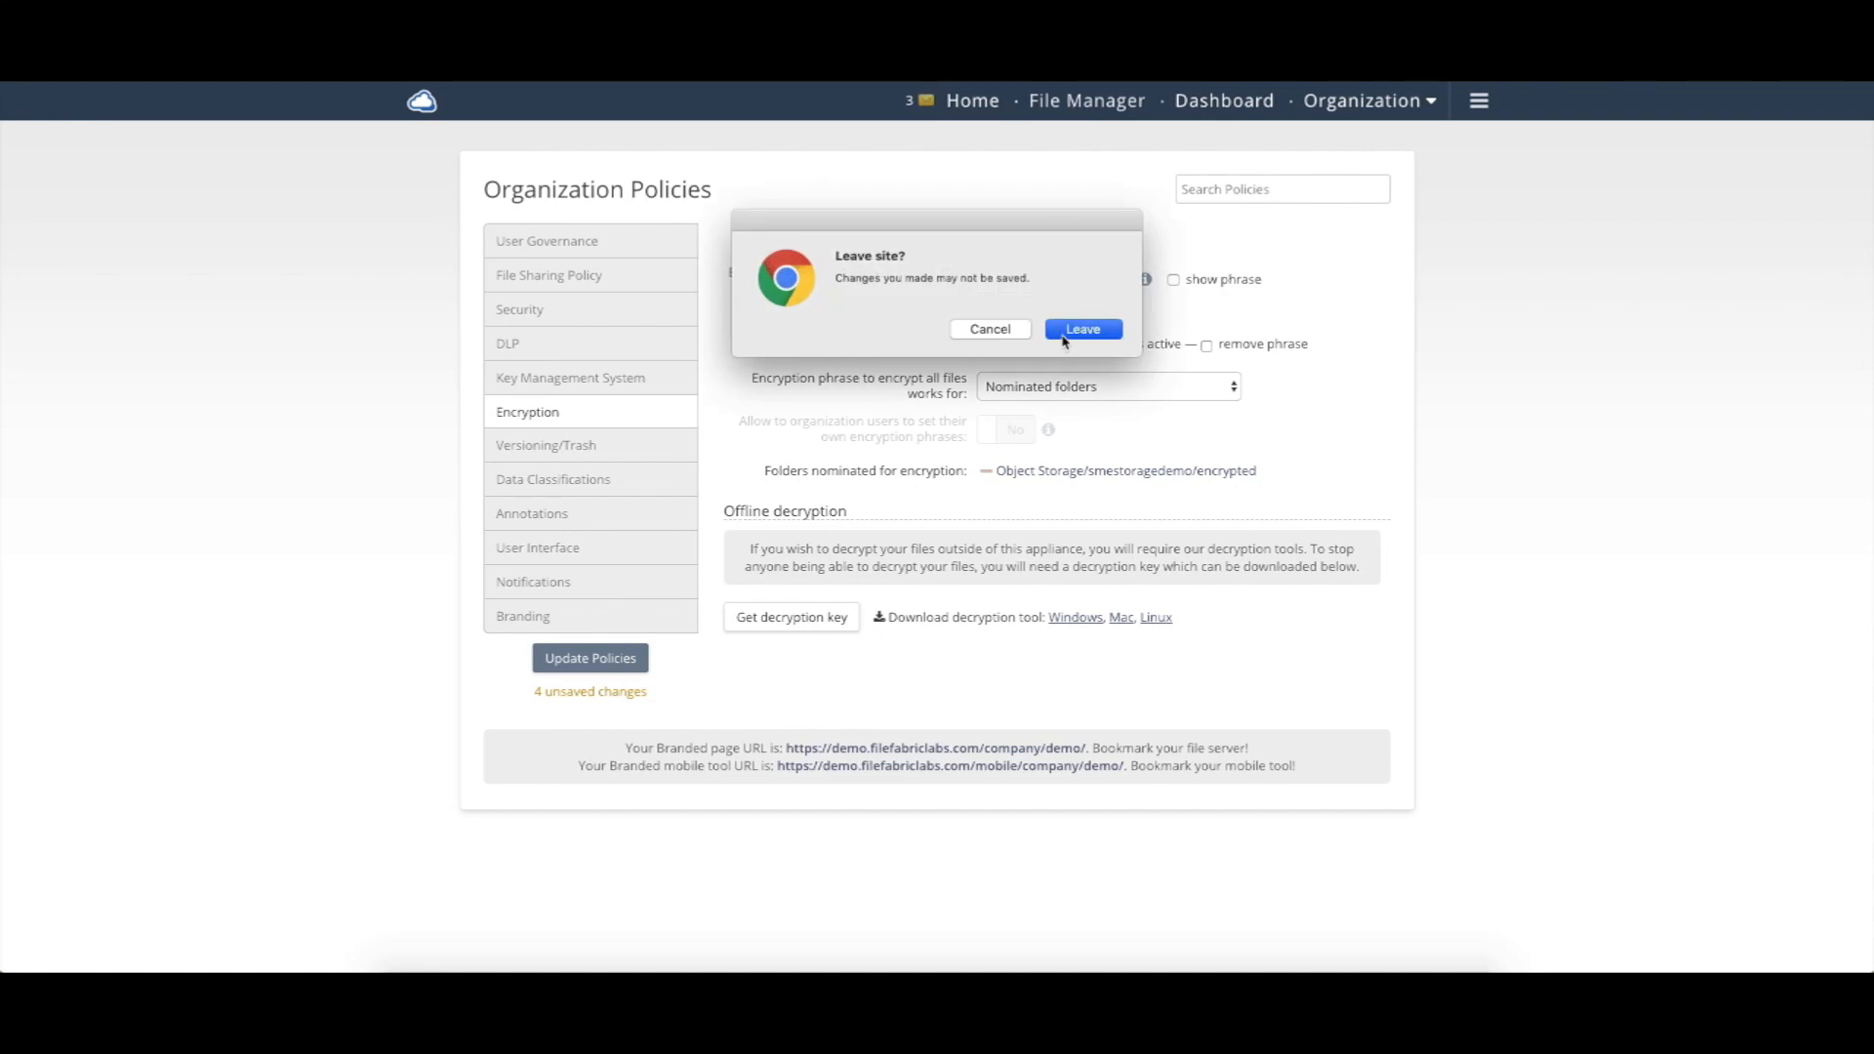
Step: Leave the unsaved policies page and browse into the Nas storage listing
left_click(1080, 328)
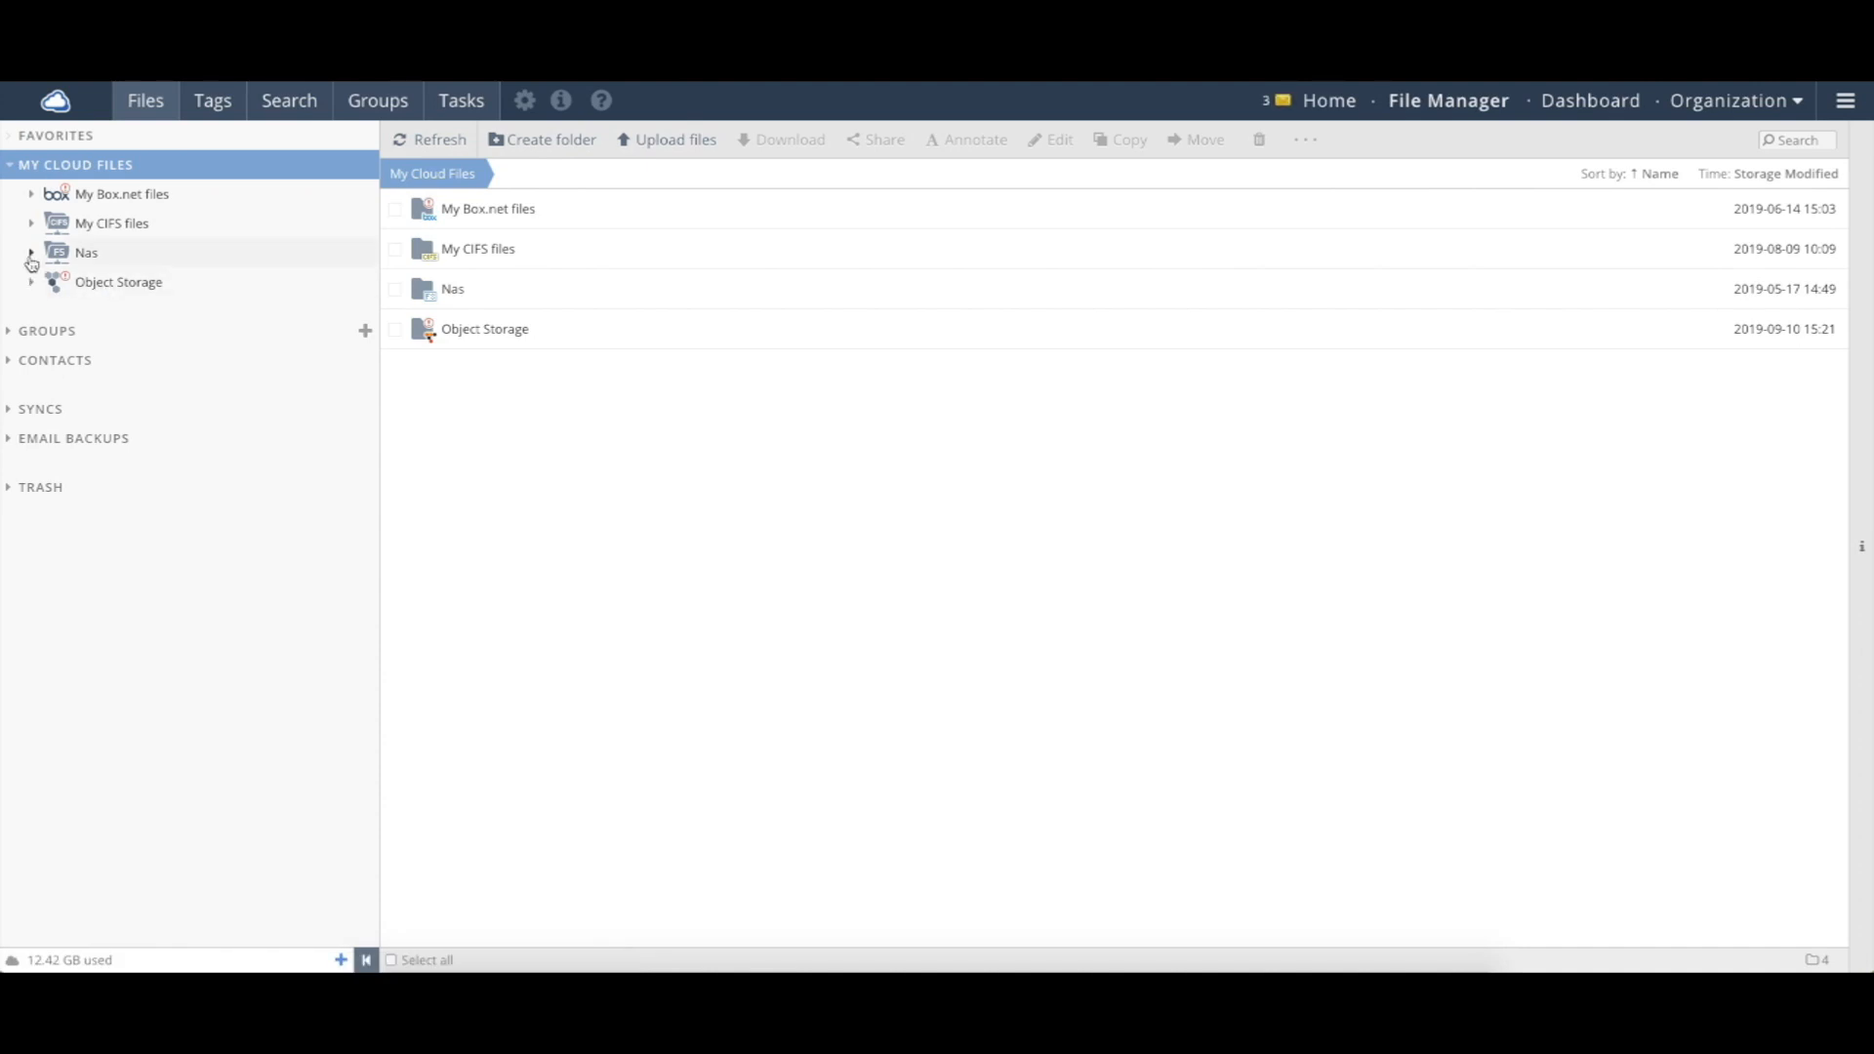
left_click(31, 252)
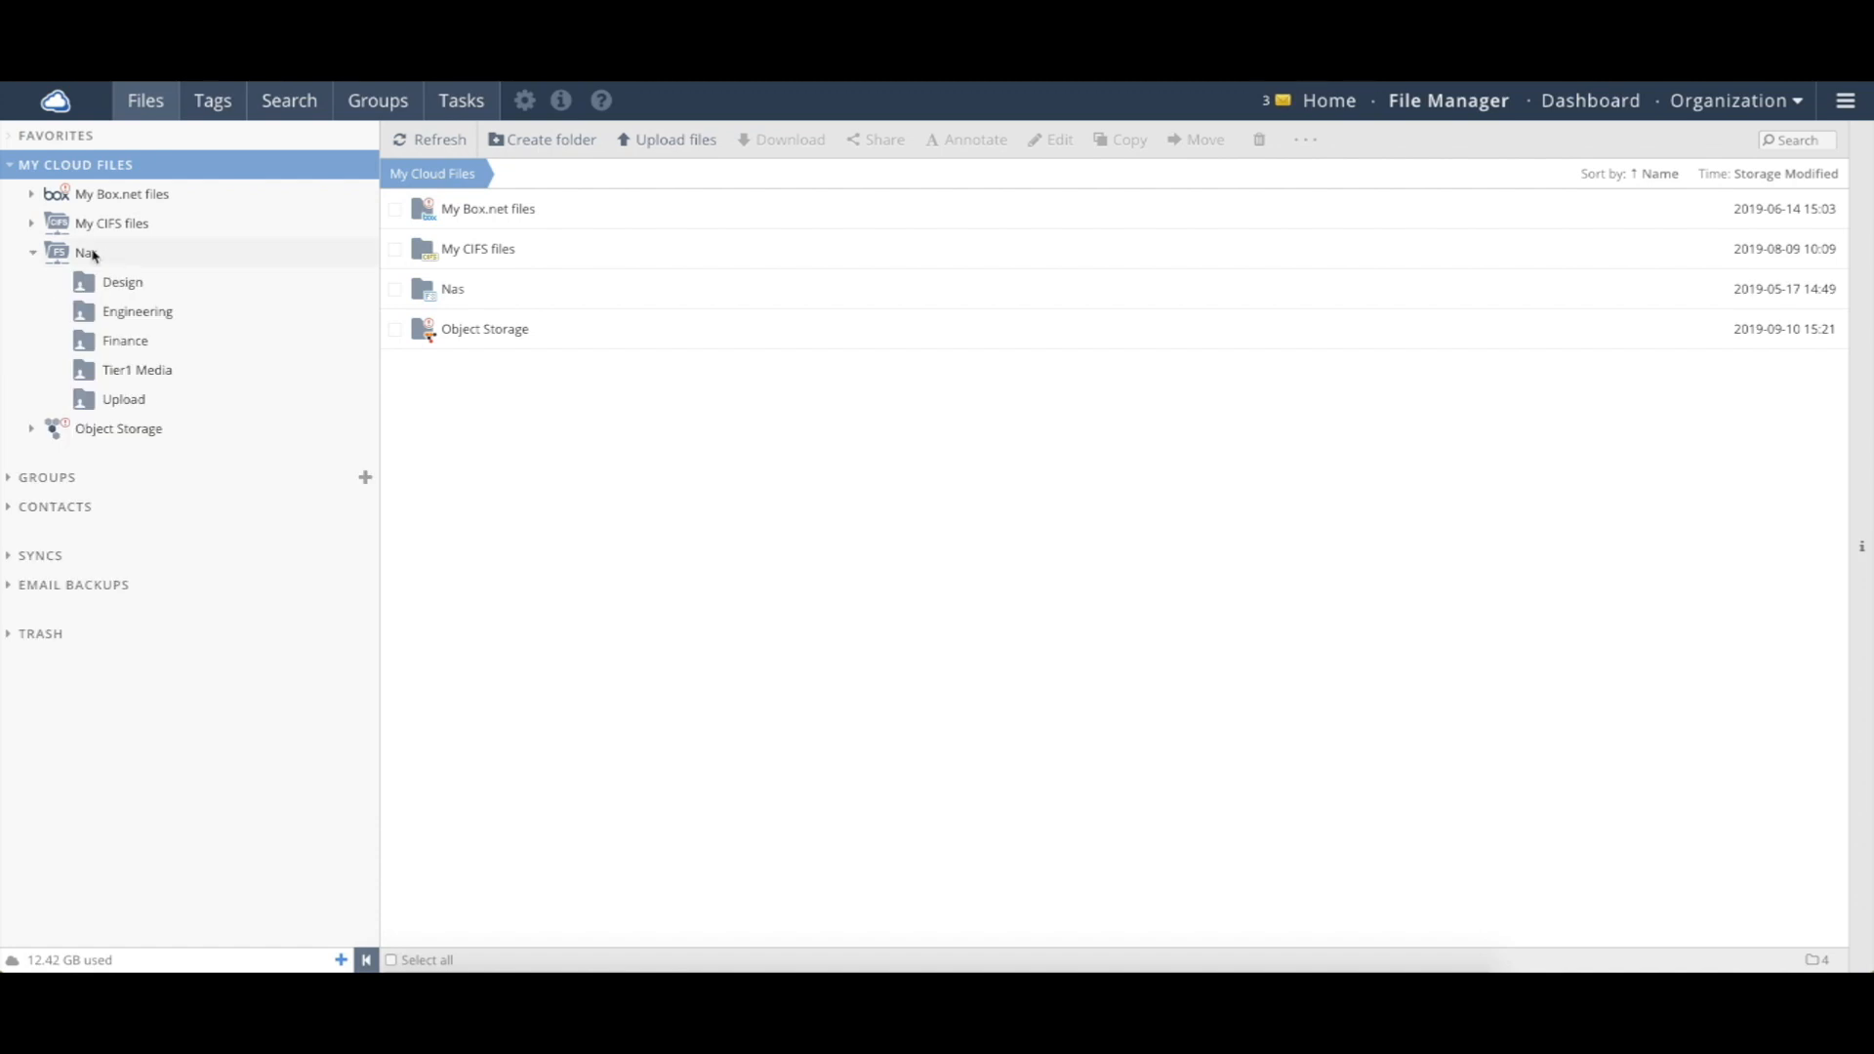
left_click(84, 252)
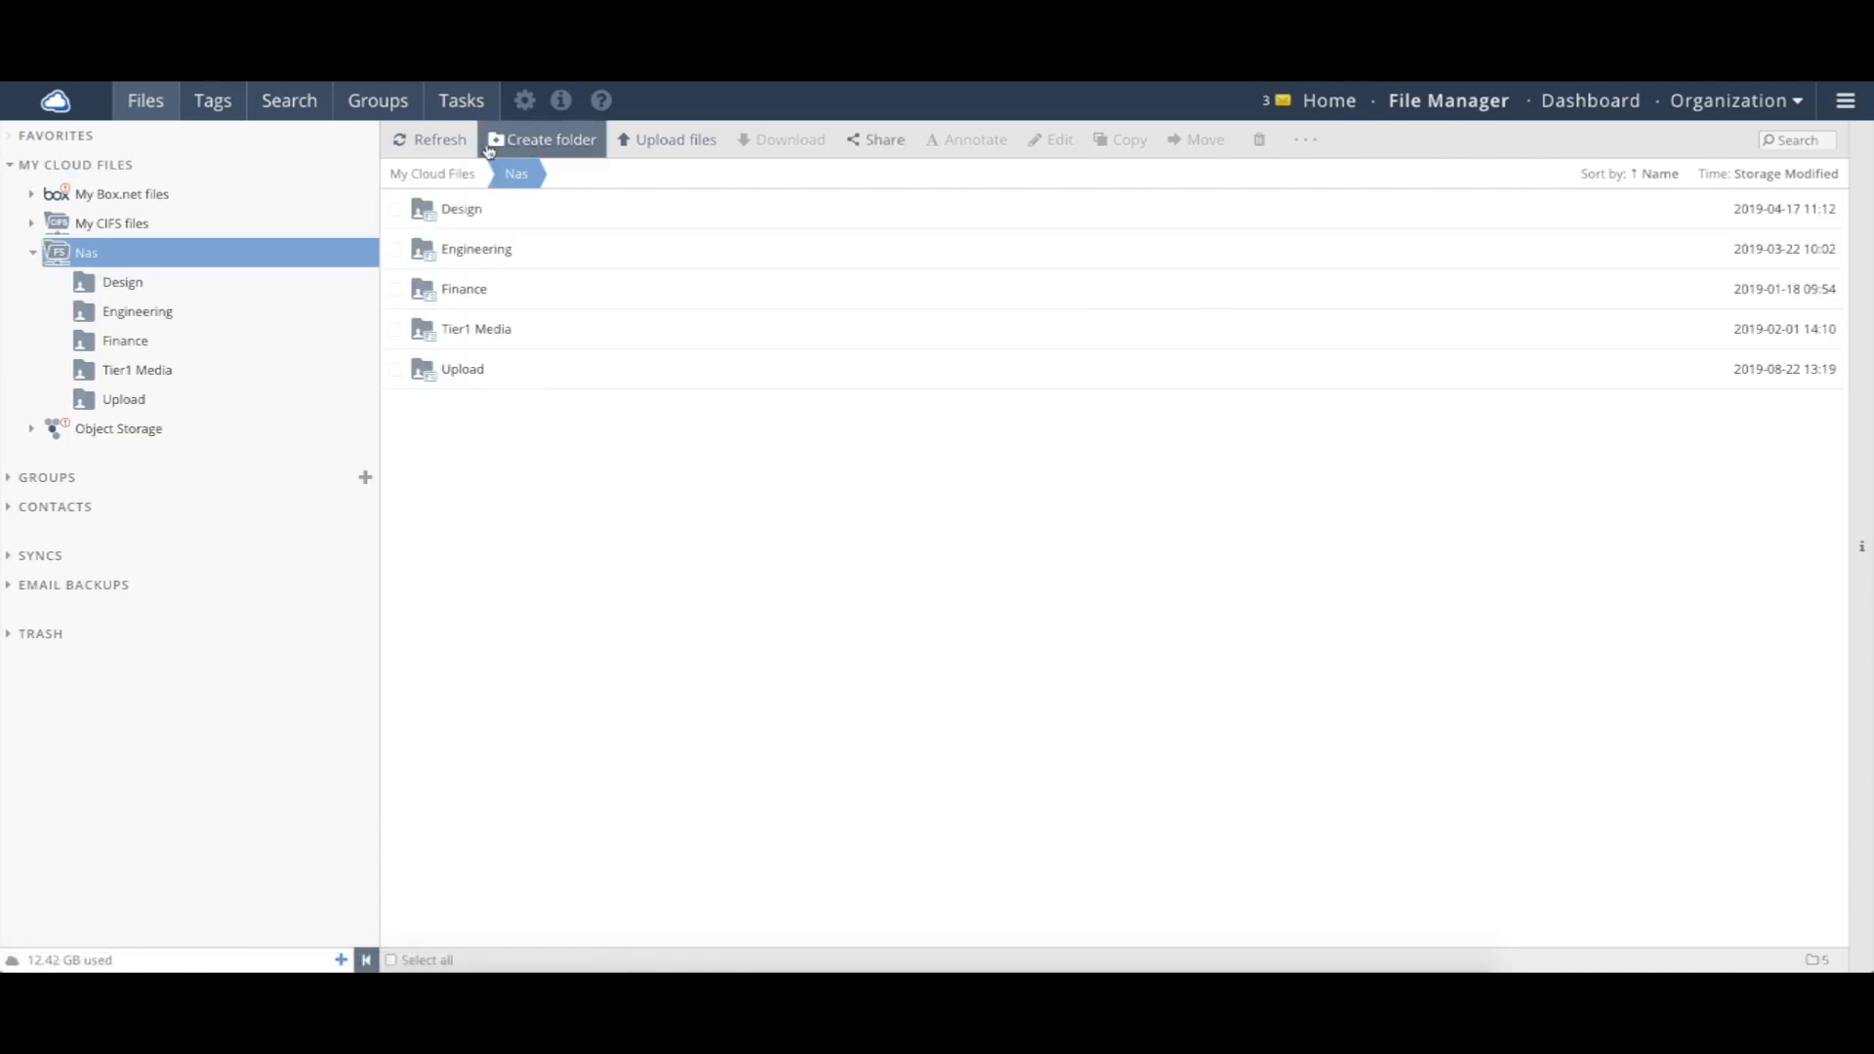
Step: Create a shared team folder named secure inside Nas
left_click(548, 138)
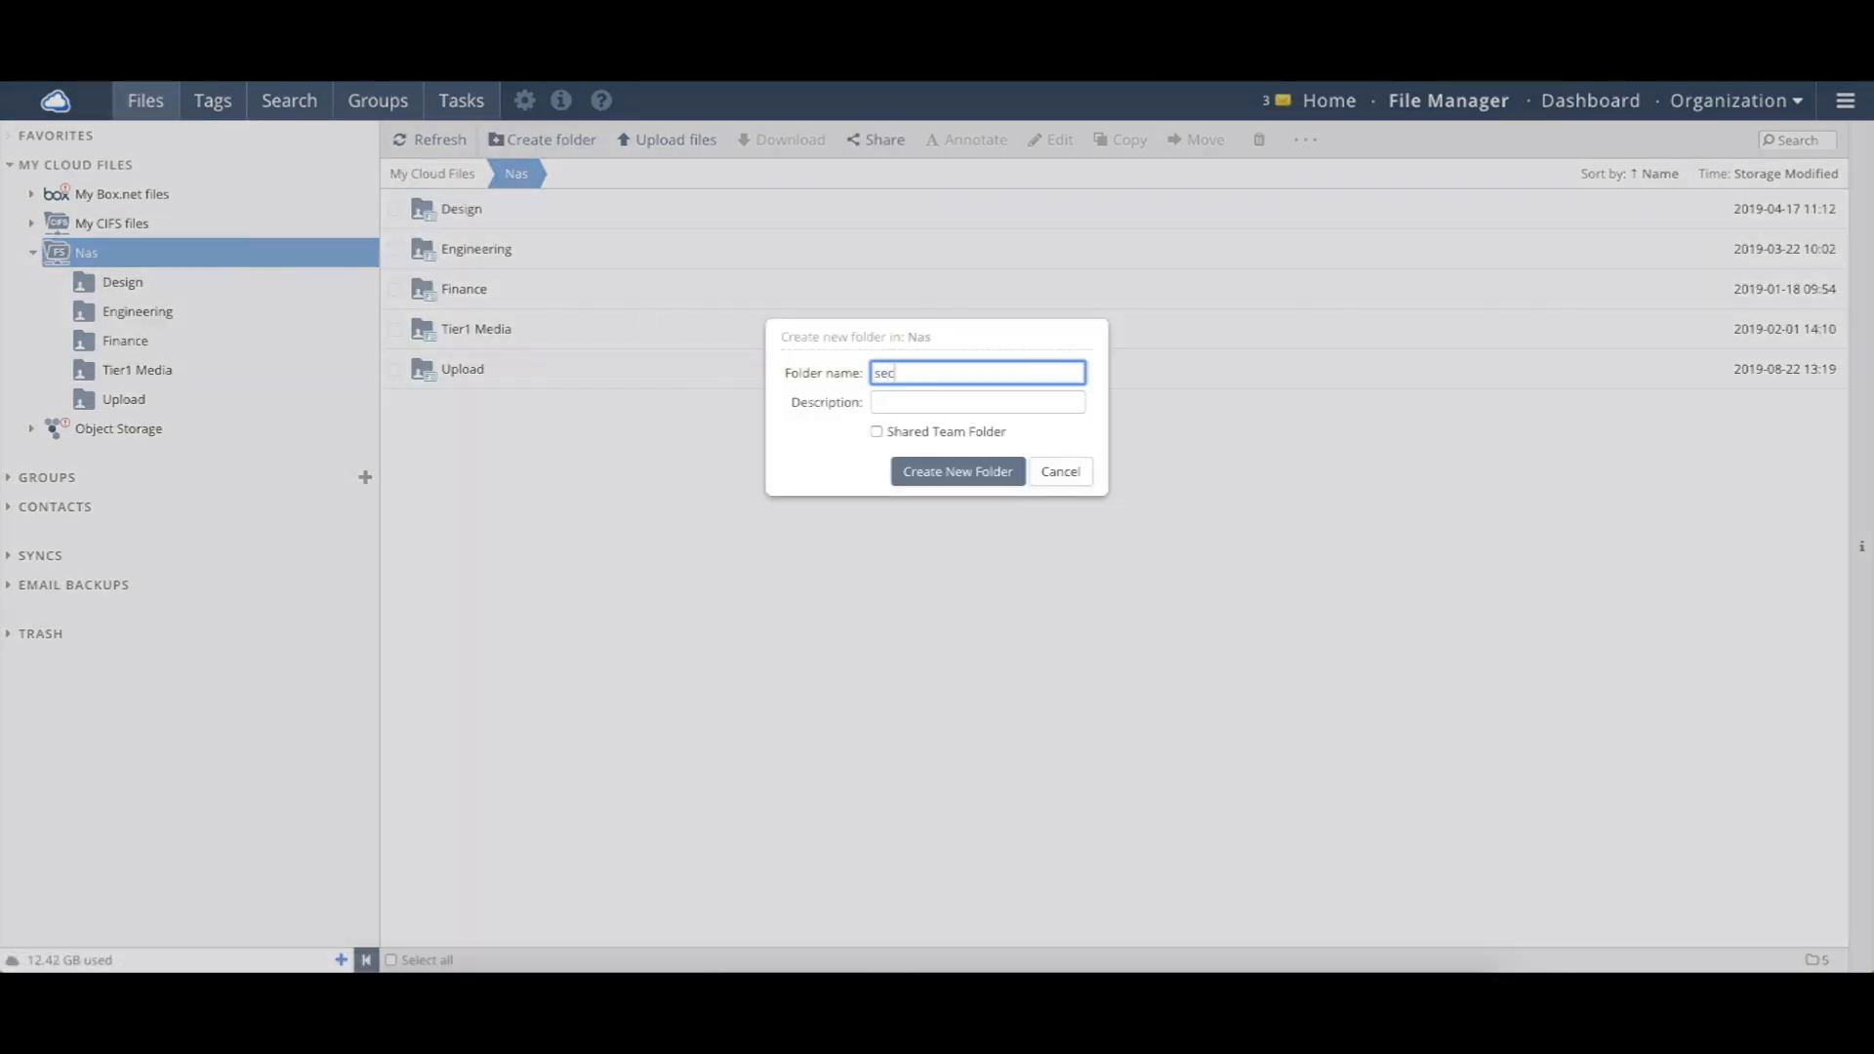
left_click(876, 431)
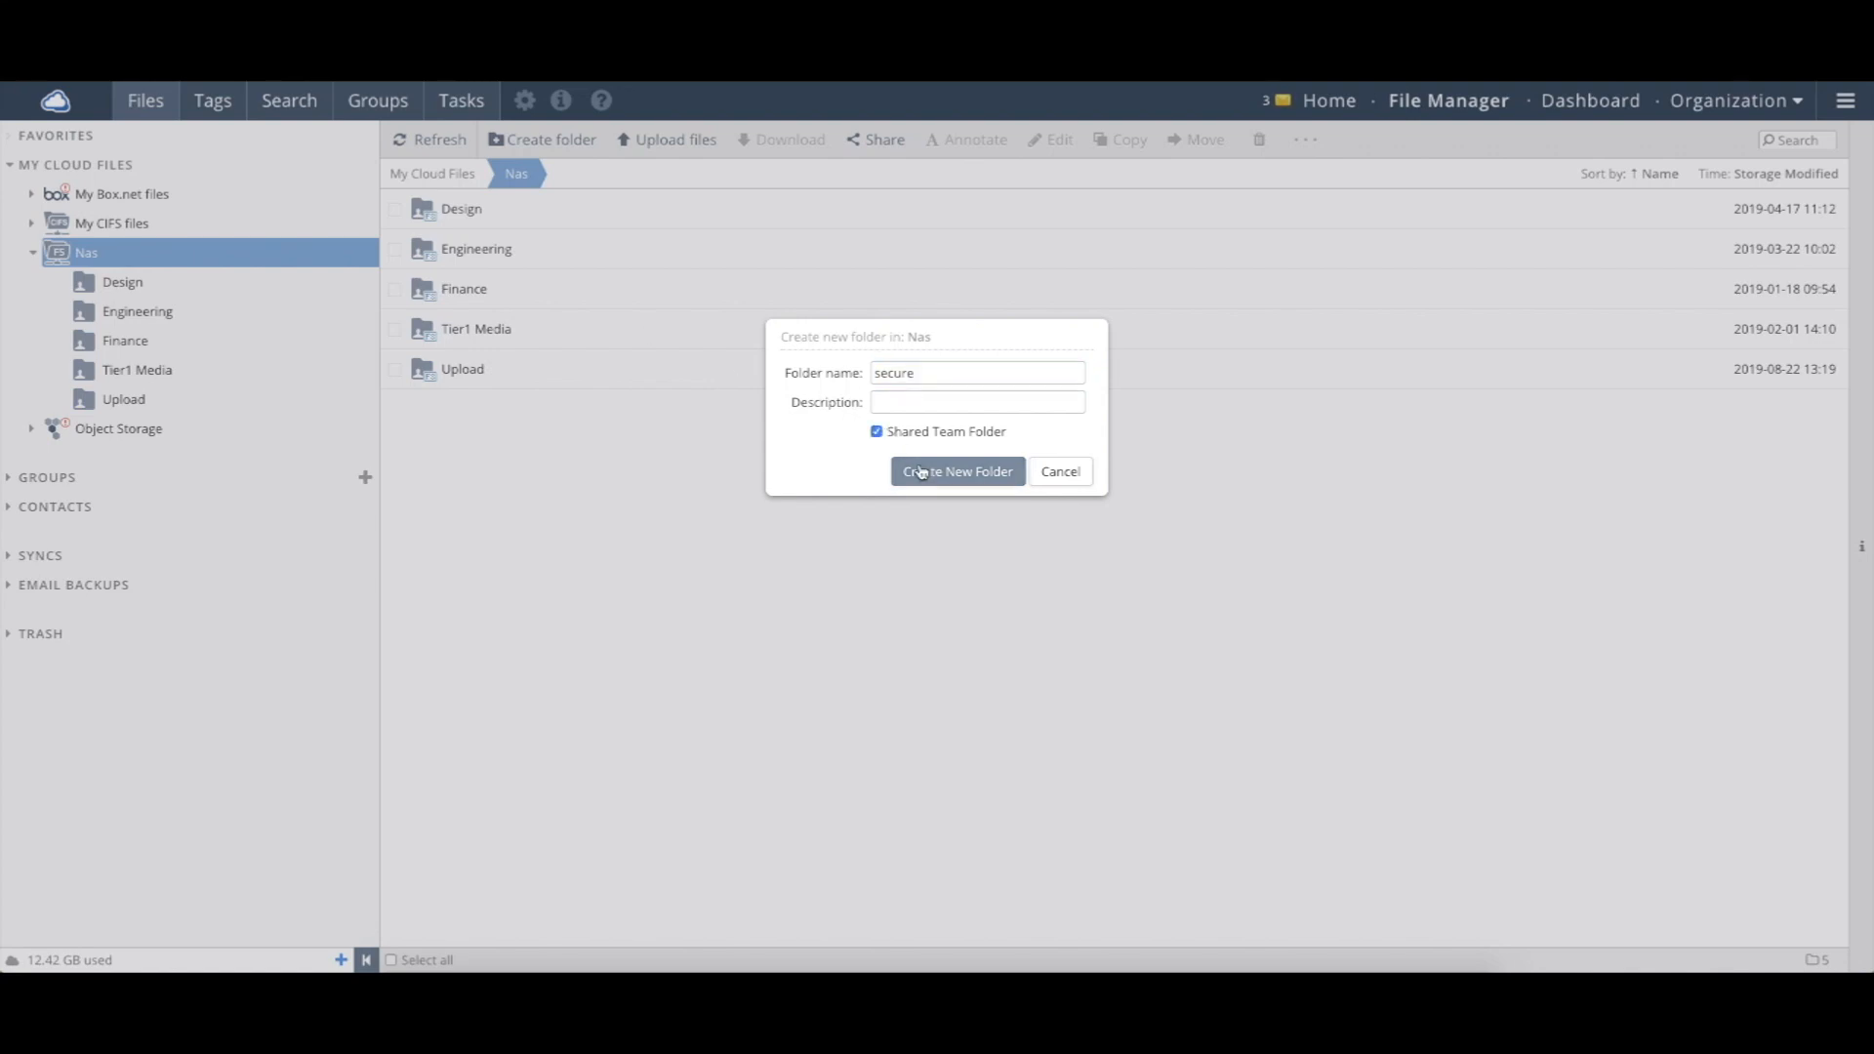
left_click(956, 470)
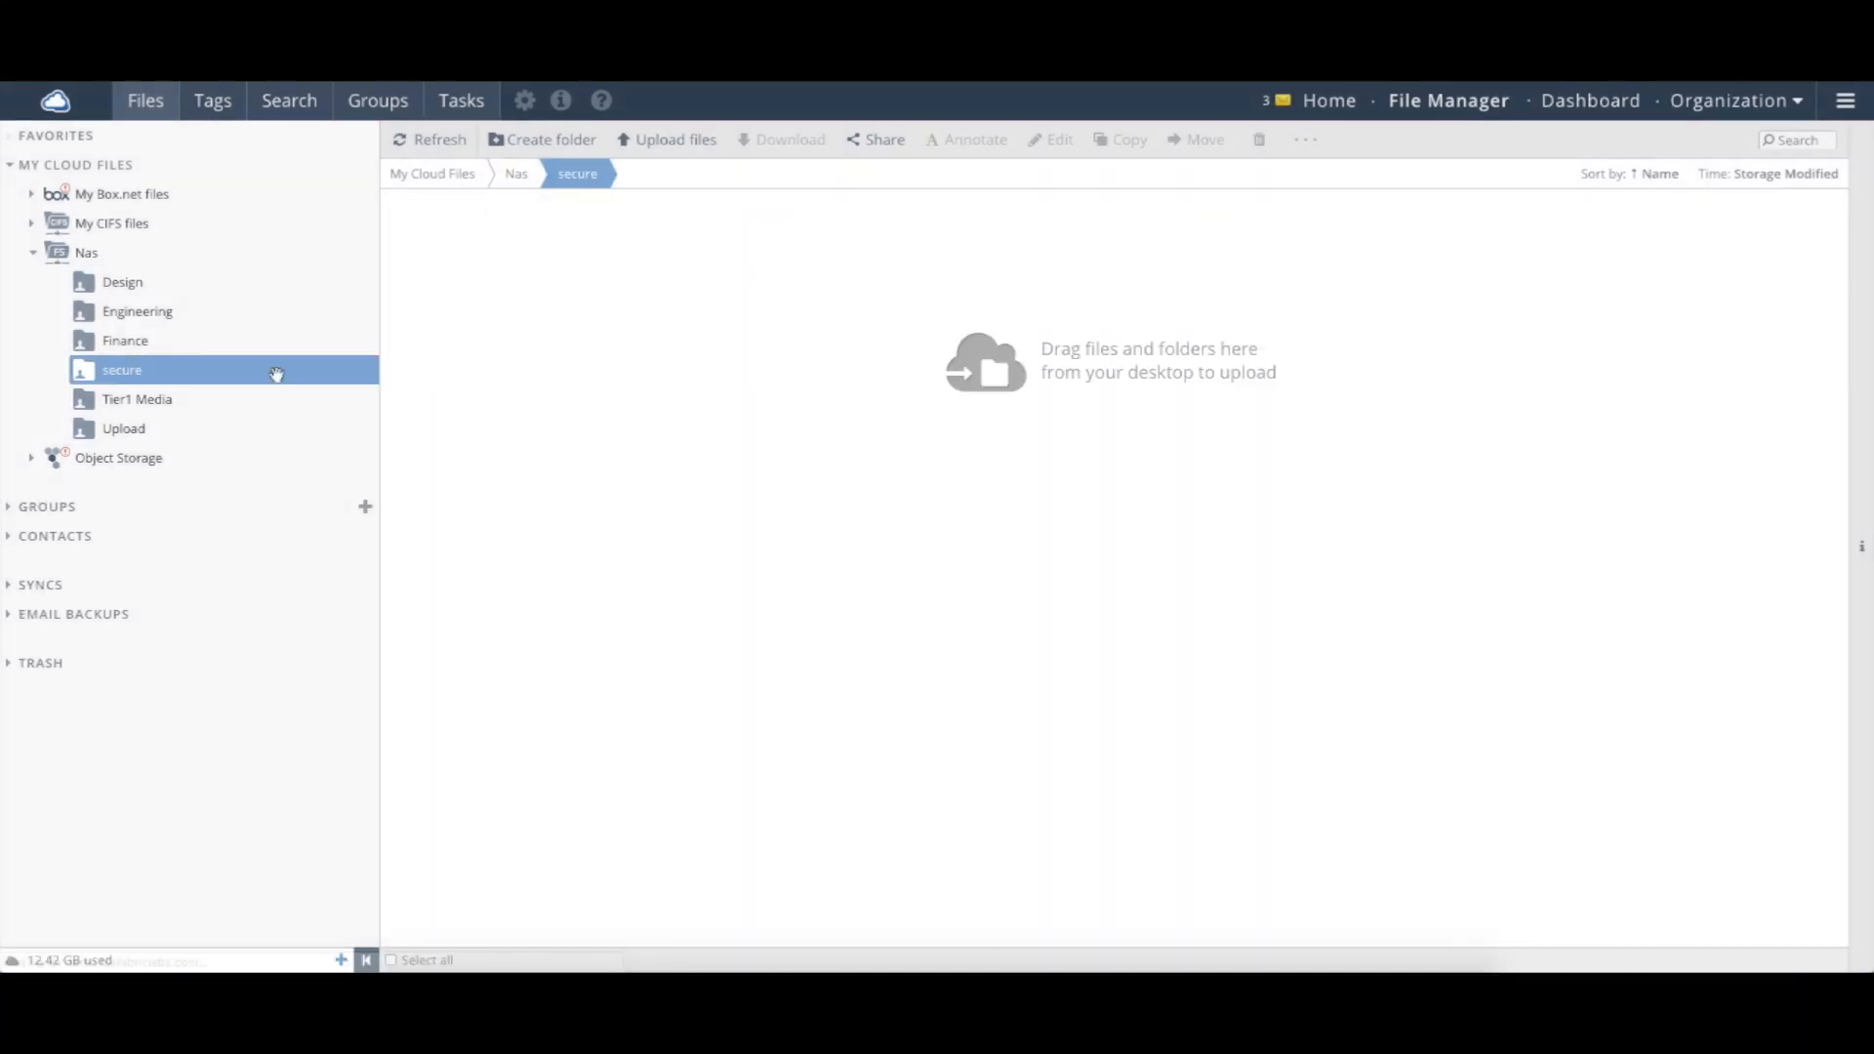
left_click(83, 252)
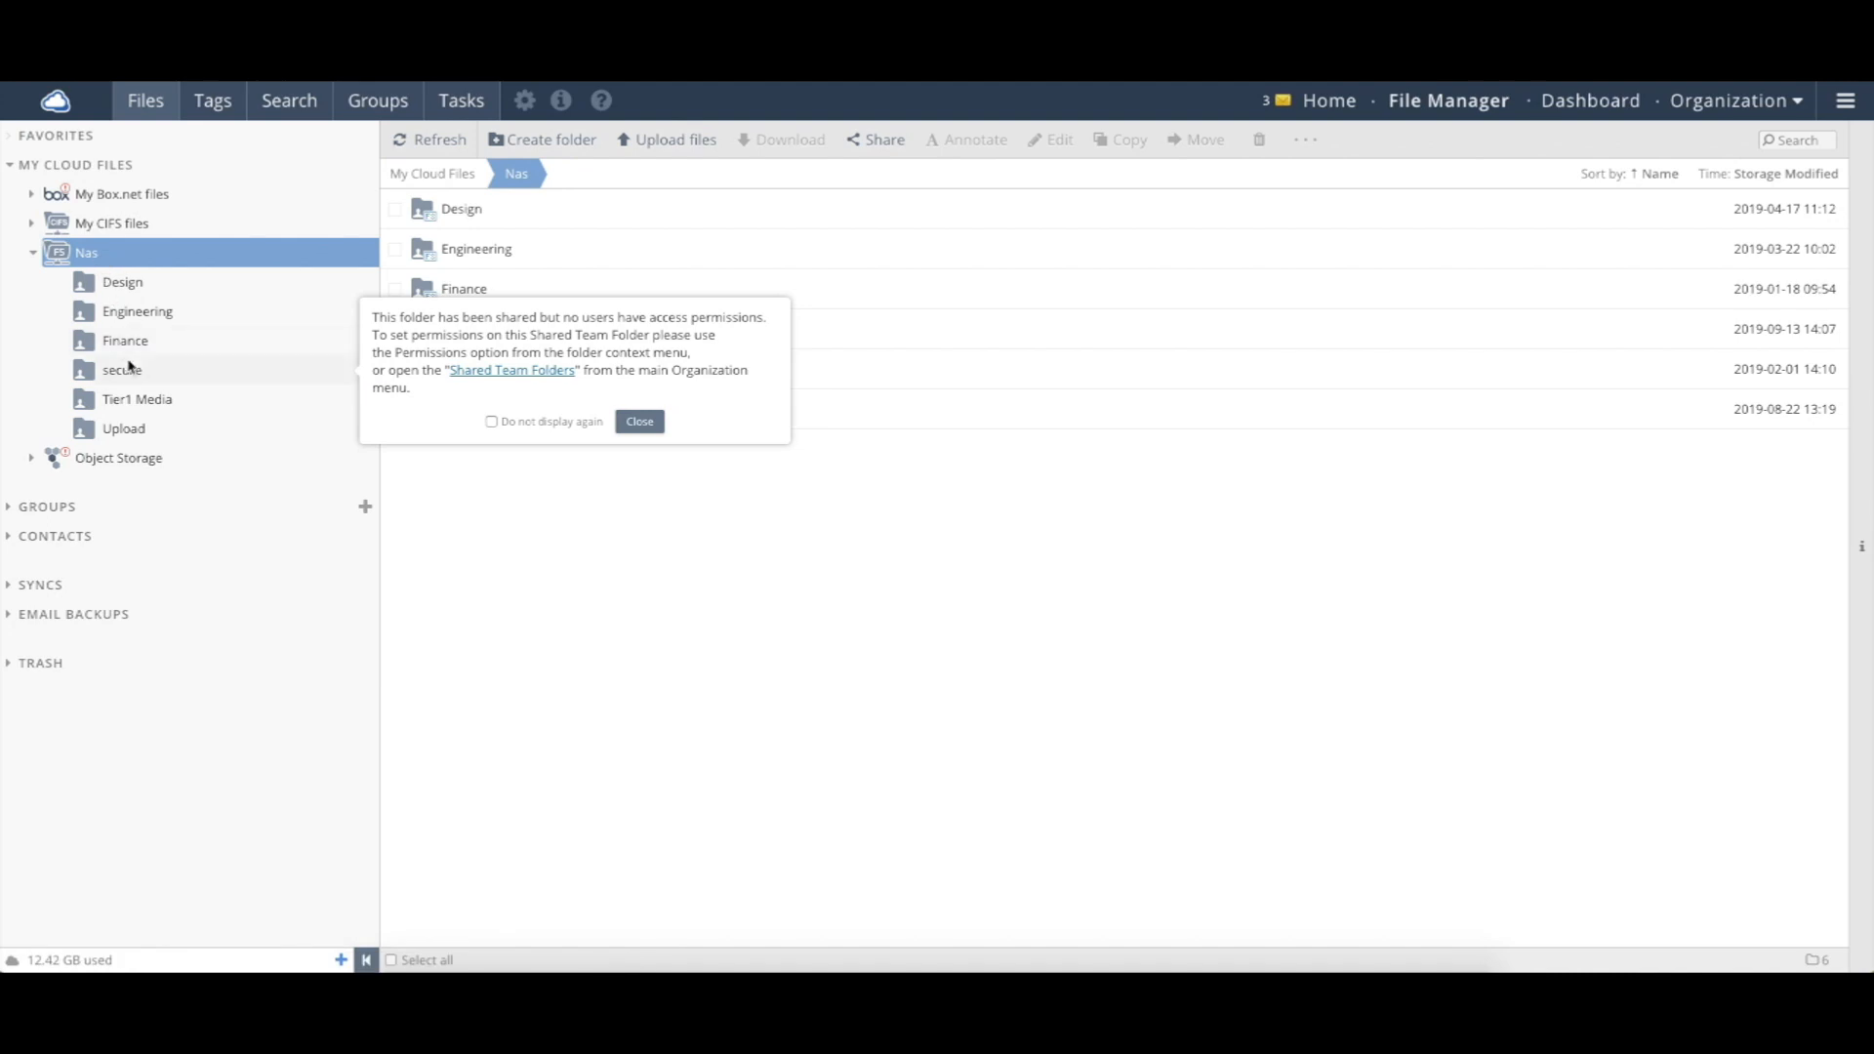
Step: Bring up the folder actions for secure to nominate it for encryption
right_click(121, 368)
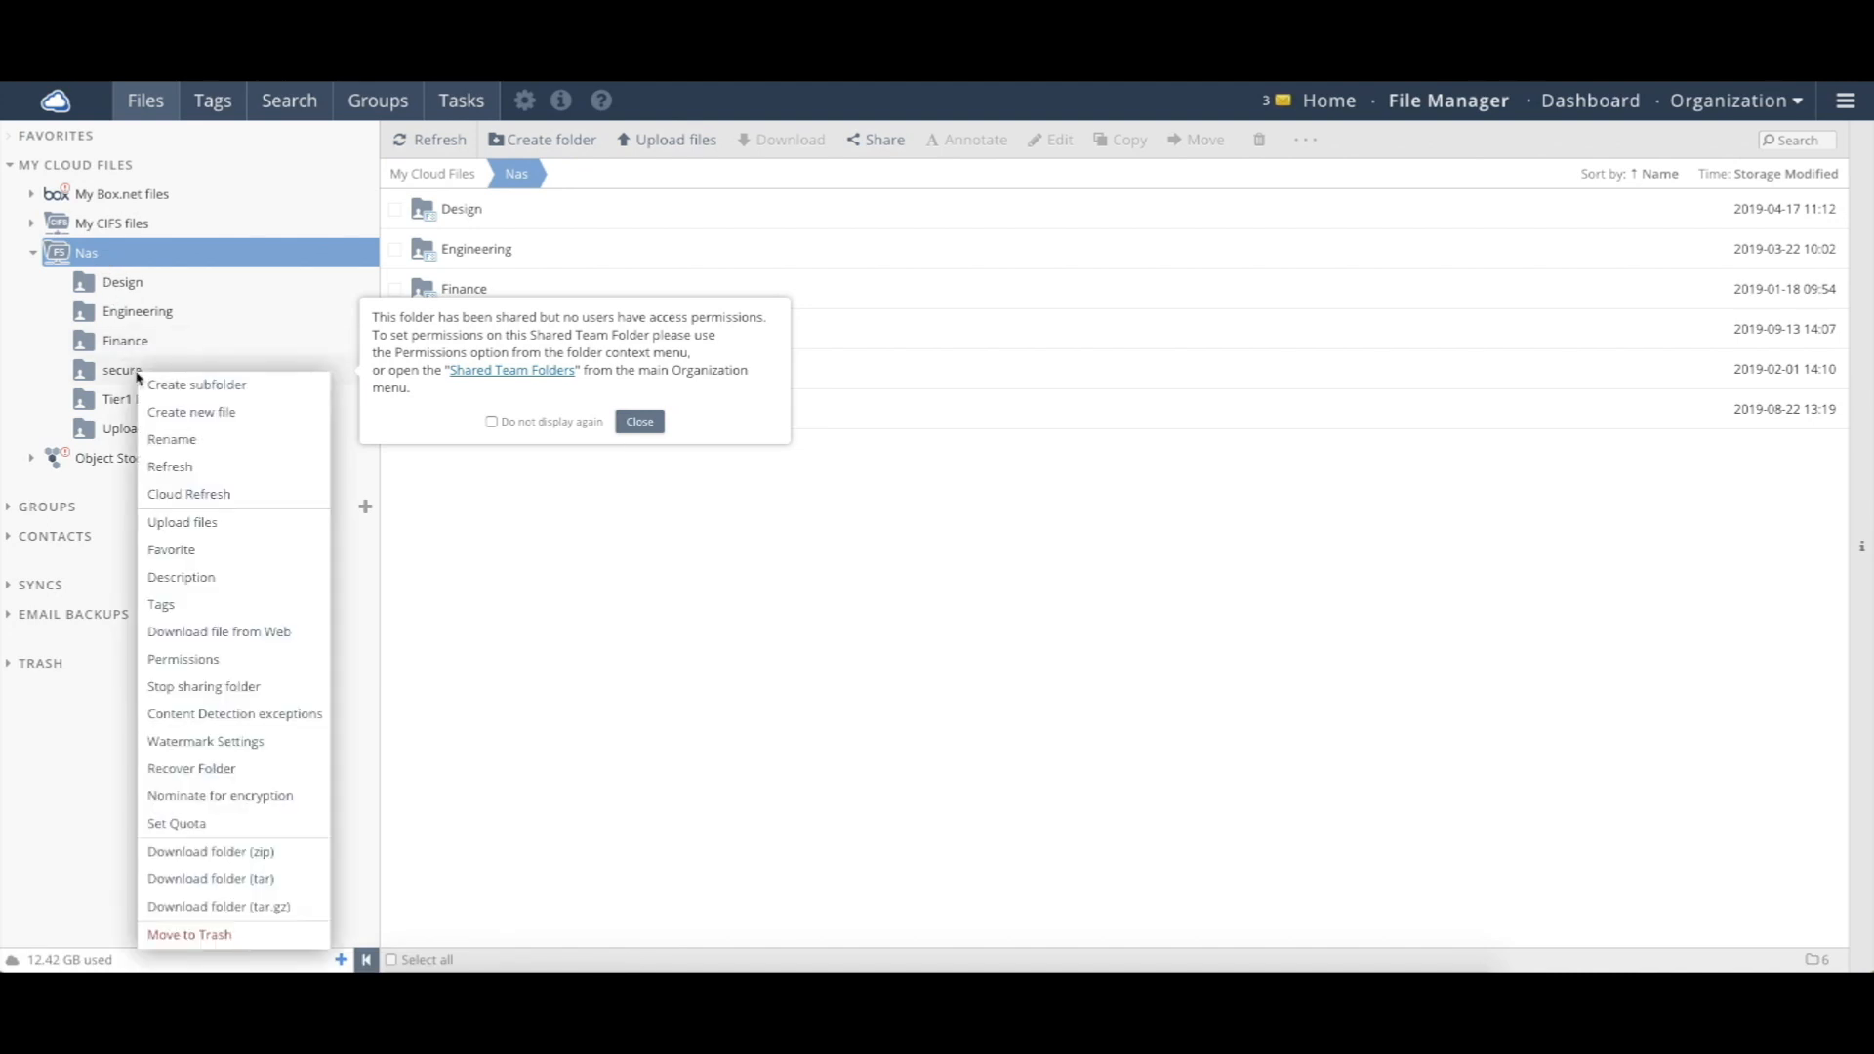
mouse_move(205, 742)
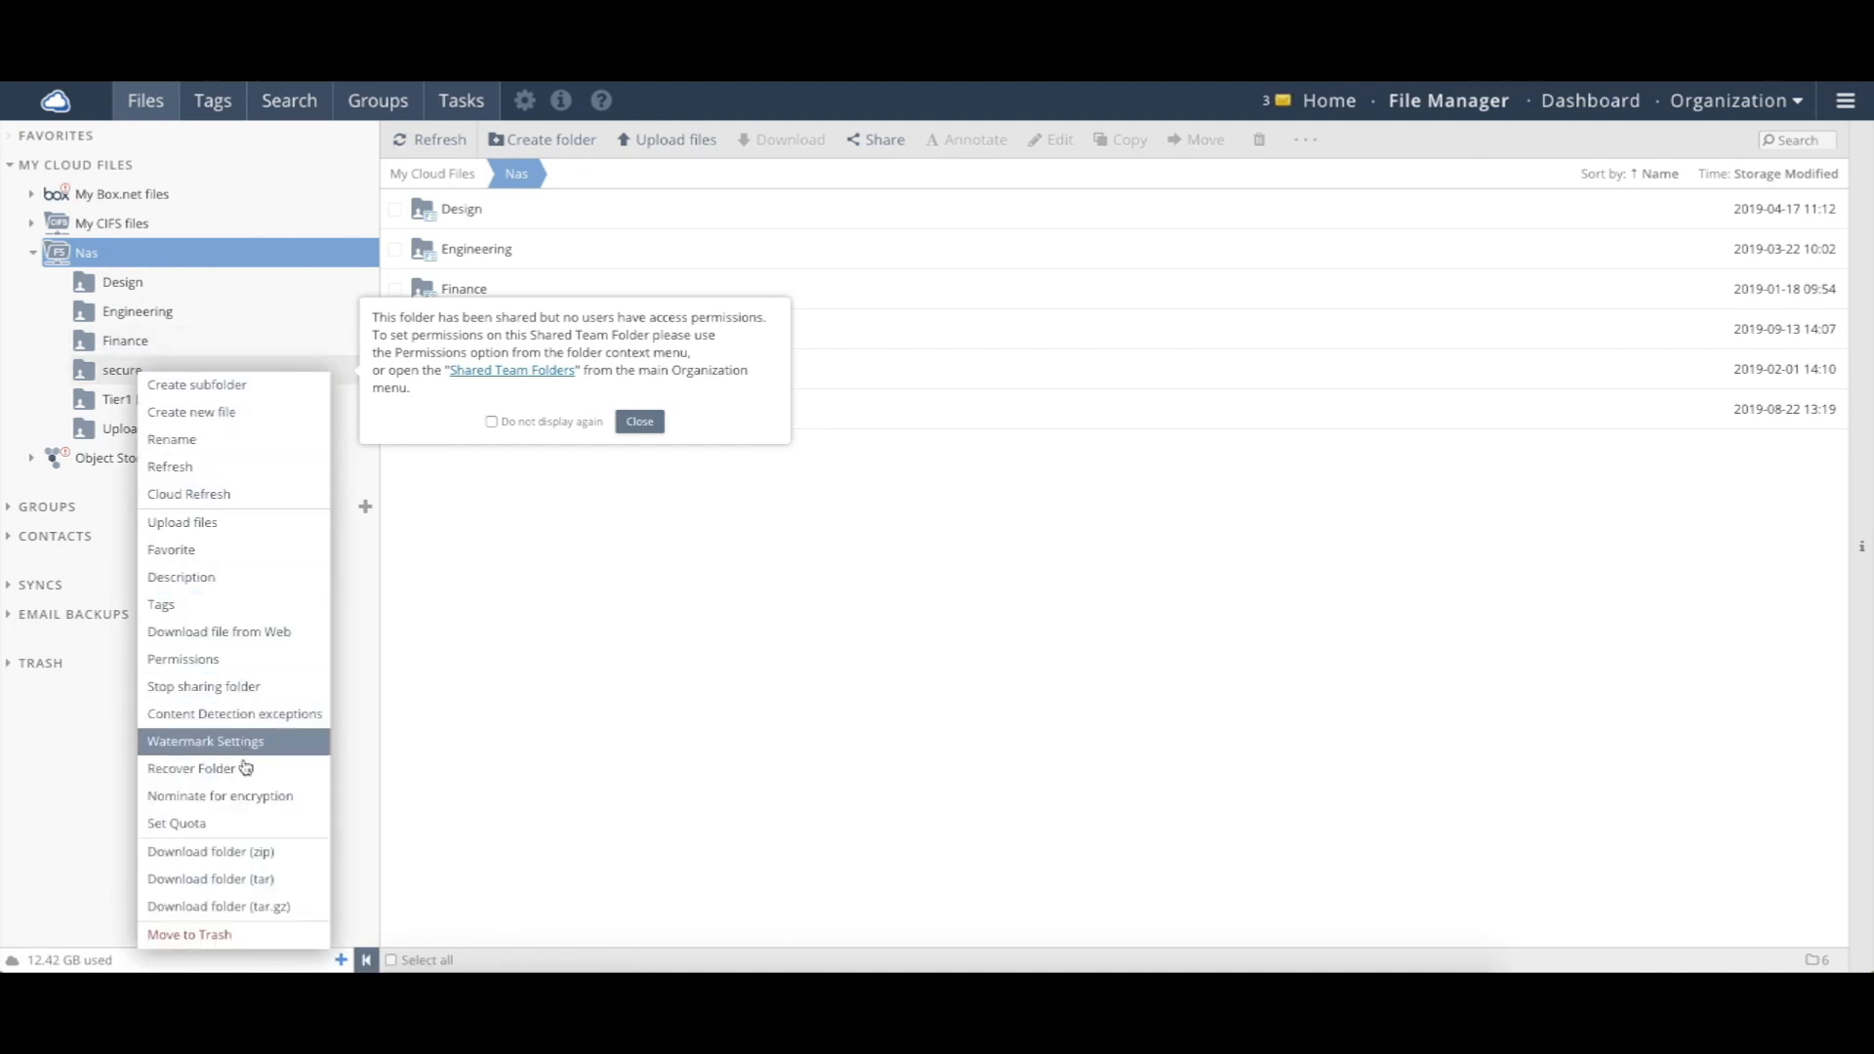
mouse_move(246, 796)
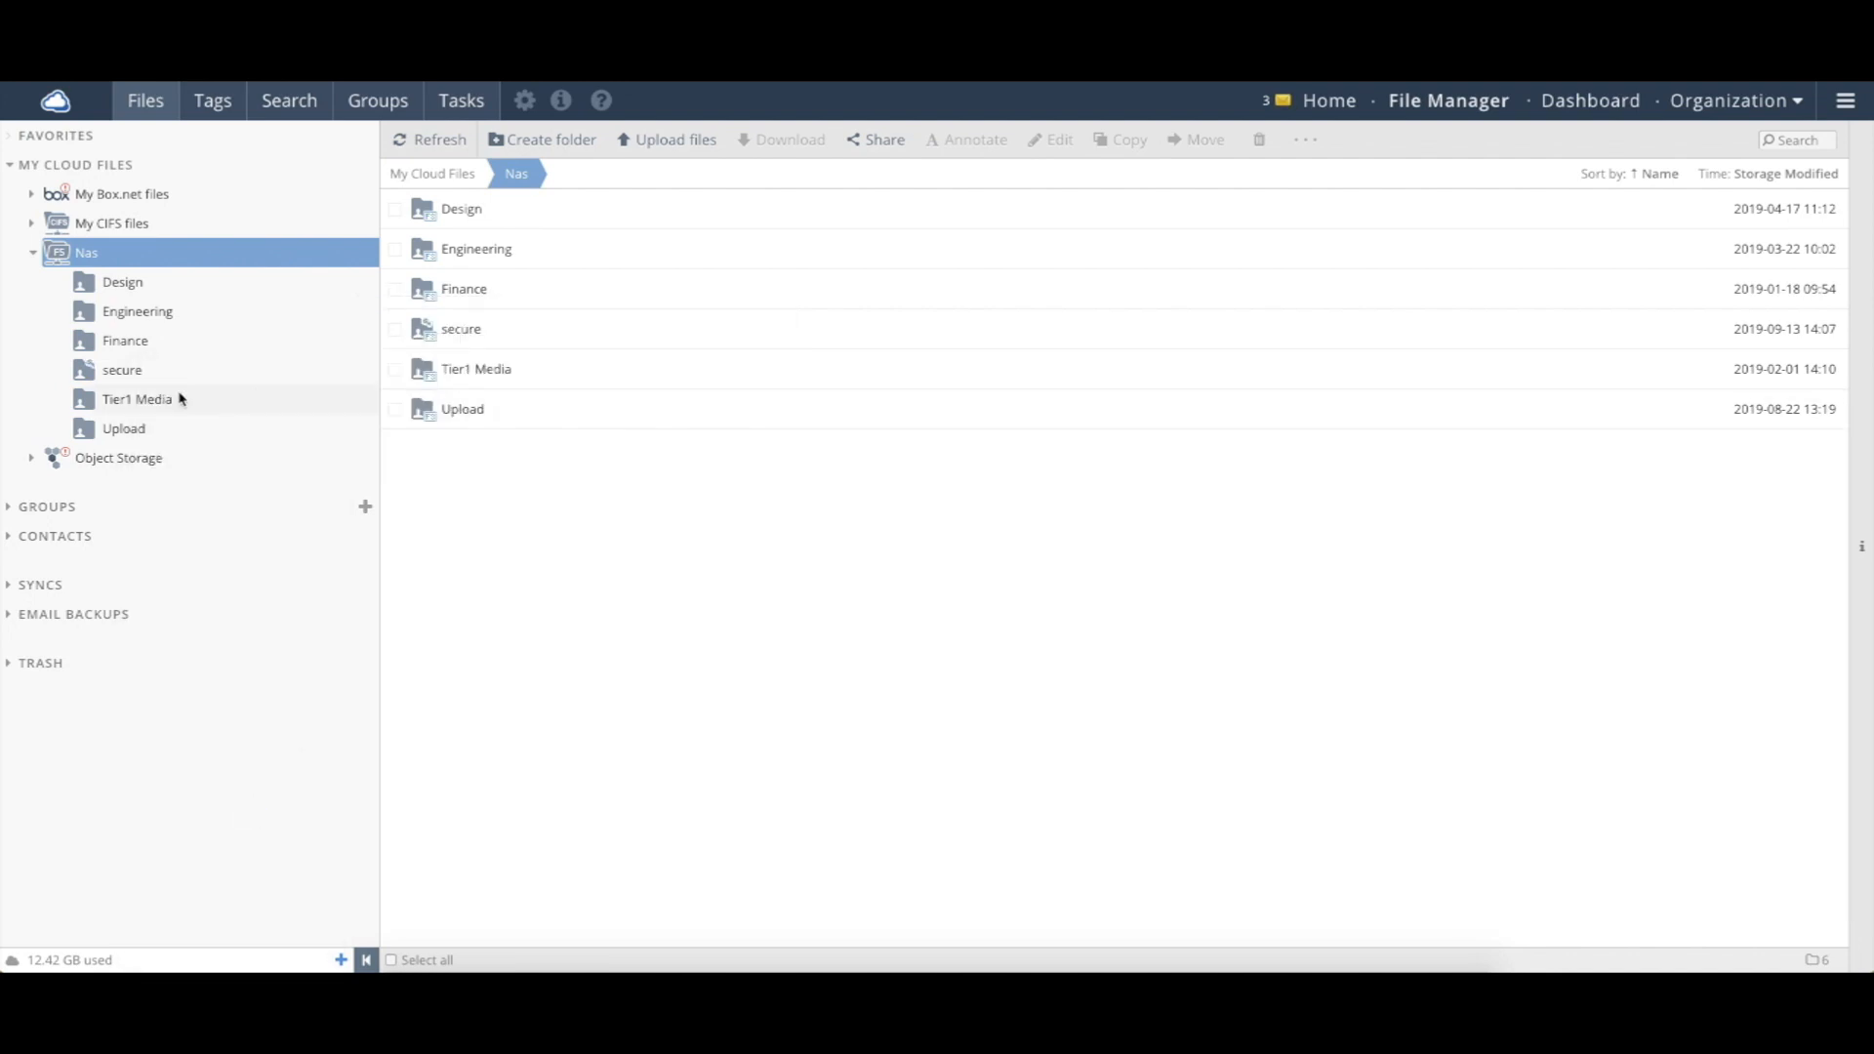
mouse_move(121, 369)
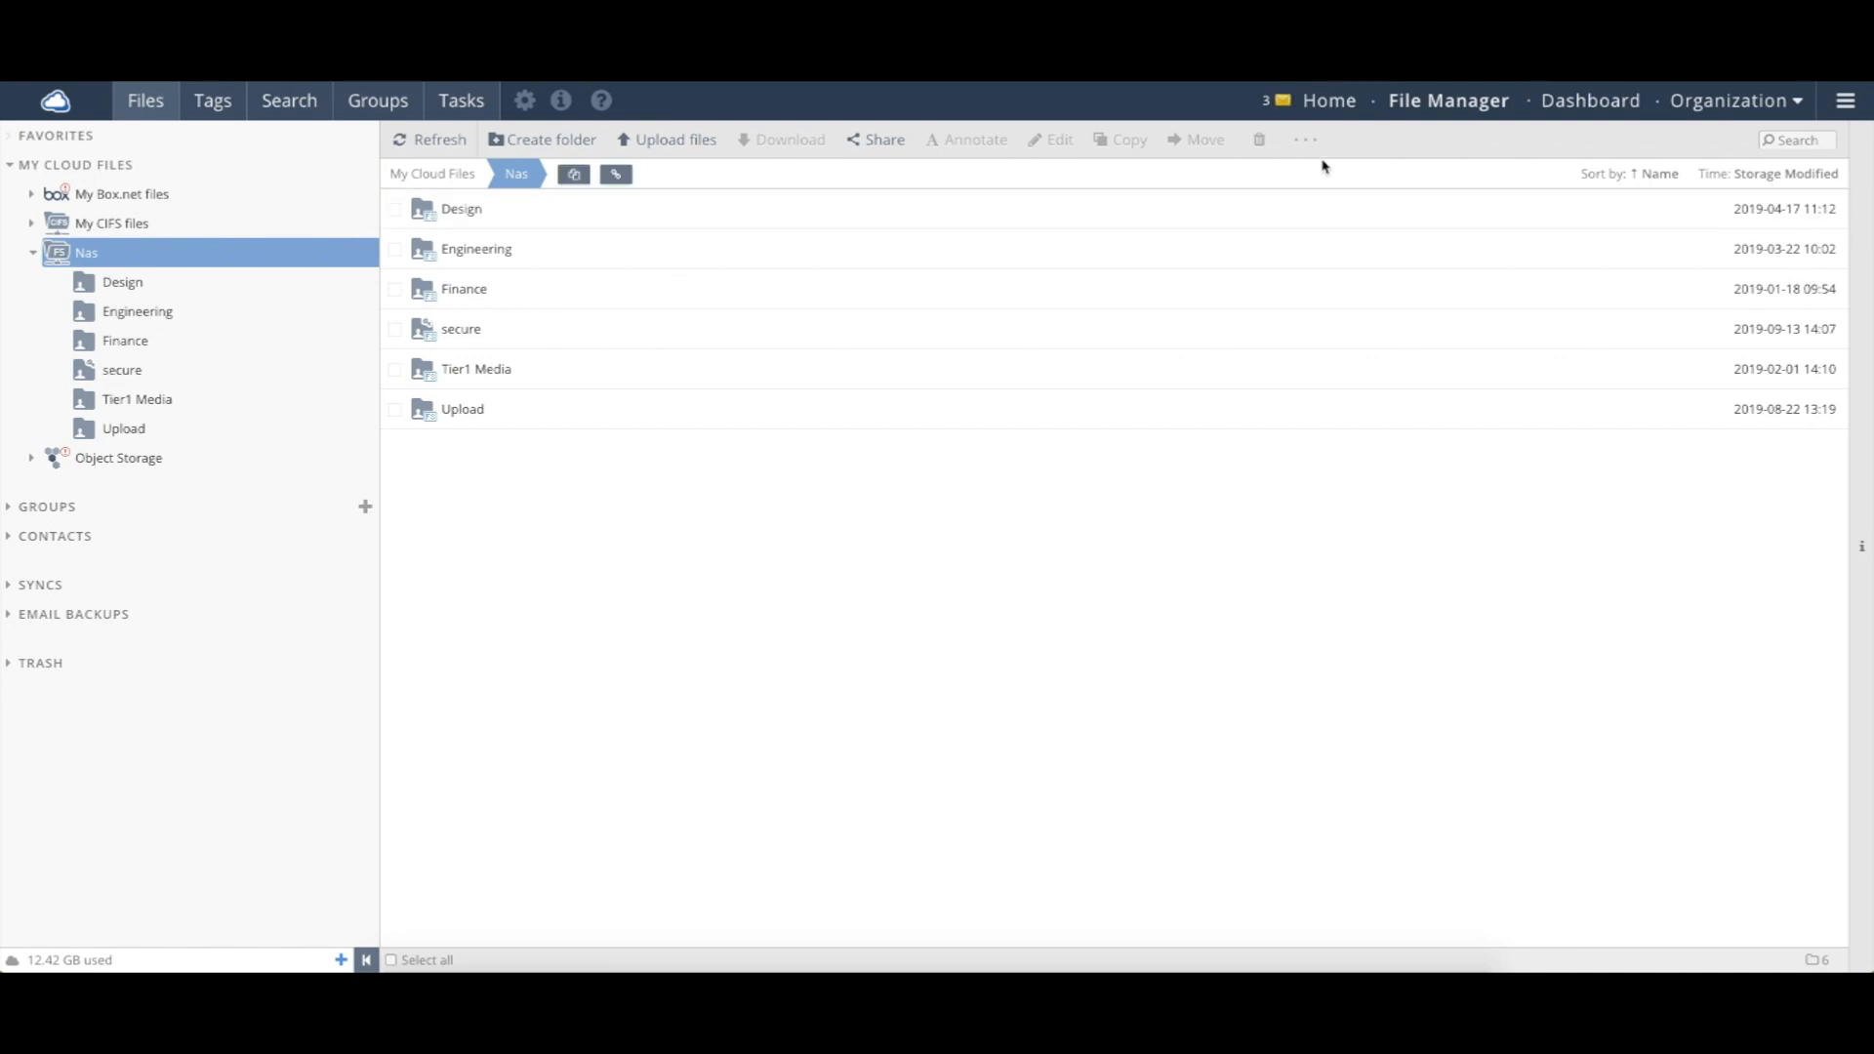
Step: Return to Organization Policies and dismiss the find-option tip
left_click(1727, 100)
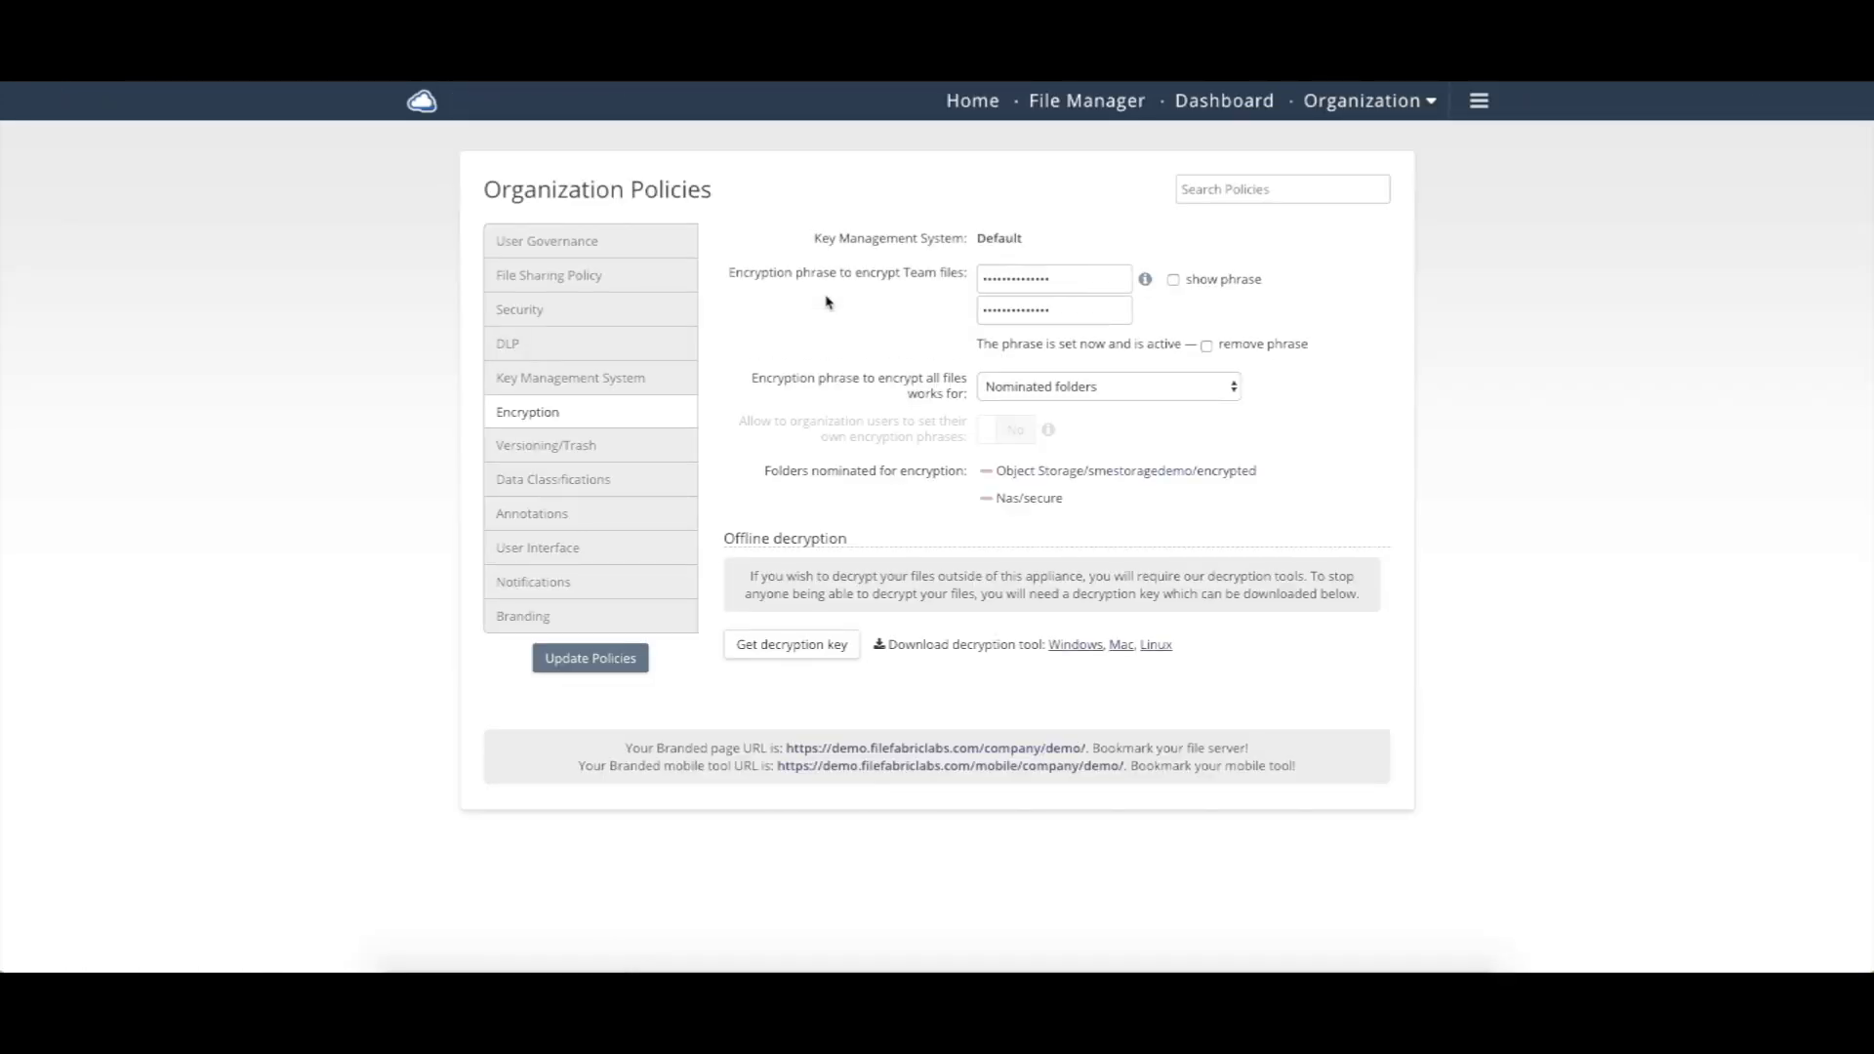
mouse_move(1072, 644)
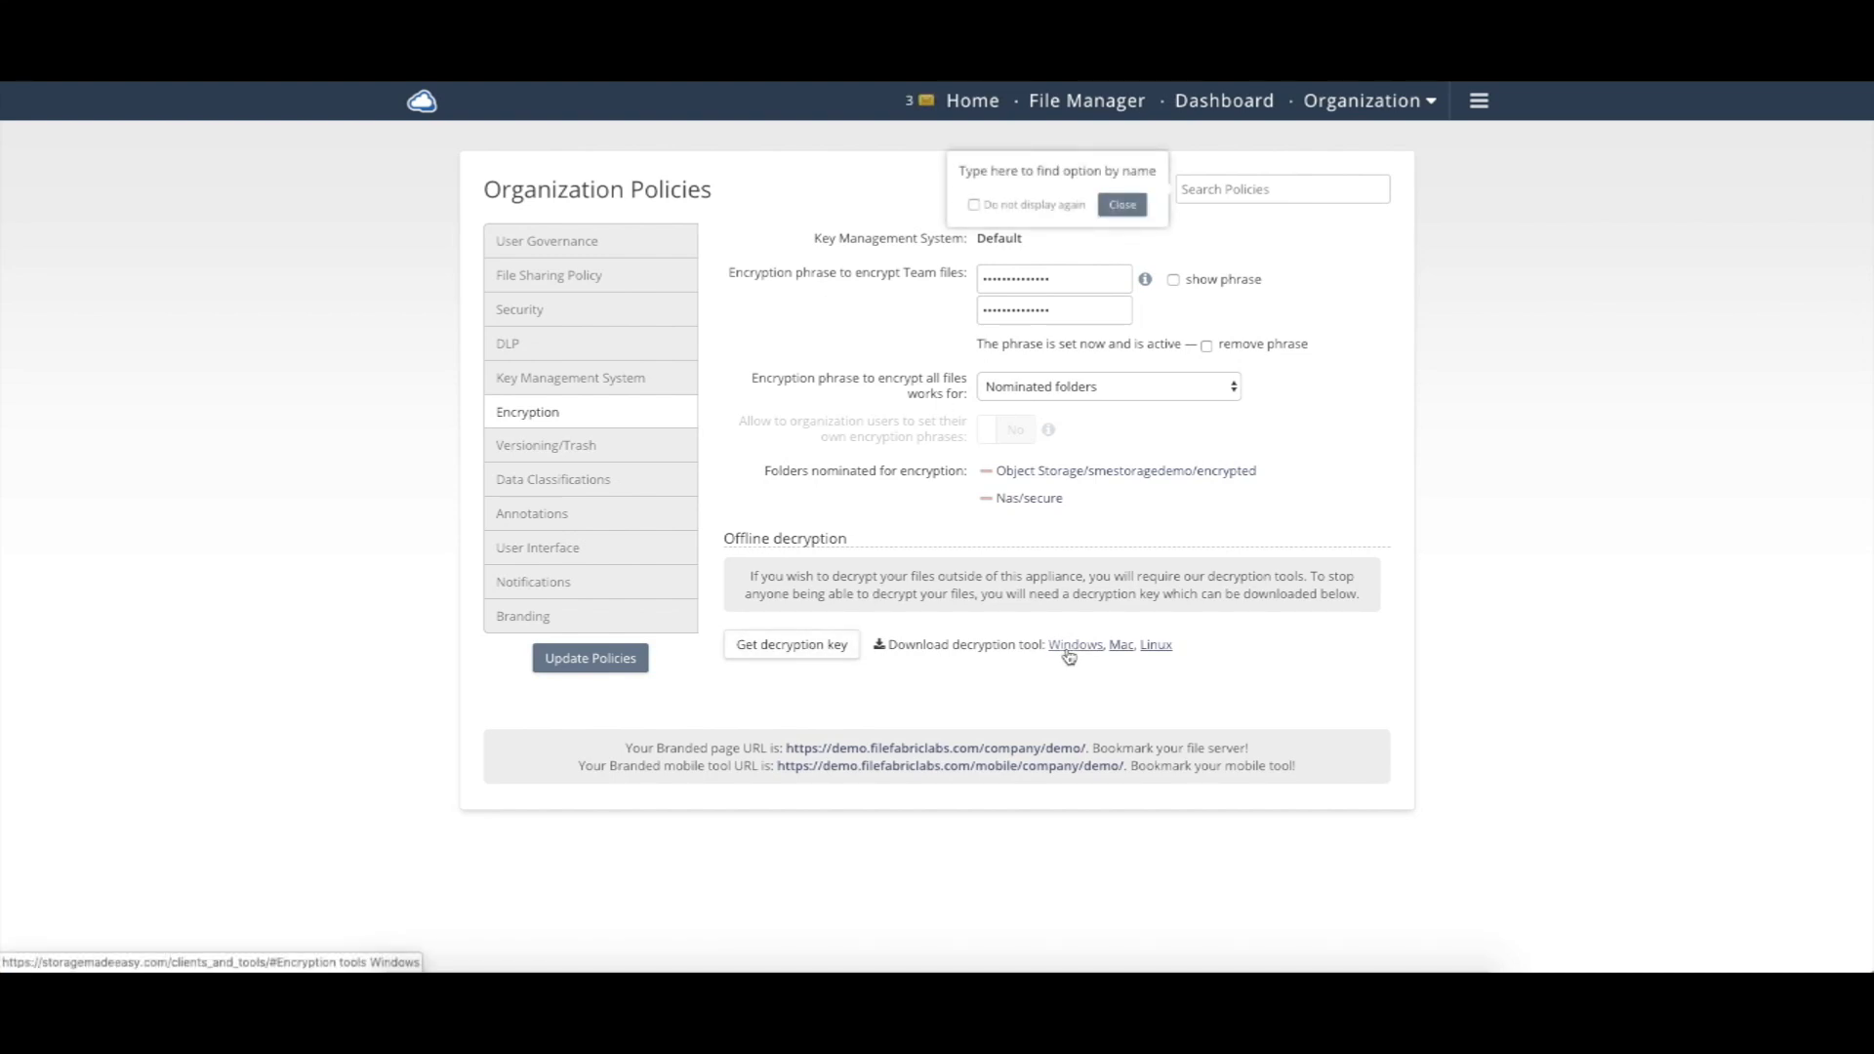
left_click(1120, 205)
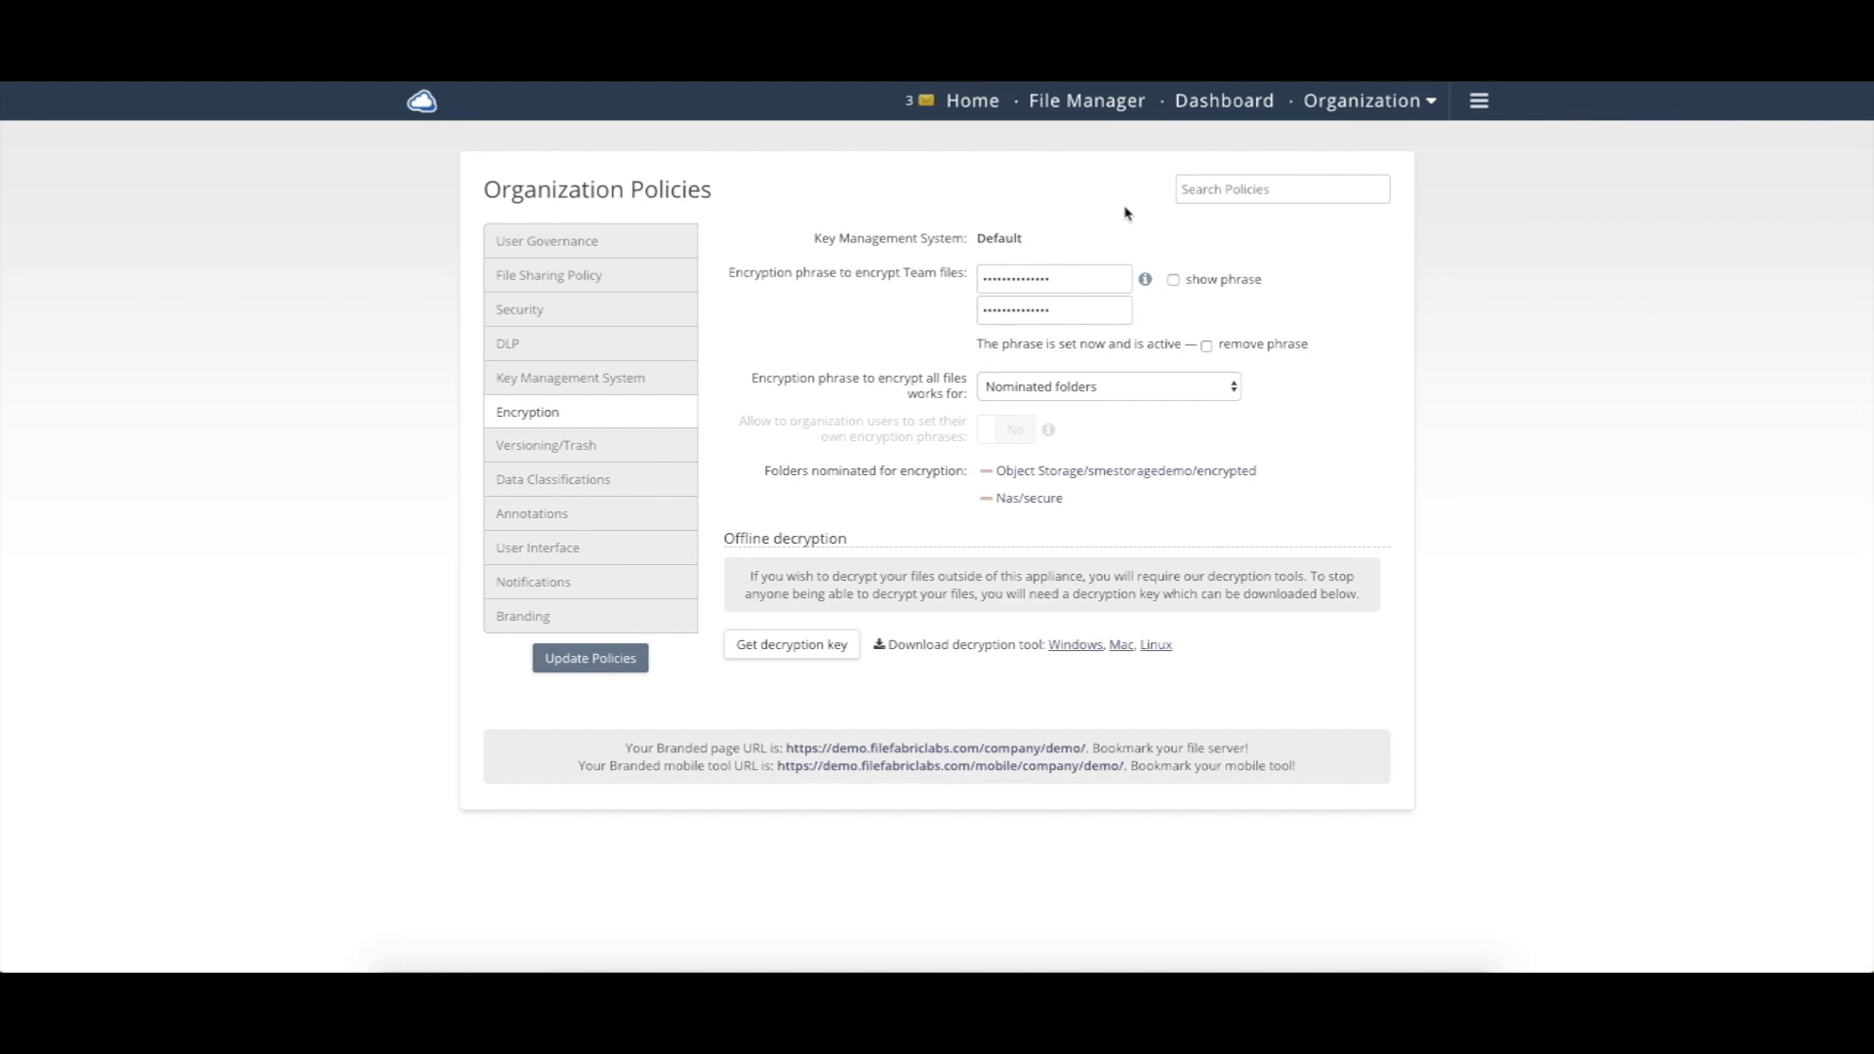
mouse_move(1066, 658)
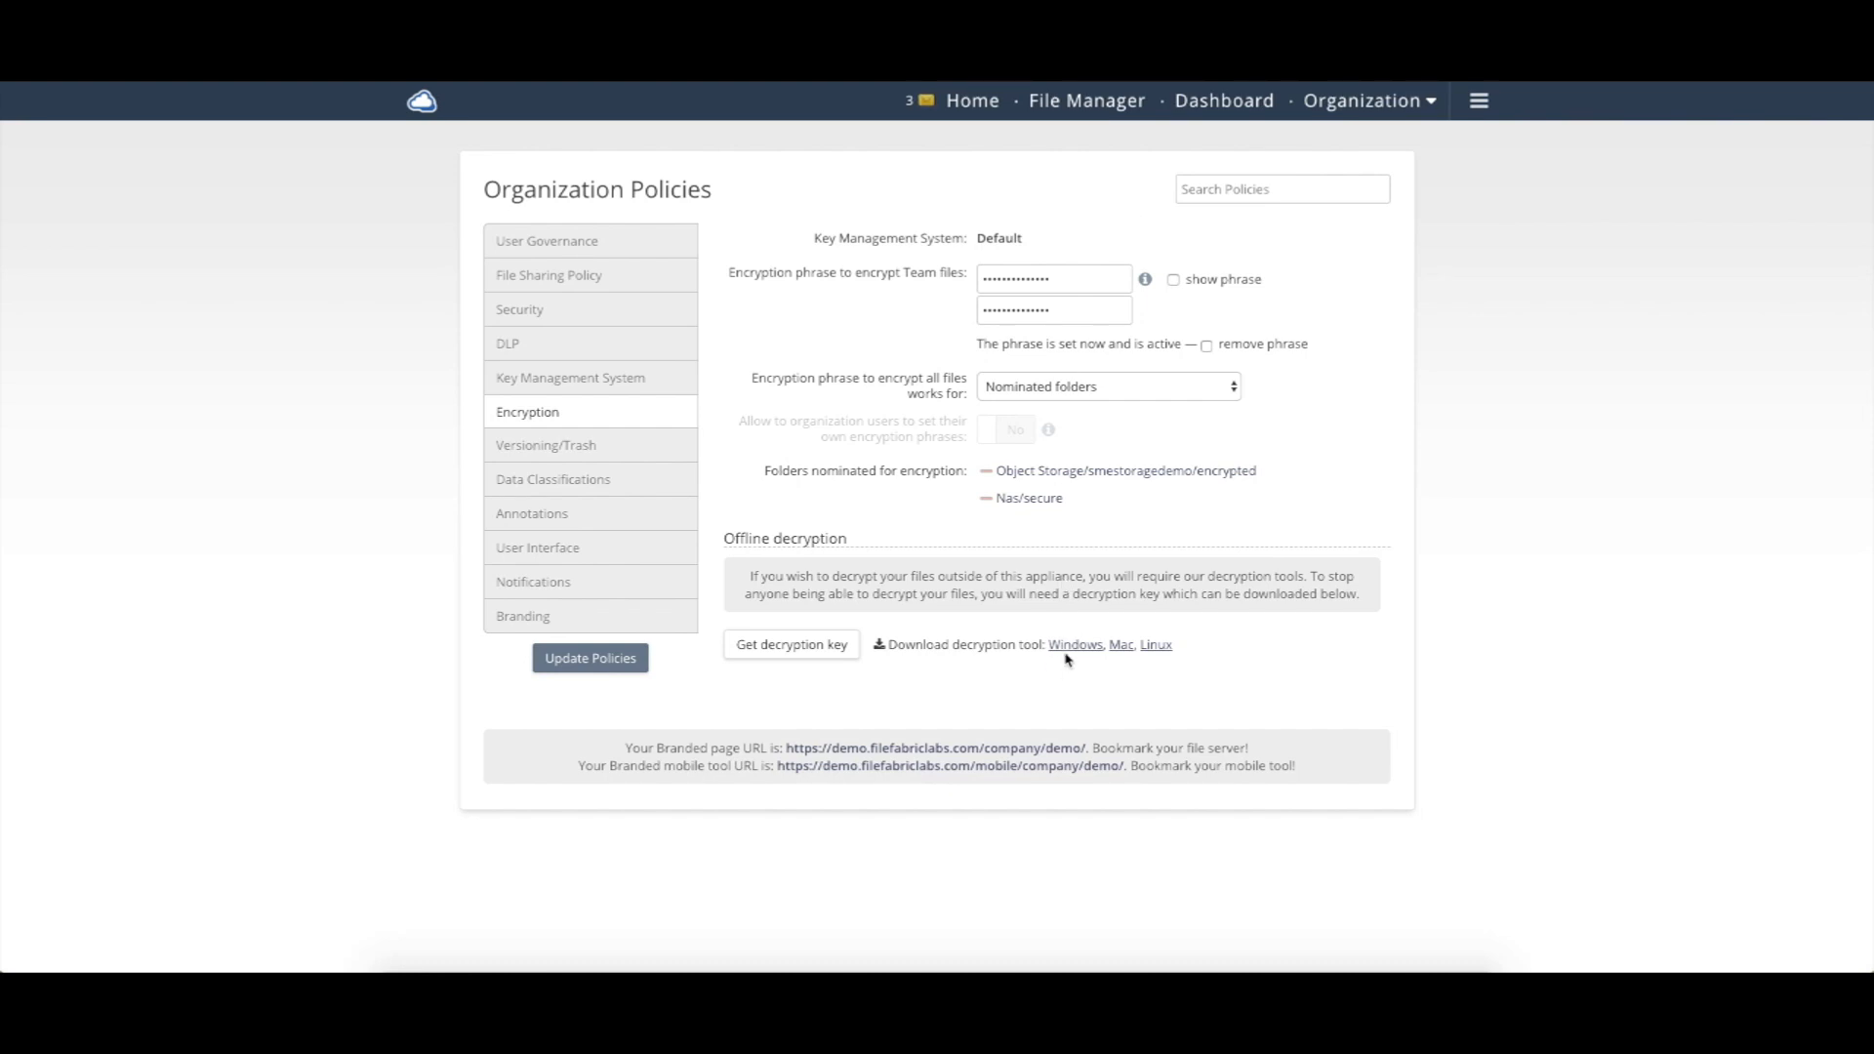
mouse_move(1156, 644)
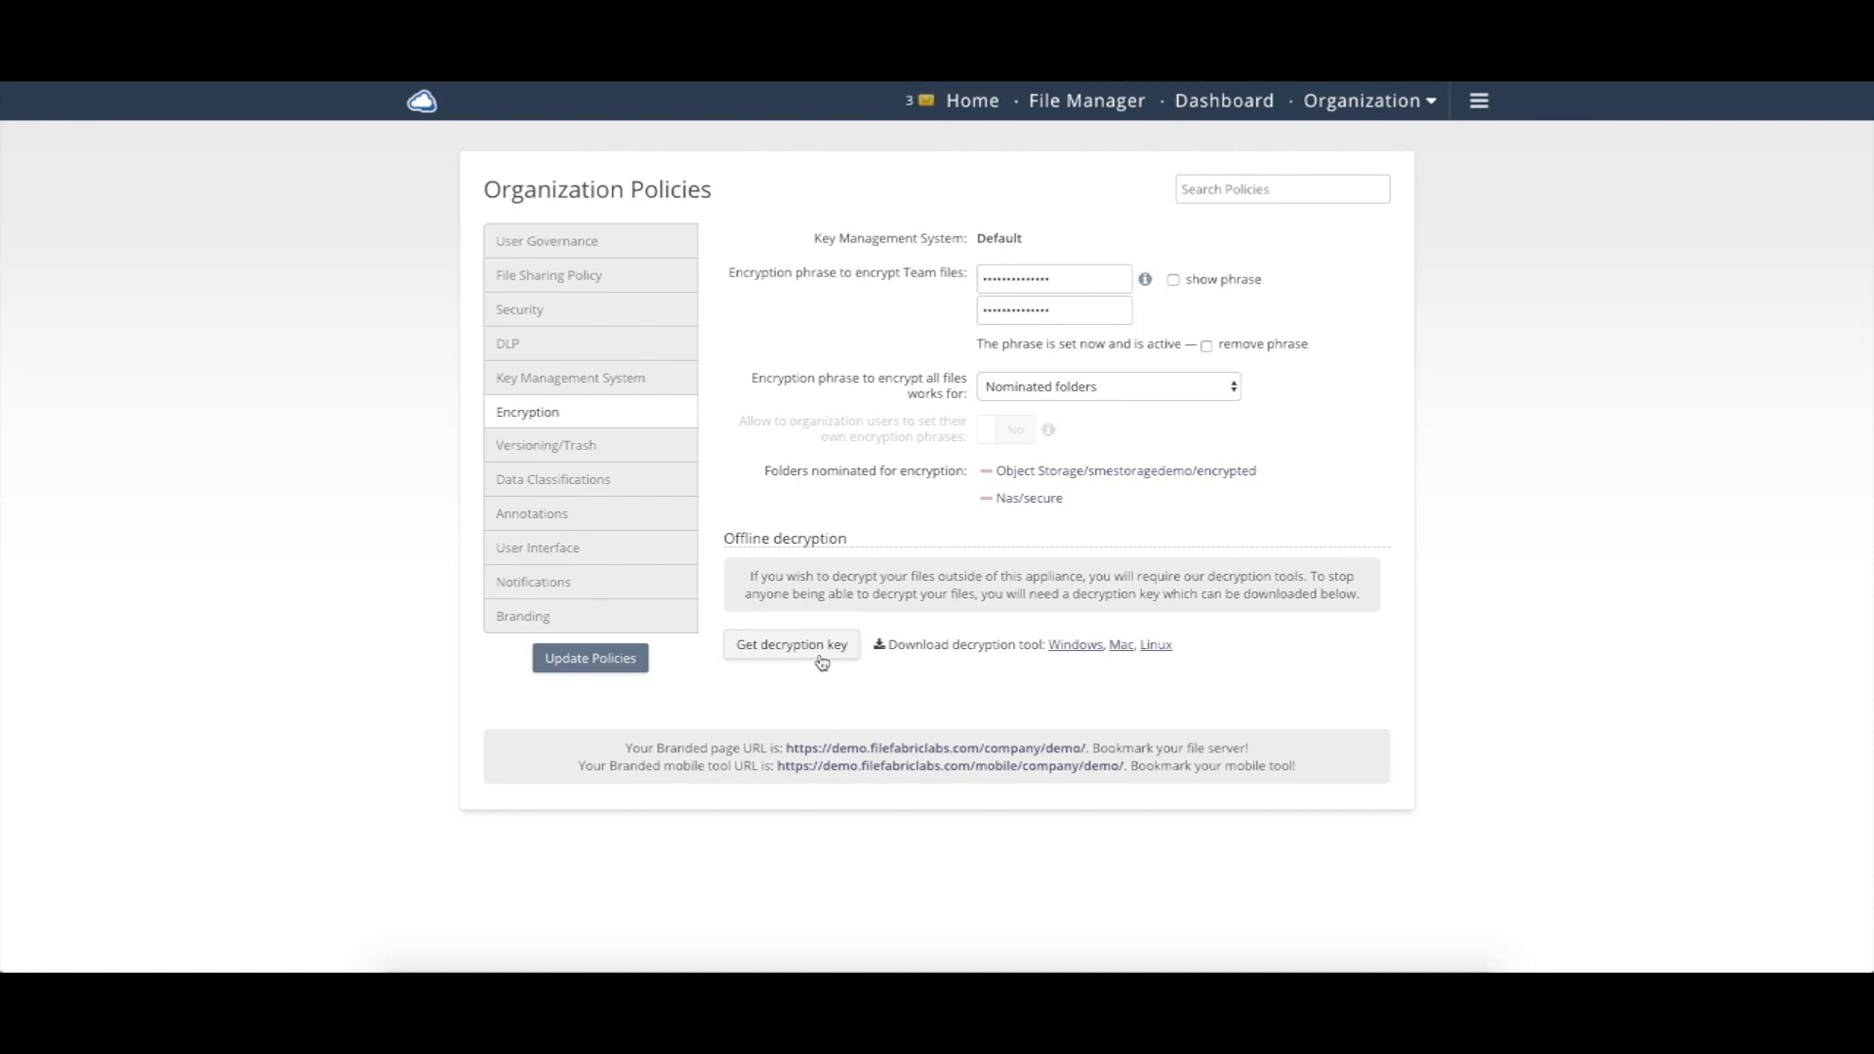
mouse_move(840, 377)
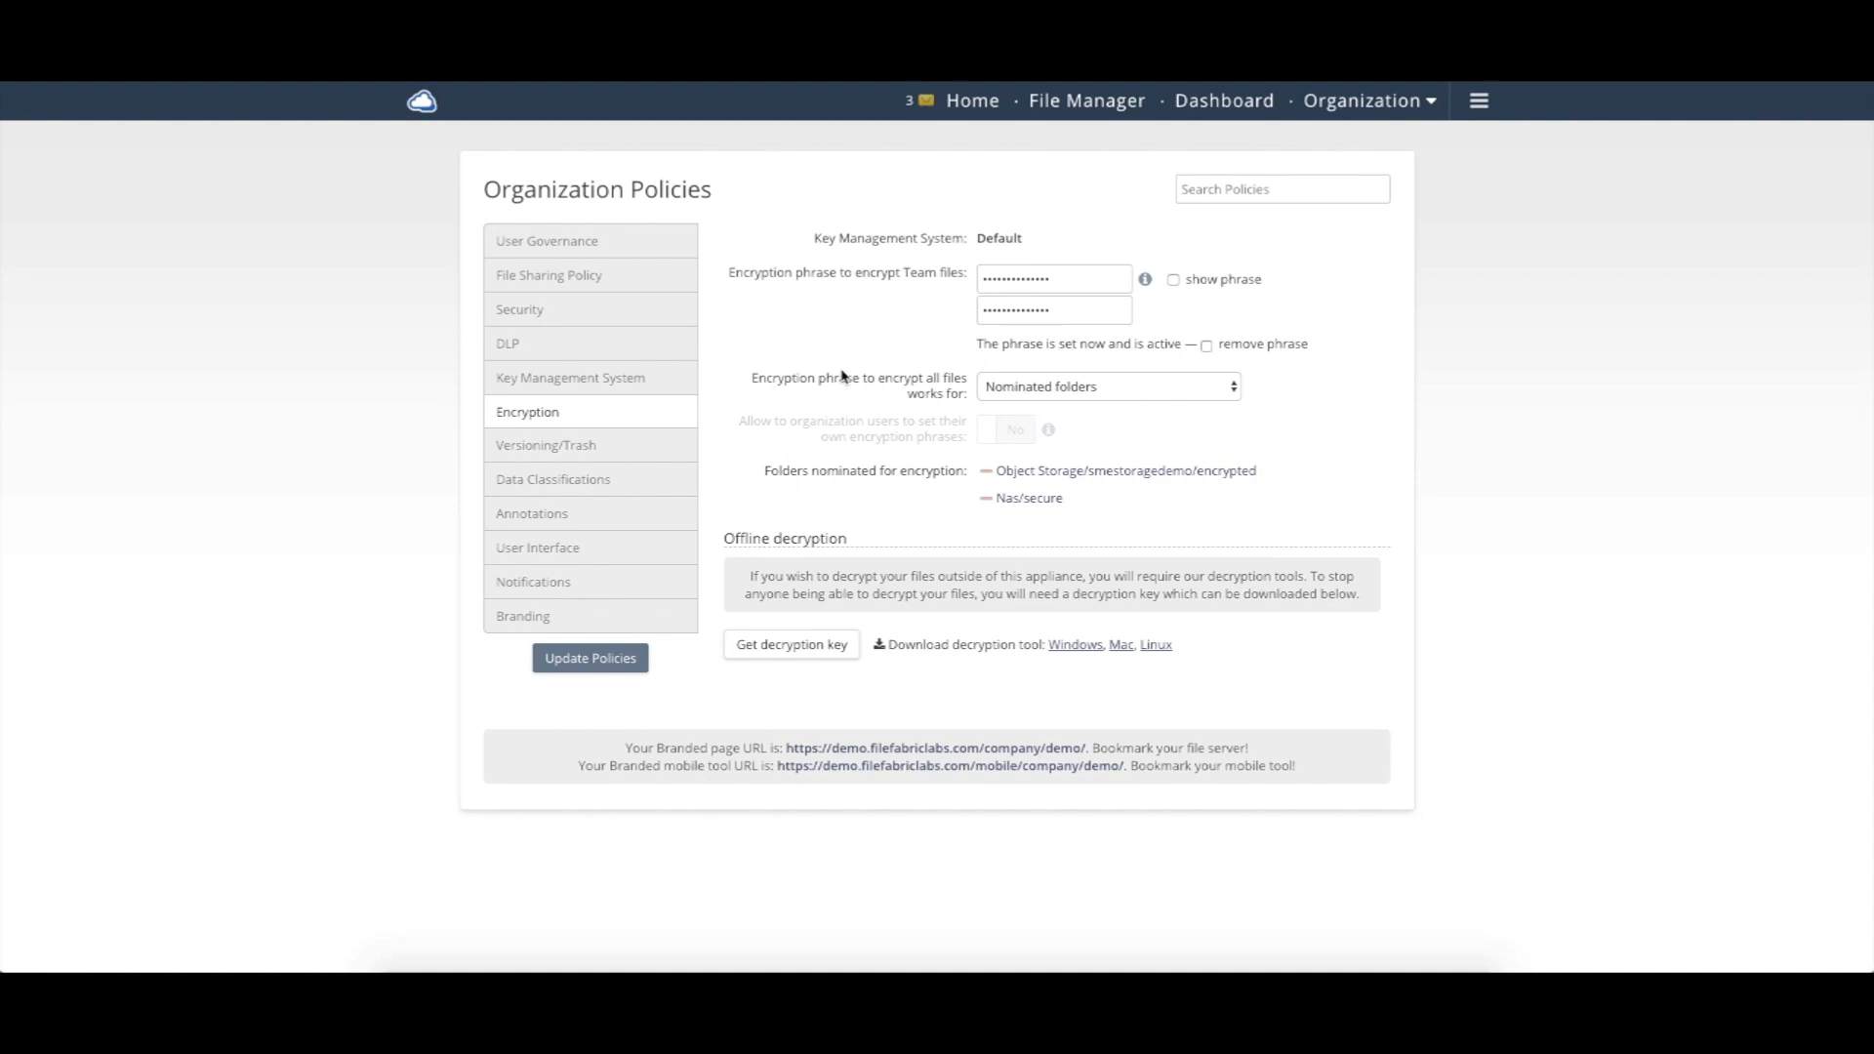